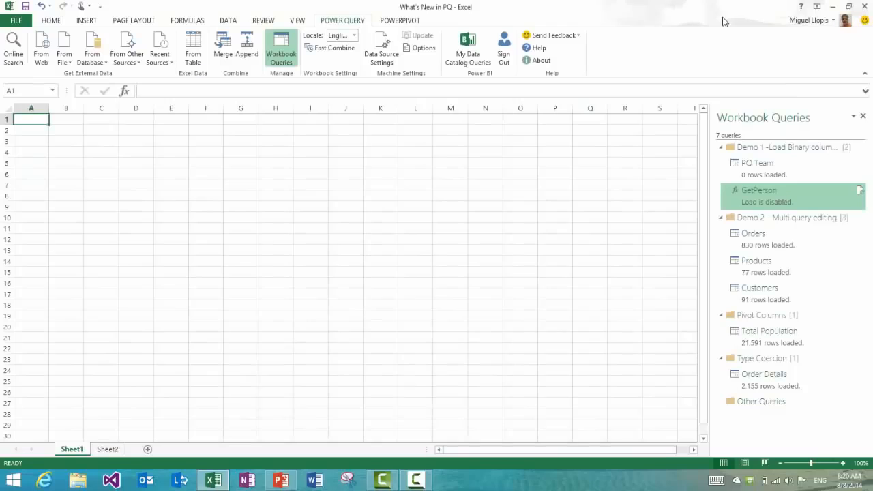
mouse_move(763, 141)
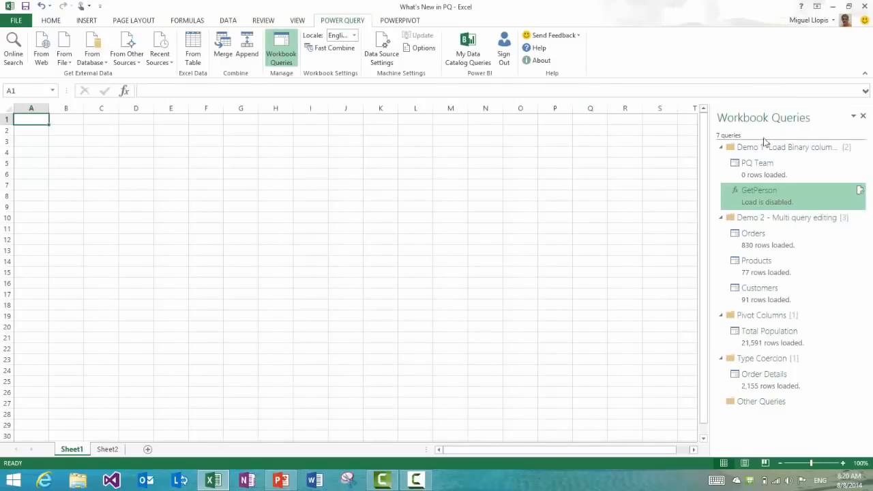
mouse_move(785, 202)
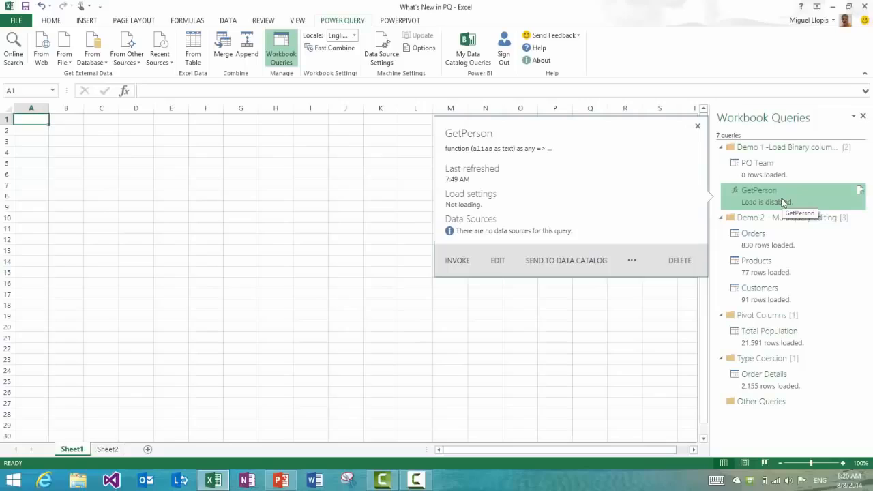
Invoke GetPerson, close its result, then open its code in the Advanced Editor.
left_click(697, 126)
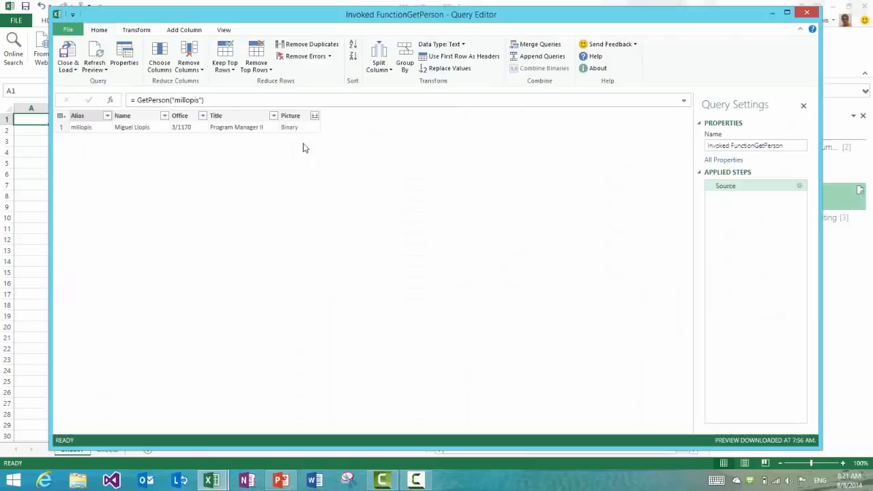
mouse_move(274, 95)
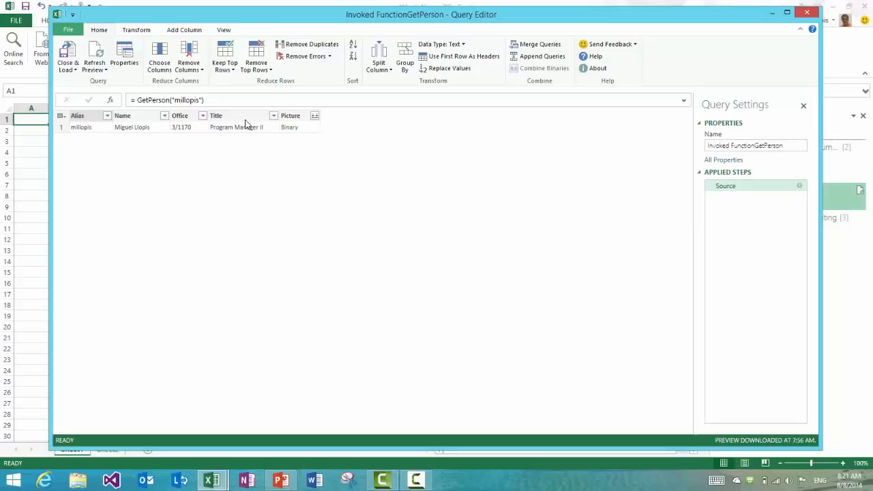
mouse_move(306, 121)
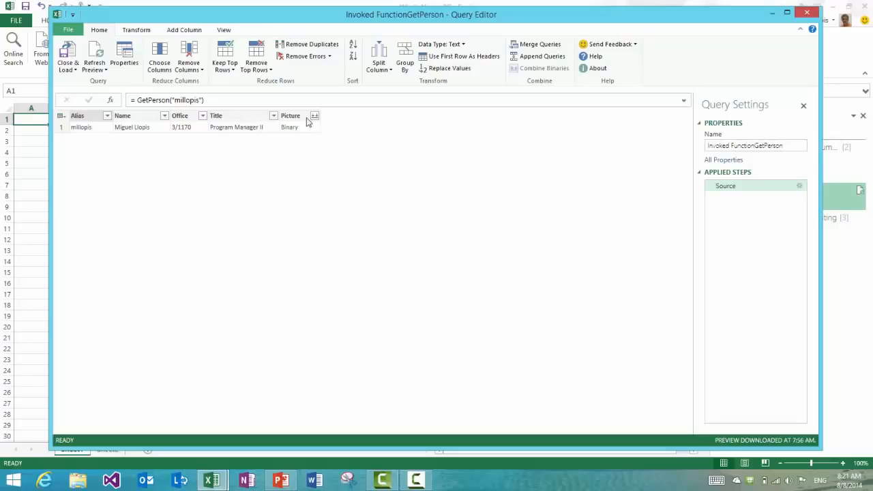
left_click(290, 116)
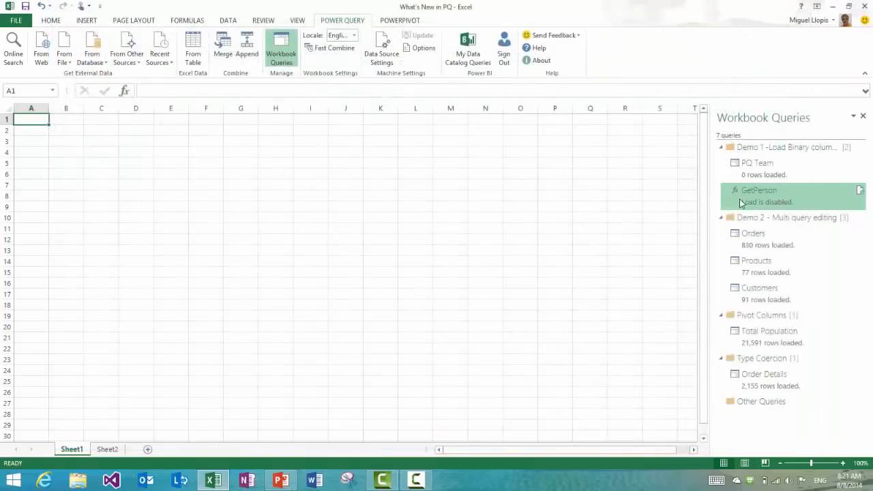
right_click(758, 190)
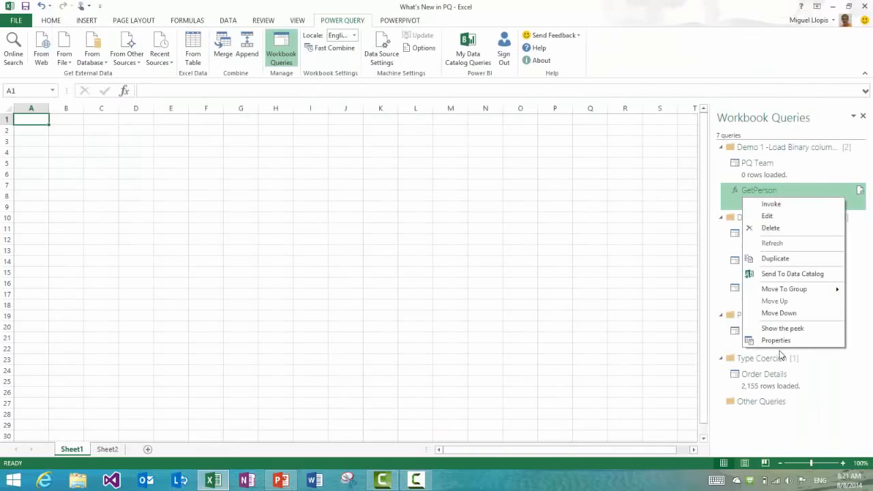
left_click(767, 215)
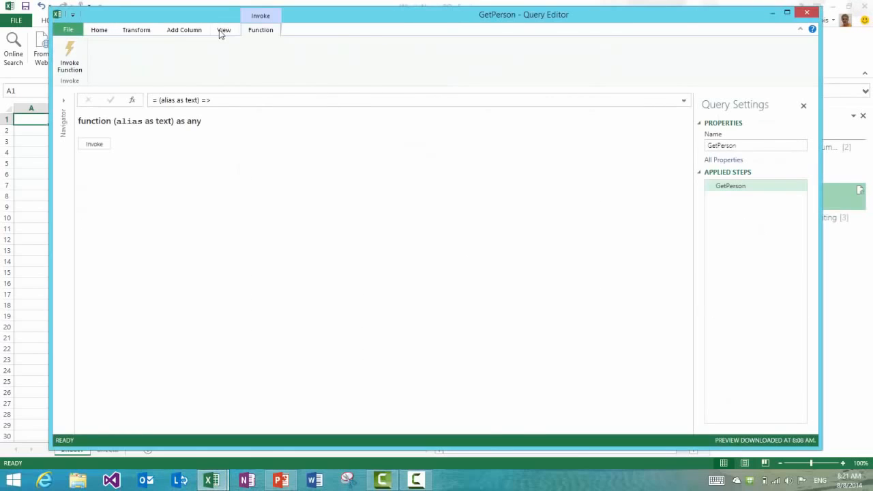
mouse_move(211, 48)
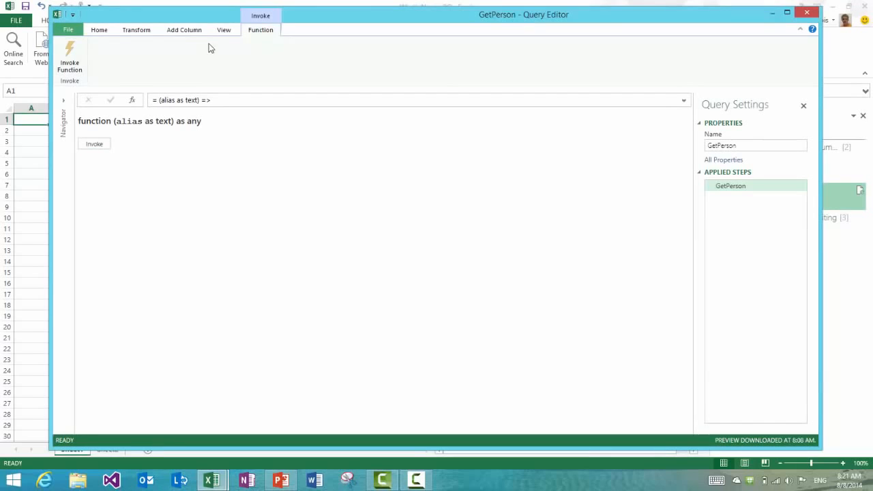
left_click(96, 56)
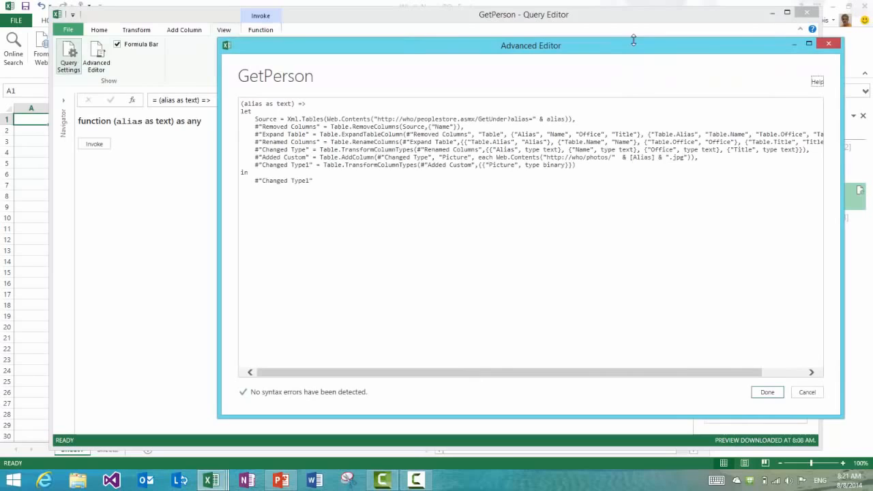
Maximize the editor, highlight the '& alias' URL part and code words, then close it.
left_click_drag(530, 45, 366, 29)
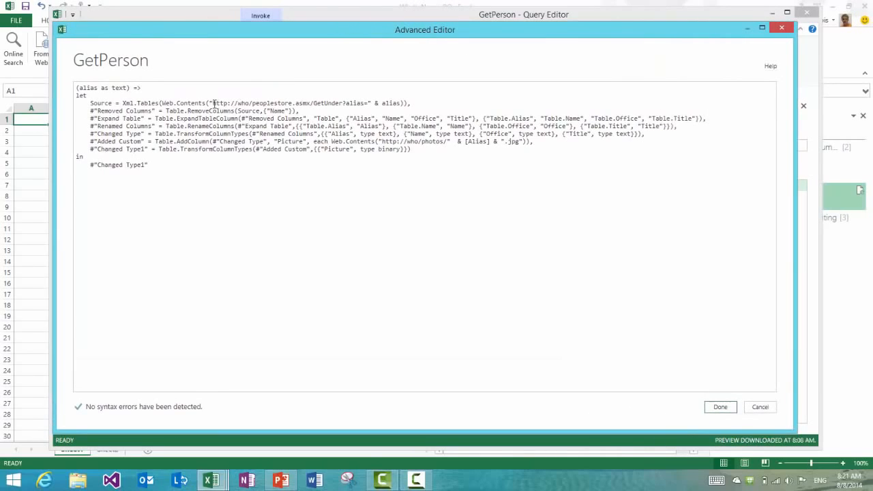
left_click_drag(213, 103, 364, 103)
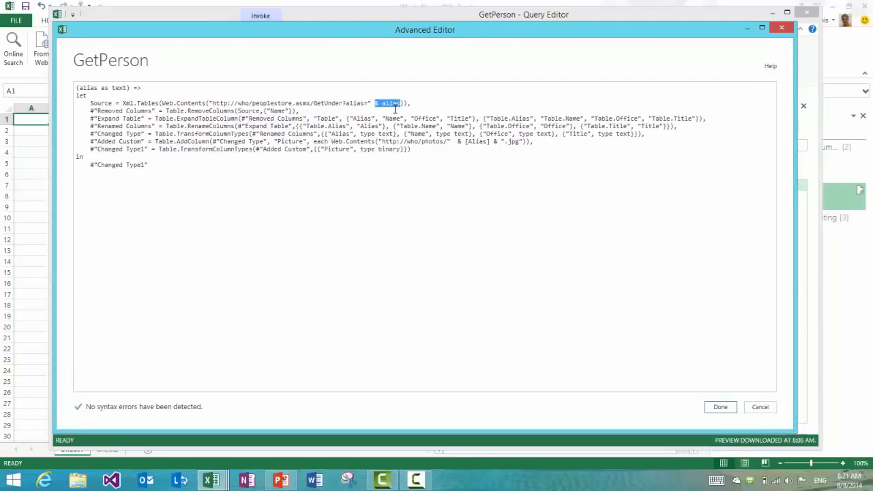
type("& alias")
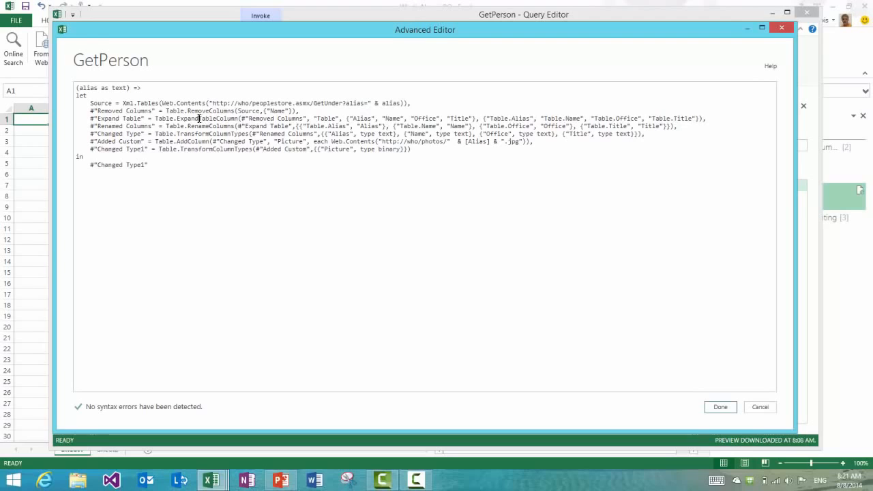
left_click_drag(158, 118, 512, 133)
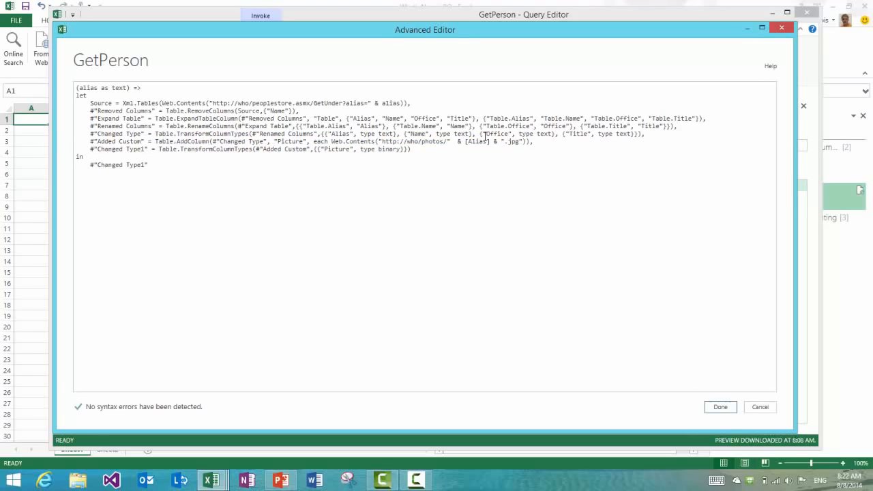
double_click(403, 141)
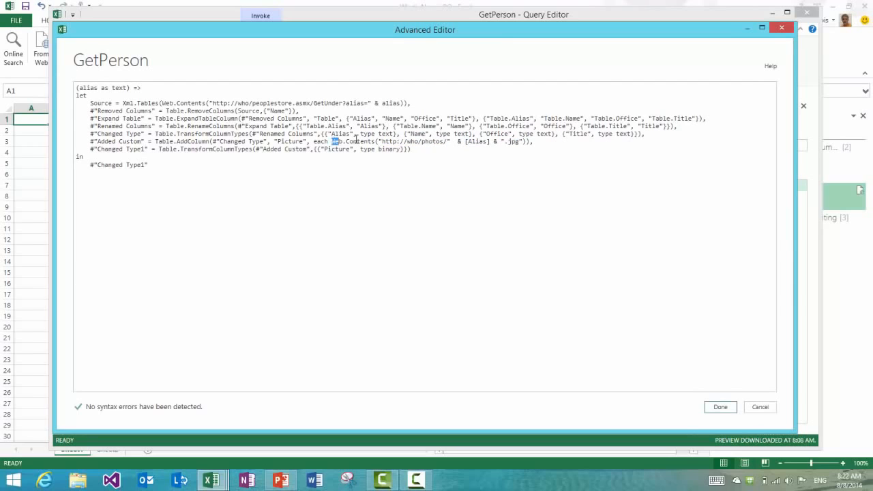
double_click(351, 141)
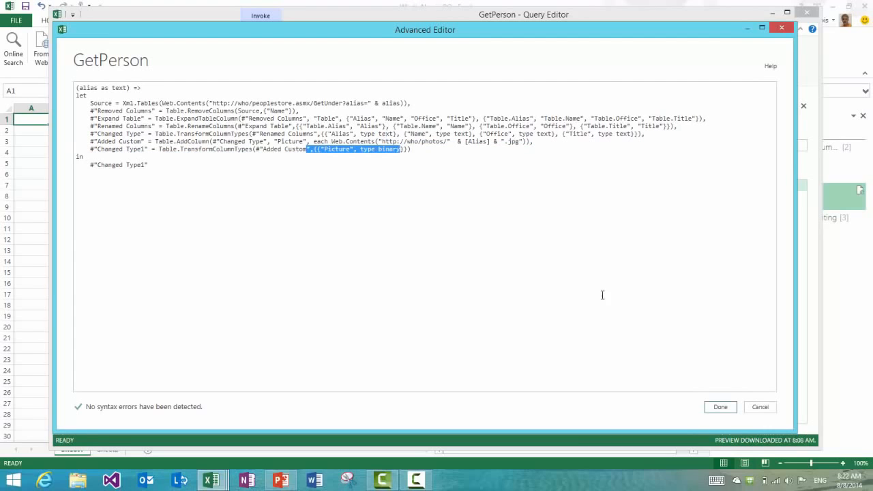
left_click(720, 407)
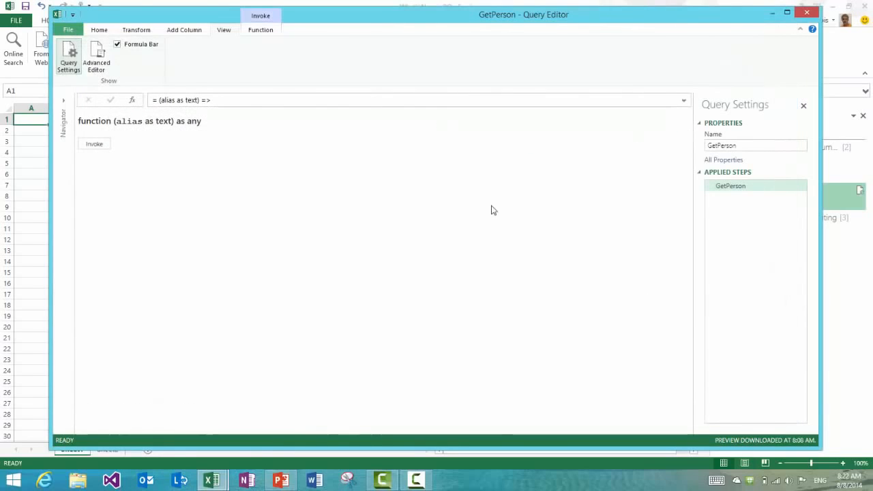
left_click(99, 29)
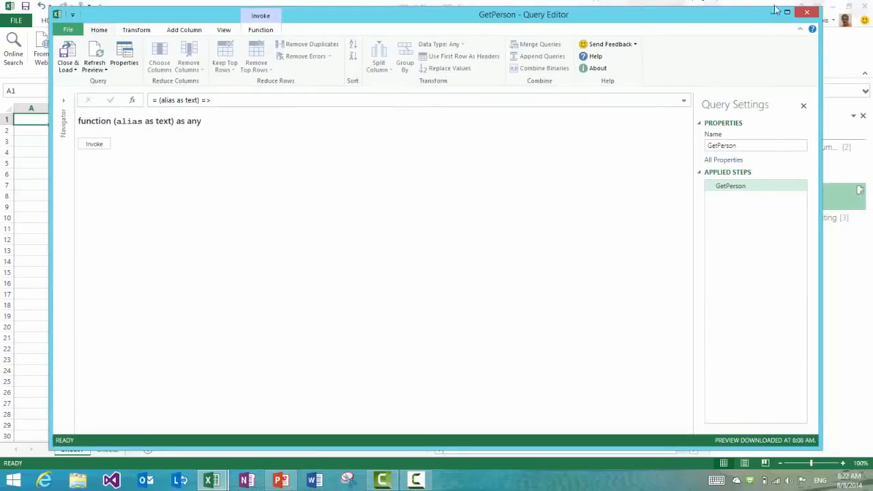
Close GetPerson, open PQ Team and preview its applied steps through Changed Type1.
left_click(806, 11)
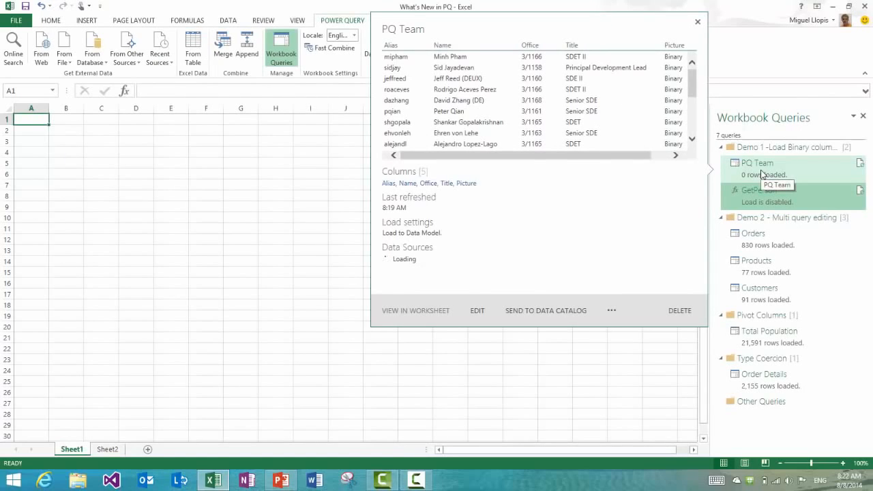
mouse_move(765, 171)
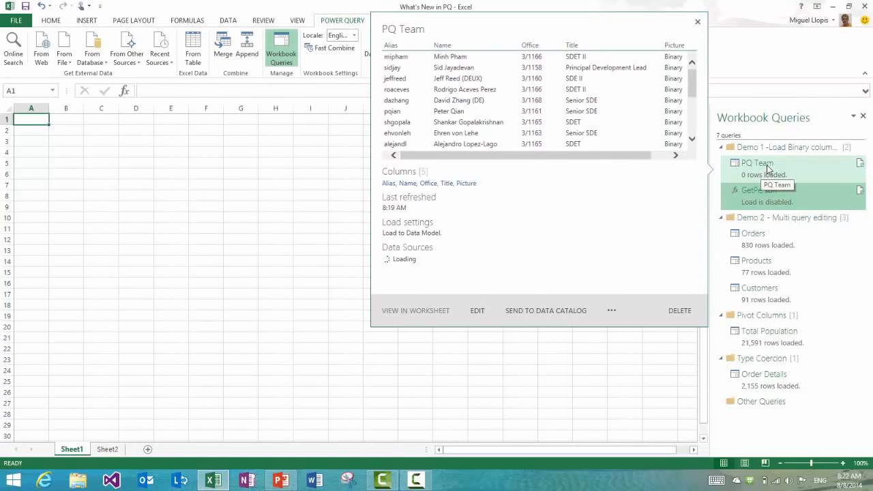
left_click(477, 311)
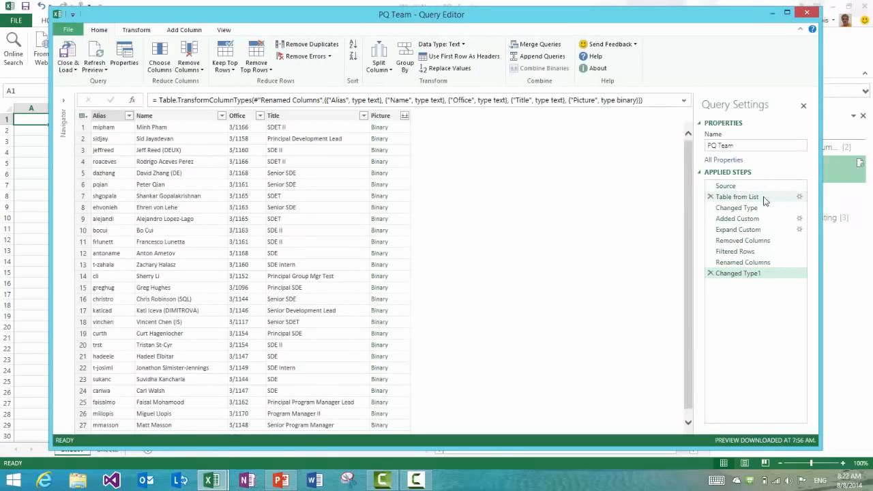
left_click(737, 197)
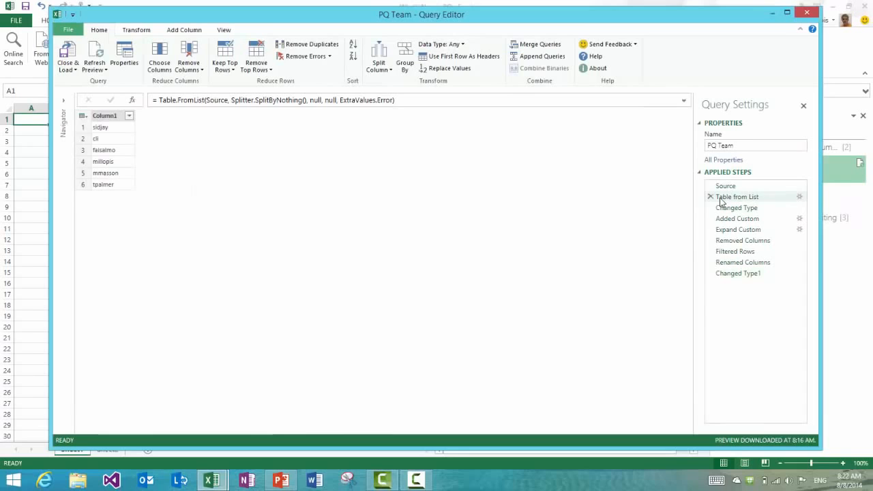
left_click(742, 240)
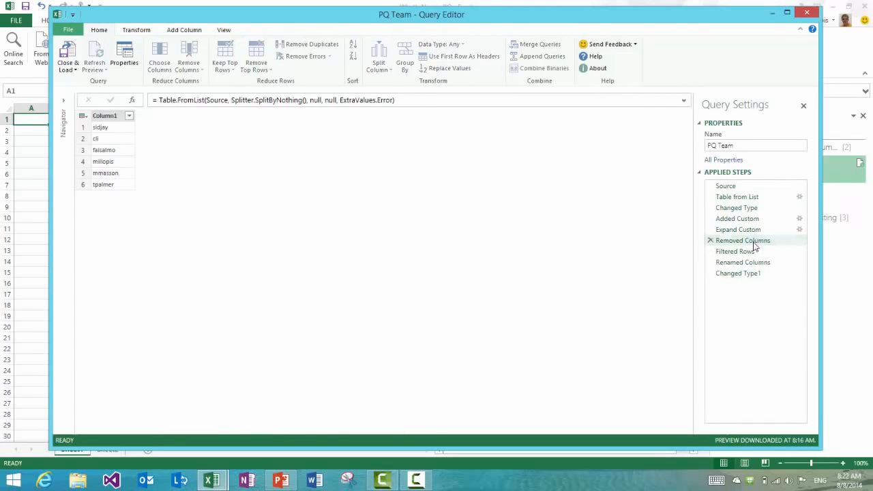
left_click(735, 251)
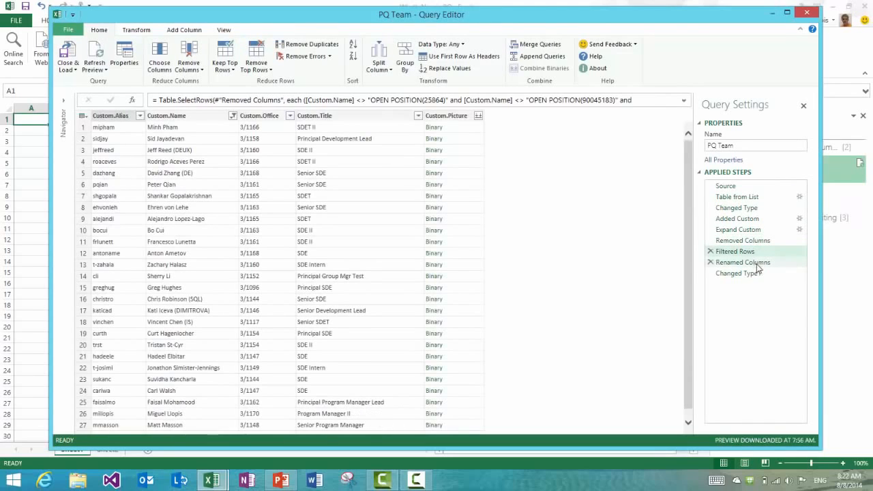
left_click(735, 251)
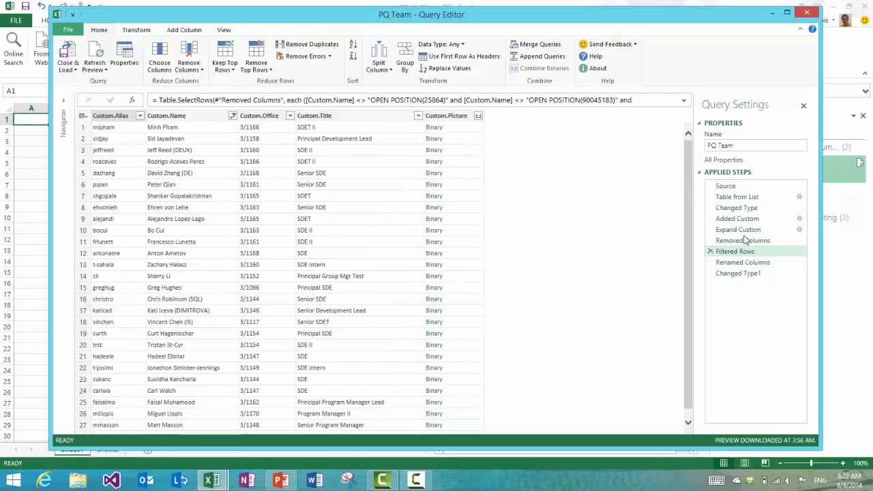
left_click(743, 262)
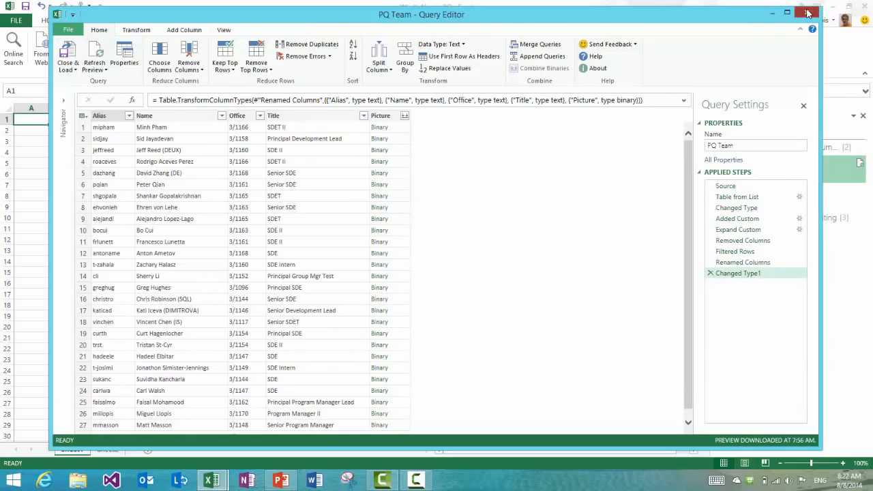
left_click(808, 13)
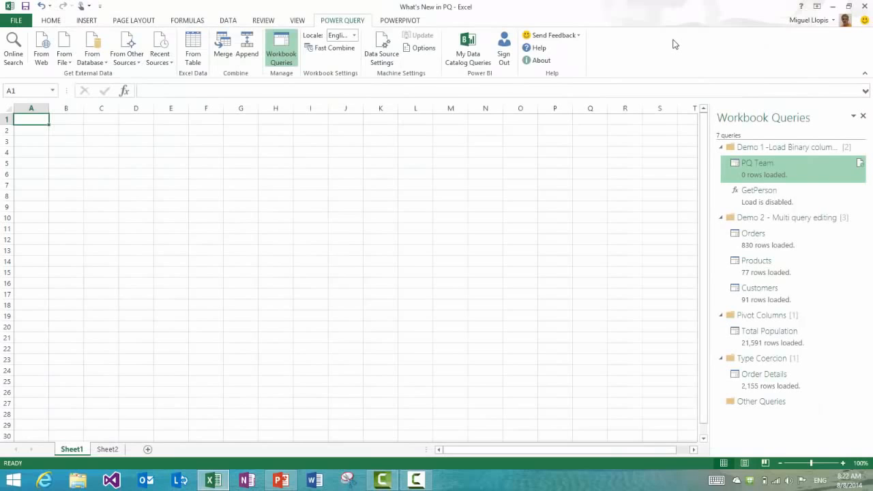
mouse_move(655, 35)
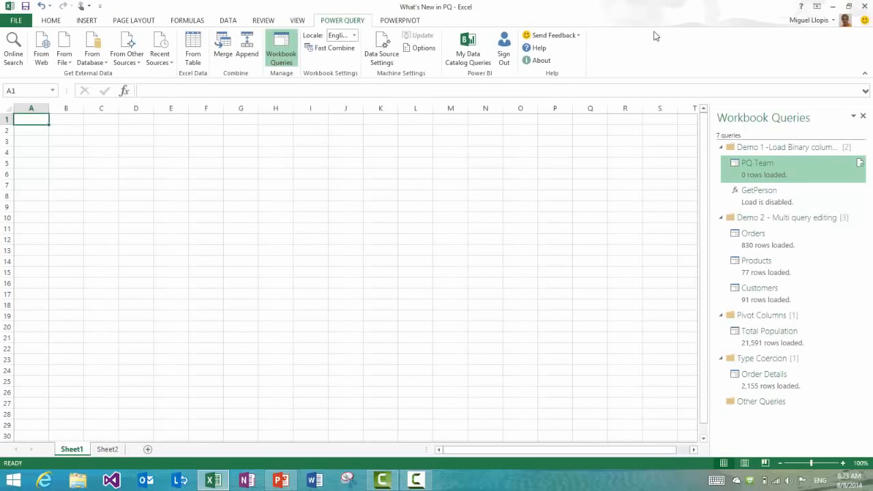
Open the Power Pivot data model window and PQ Team's Table Properties dialog.
left_click(400, 19)
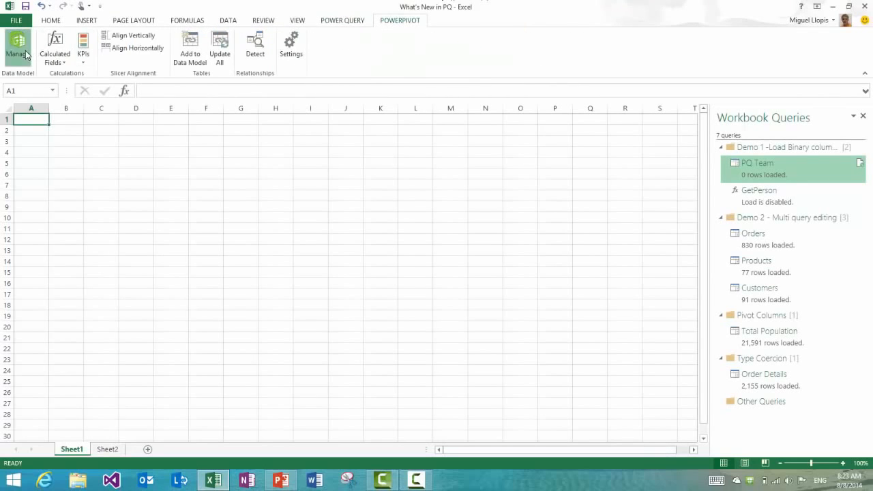
left_click(18, 48)
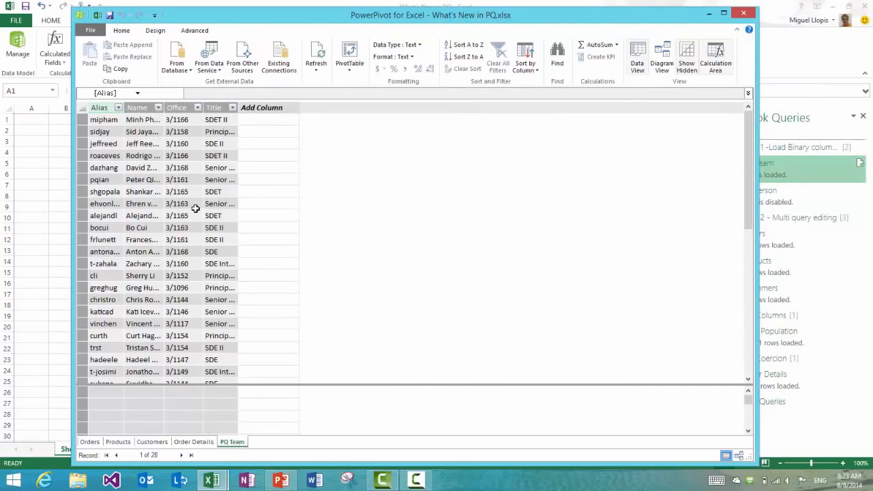
left_click(155, 30)
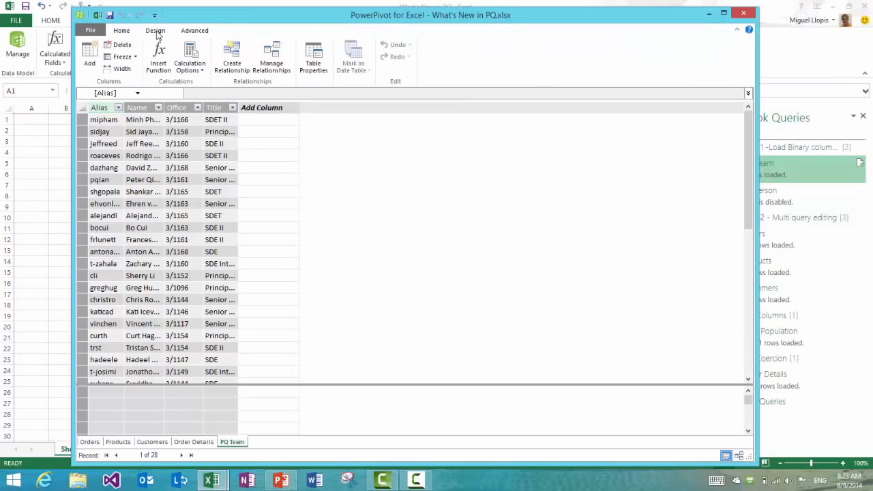
left_click(313, 57)
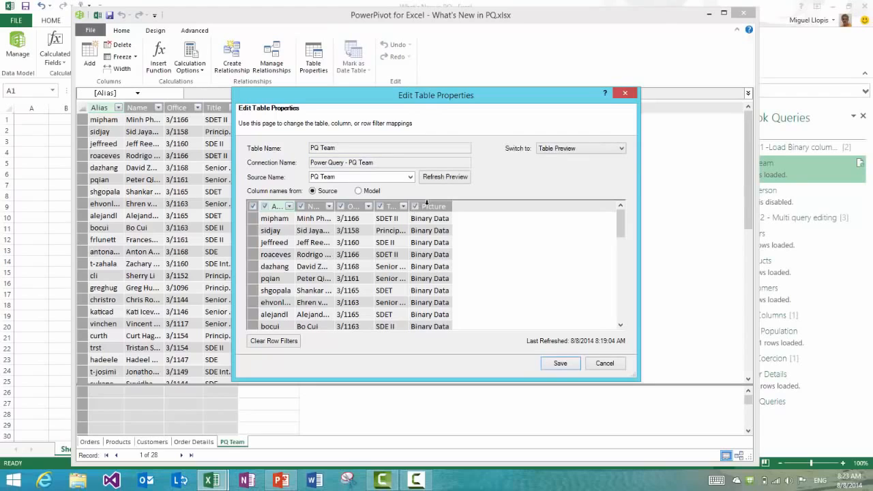
Tick the Picture column in Edit Table Properties and save the change.
left_click(433, 206)
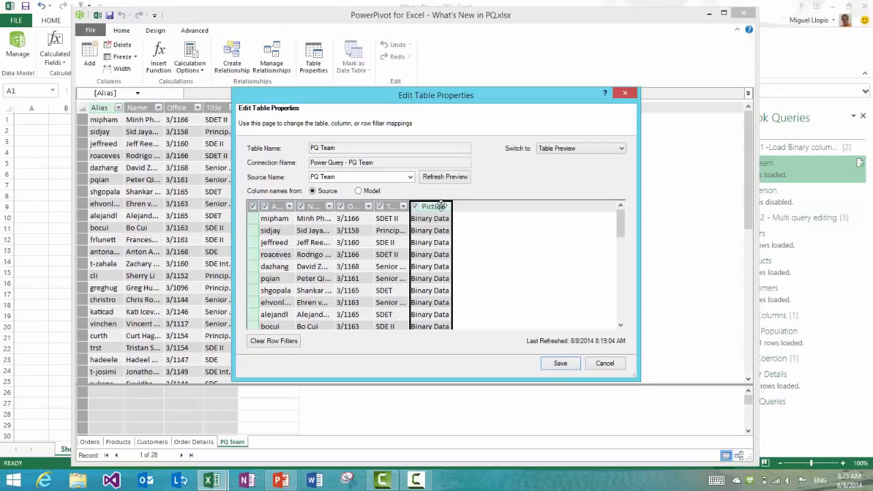
left_click(560, 363)
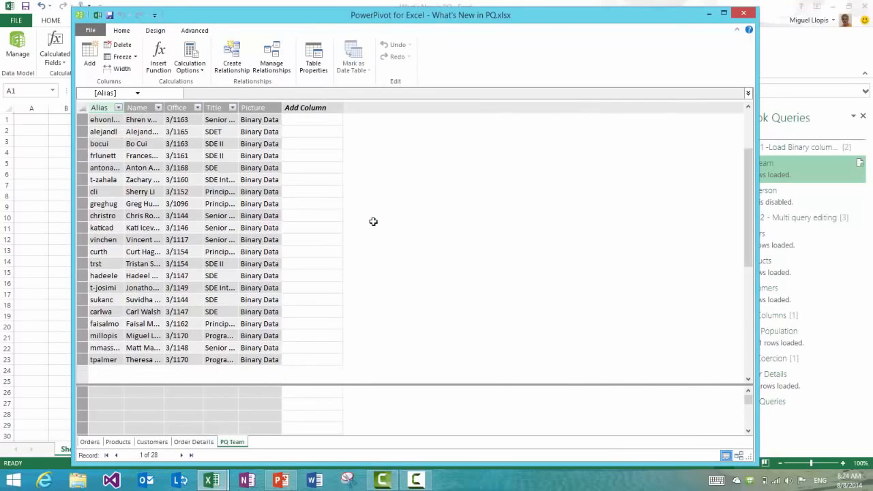
Set PQ Team's Table Behavior: Alias row identifier, Name default label, Picture default image.
left_click(195, 30)
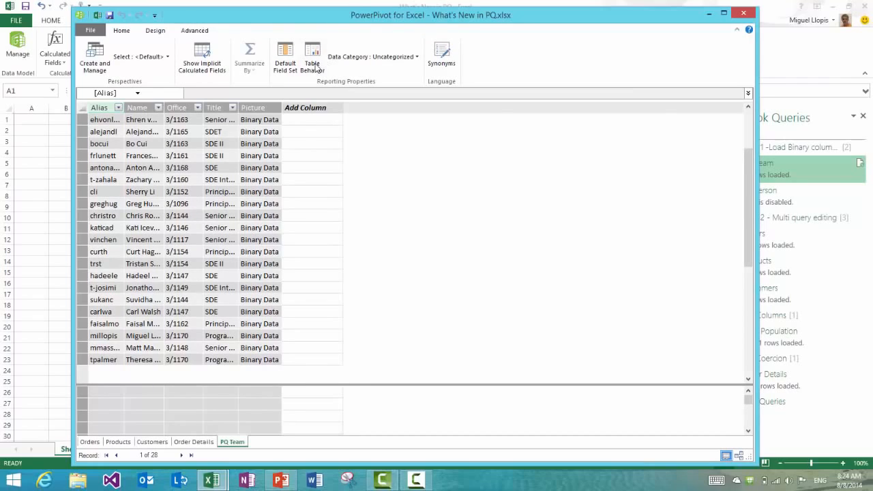
left_click(312, 57)
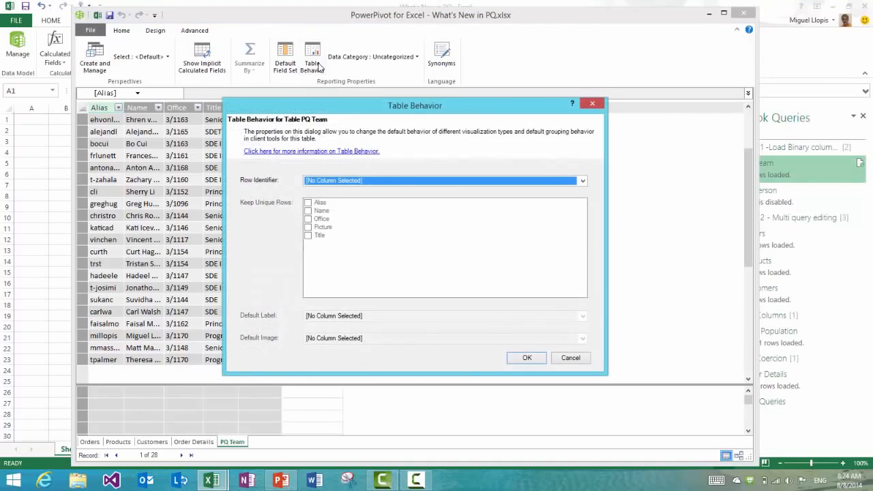
left_click(581, 180)
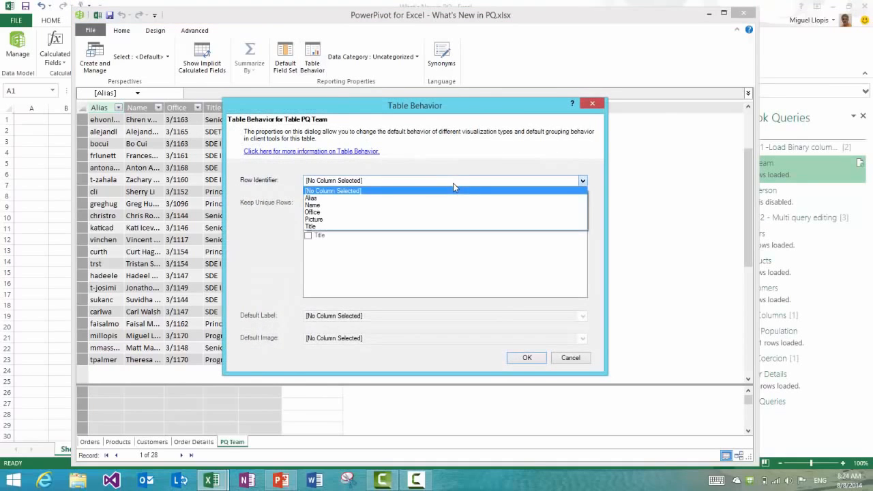
left_click(311, 198)
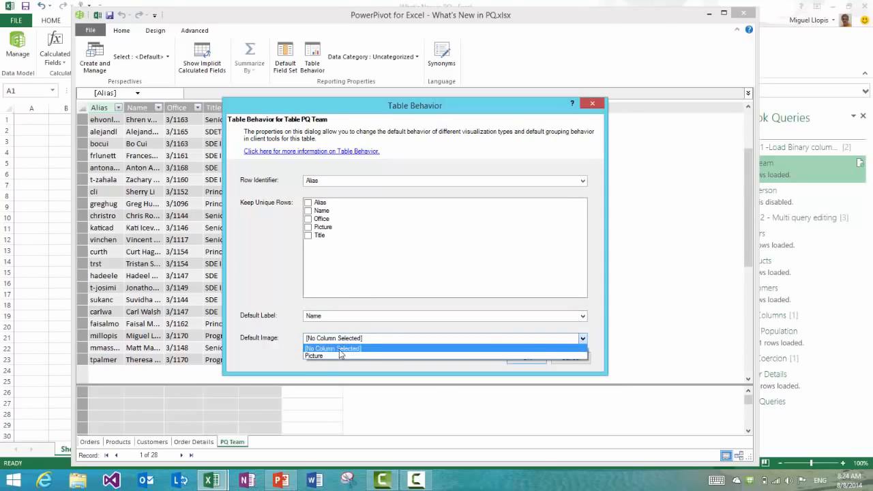
left_click(314, 355)
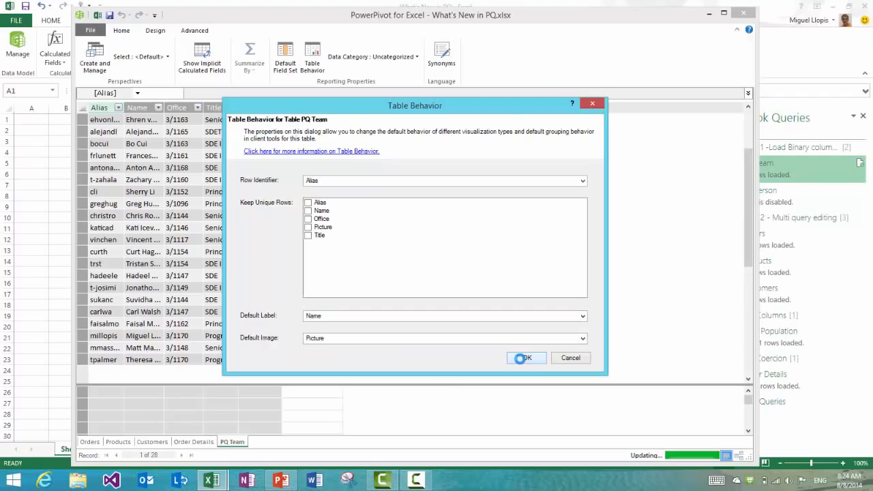
left_click(526, 357)
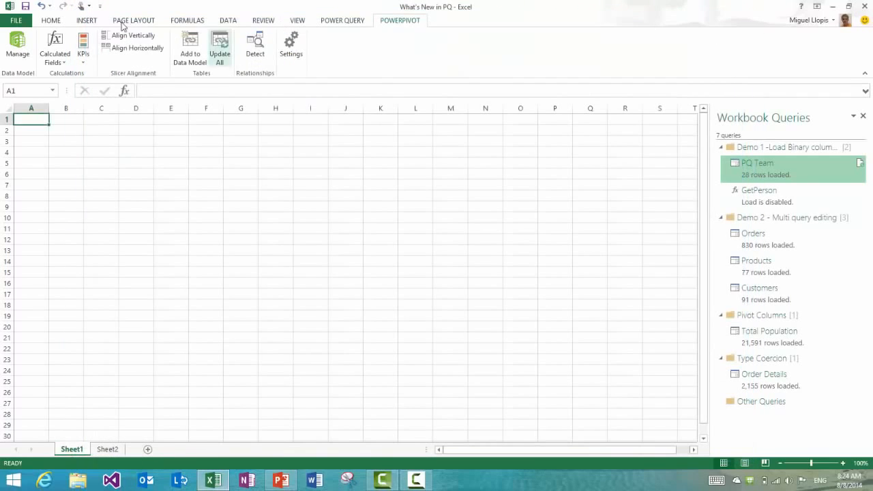
Insert a new Power View report sheet from the Insert ribbon.
left_click(86, 20)
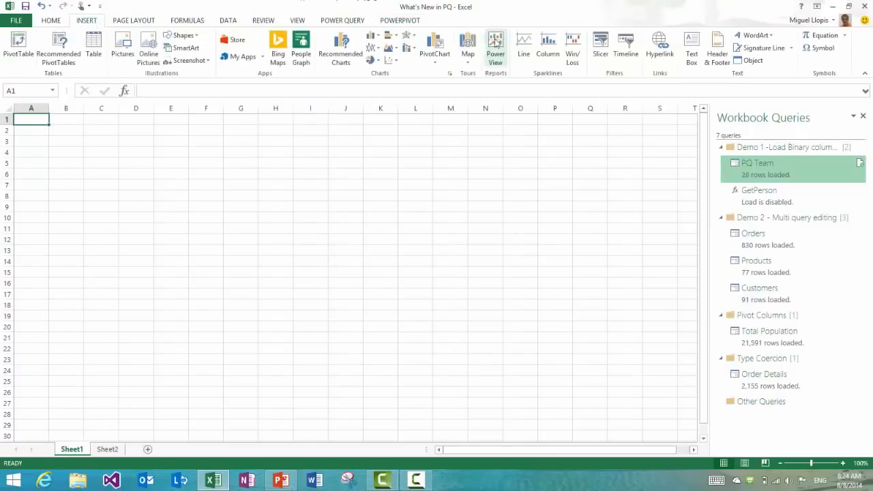
left_click(495, 48)
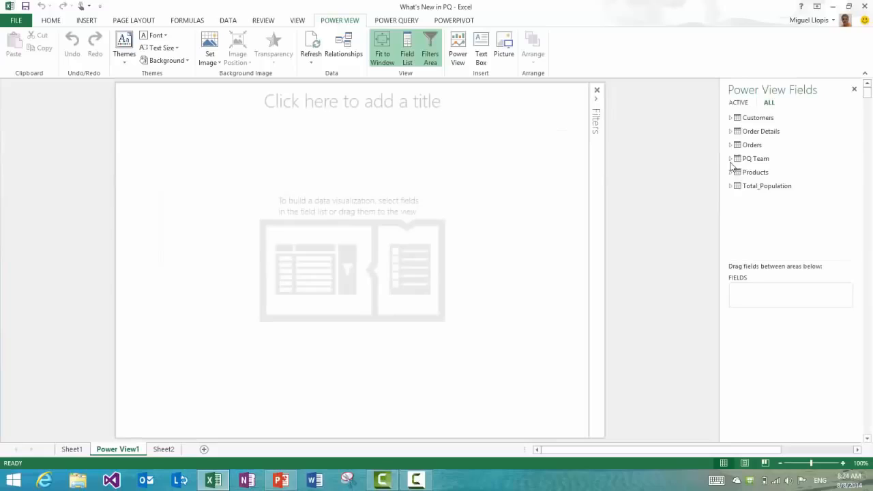
Add PQ Team's Picture and Name fields, enlarge the table, and show it as cards.
left_click(754, 158)
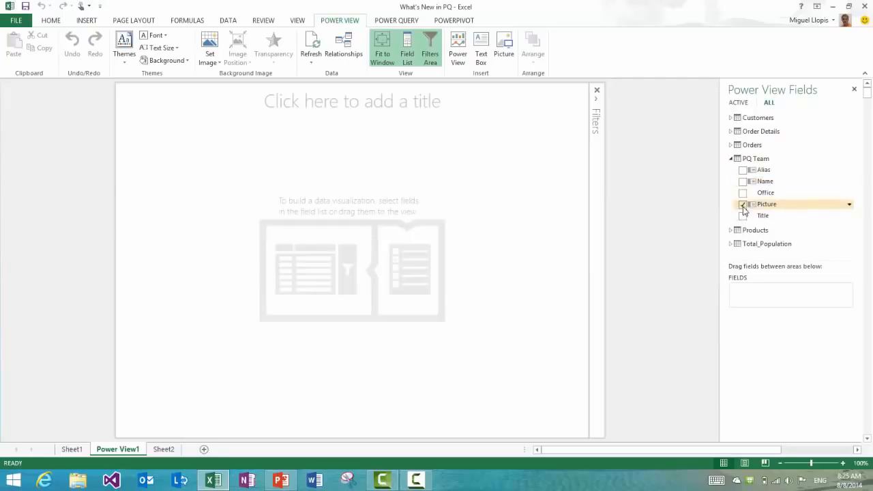
left_click(742, 204)
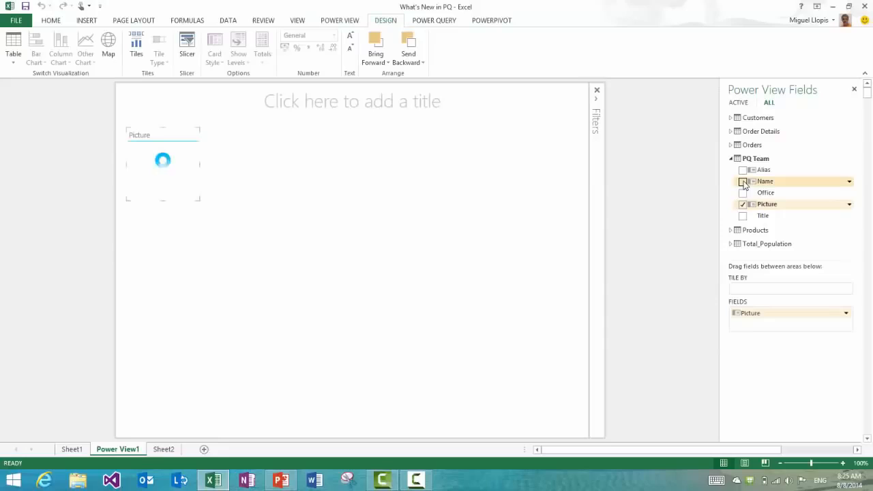
left_click(742, 181)
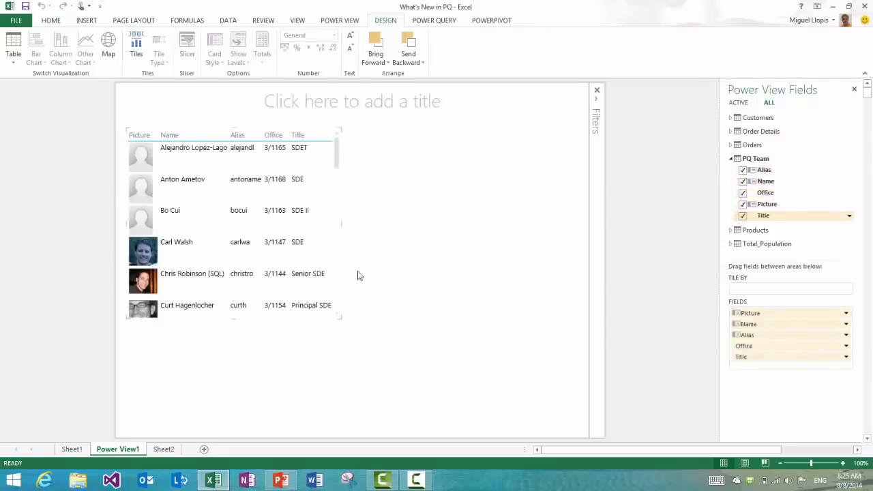
left_click_drag(339, 317, 539, 423)
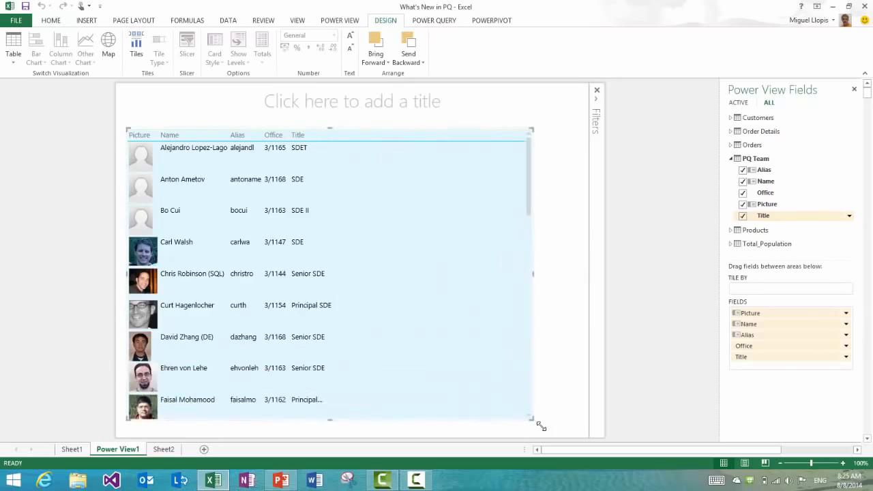
scroll("down", 3)
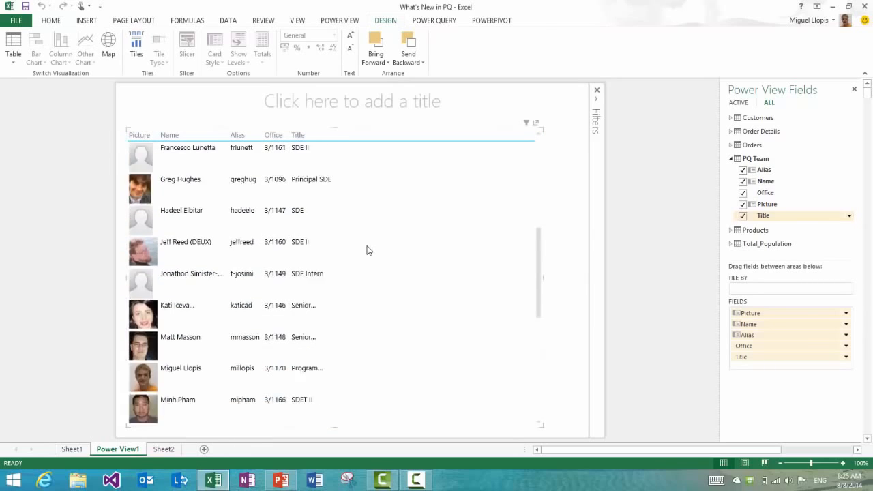
scroll("down", 3)
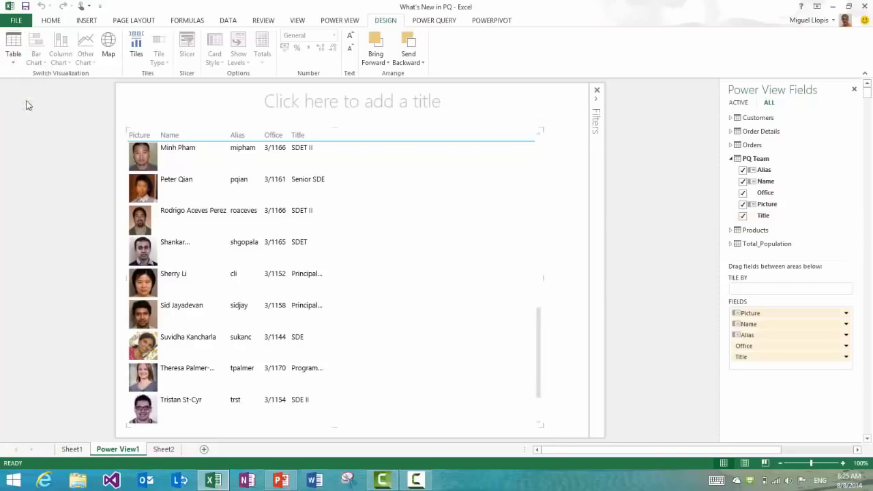
left_click(214, 45)
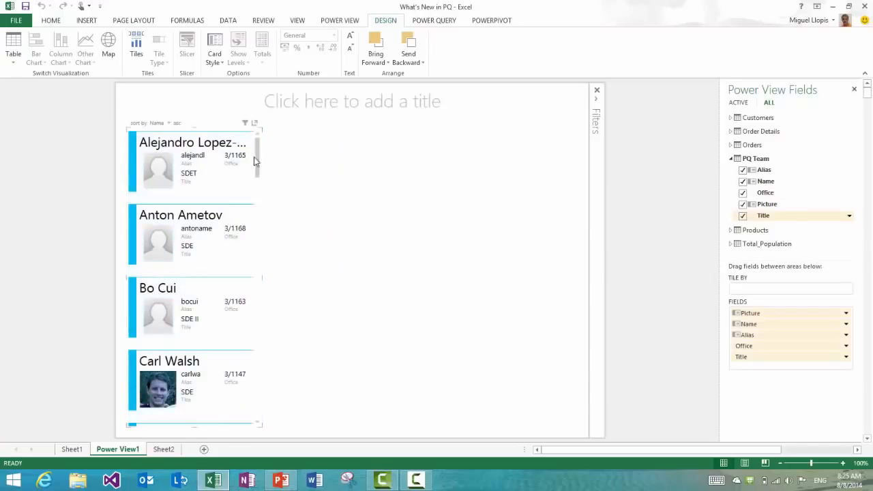
scroll("down", 3)
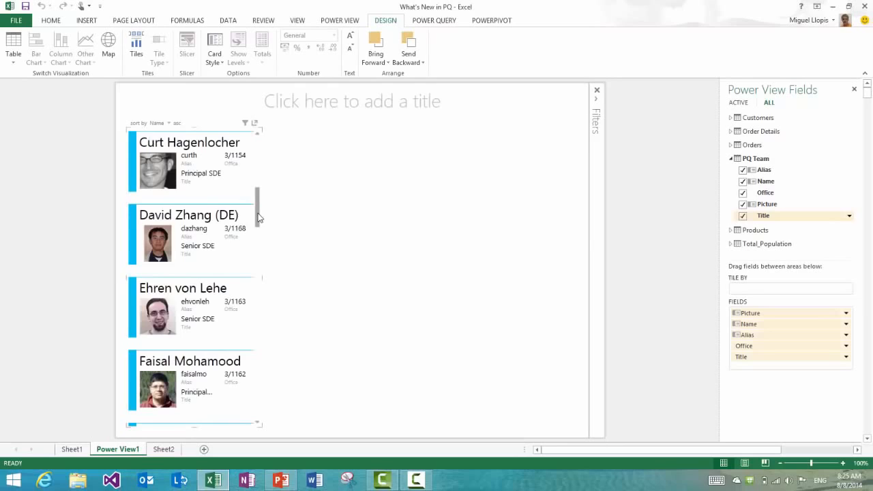
scroll("down", 3)
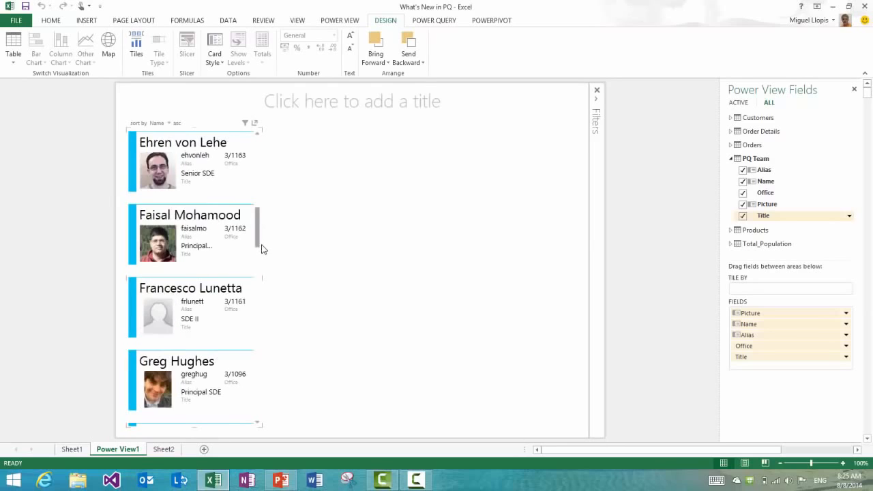
scroll("down", 3)
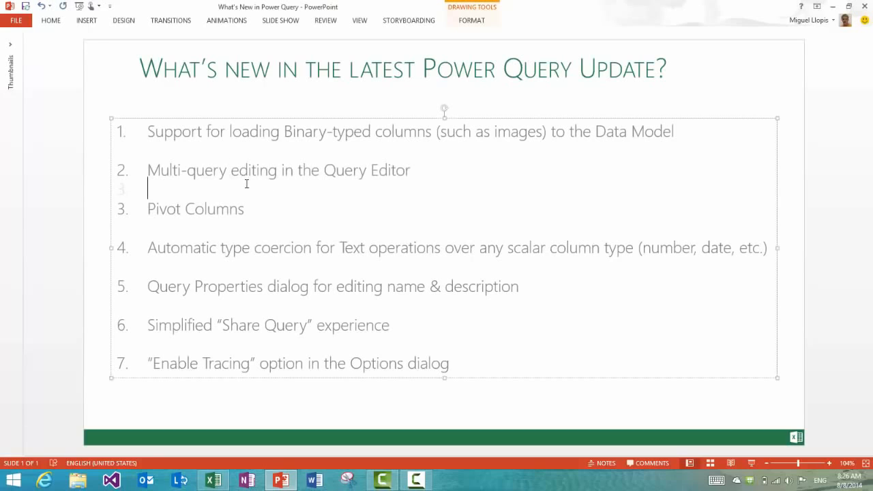
Switch from the PowerPoint What's New slide back to the Excel report.
left_click(101, 181)
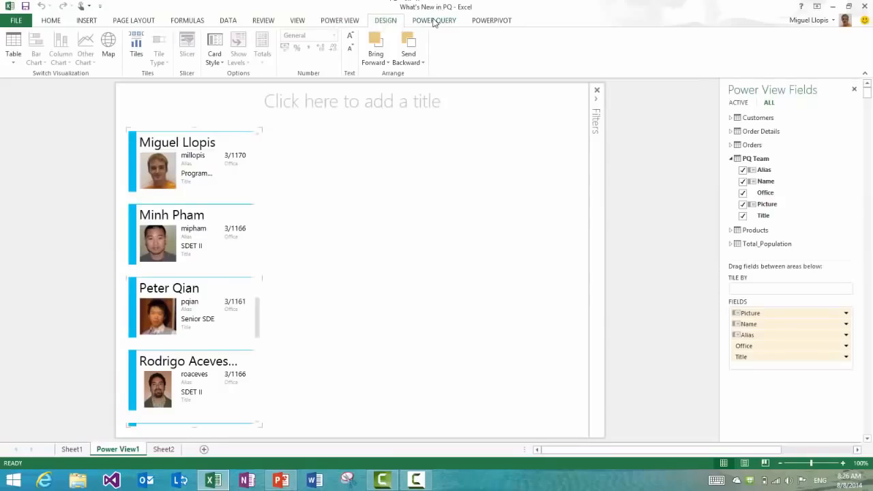
Show Sheet1's Workbook Queries list and open the Products query in the Query Editor.
left_click(433, 20)
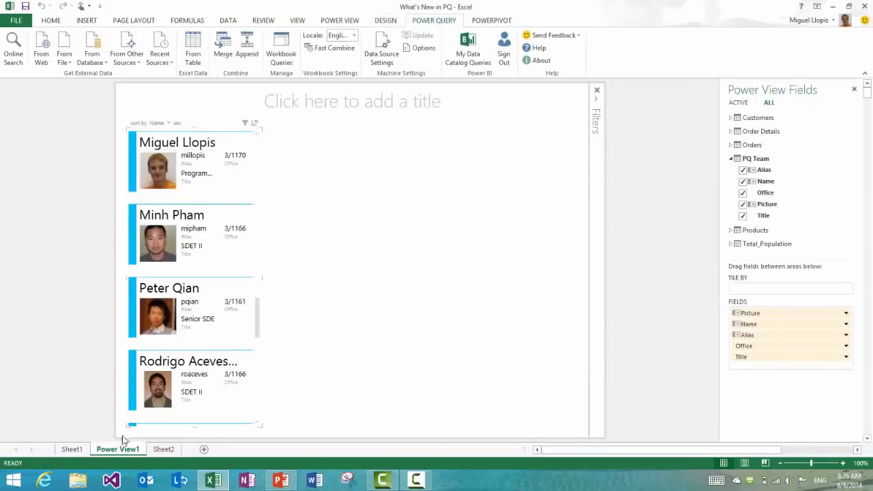
left_click(71, 449)
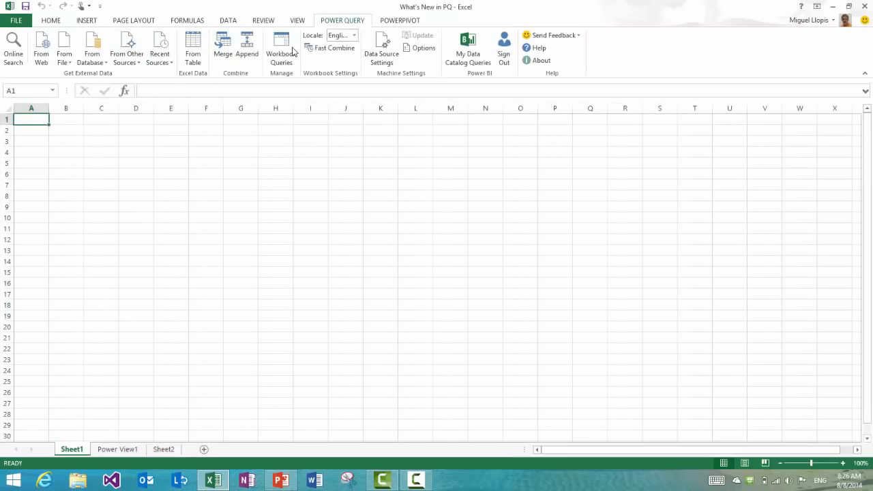
left_click(281, 52)
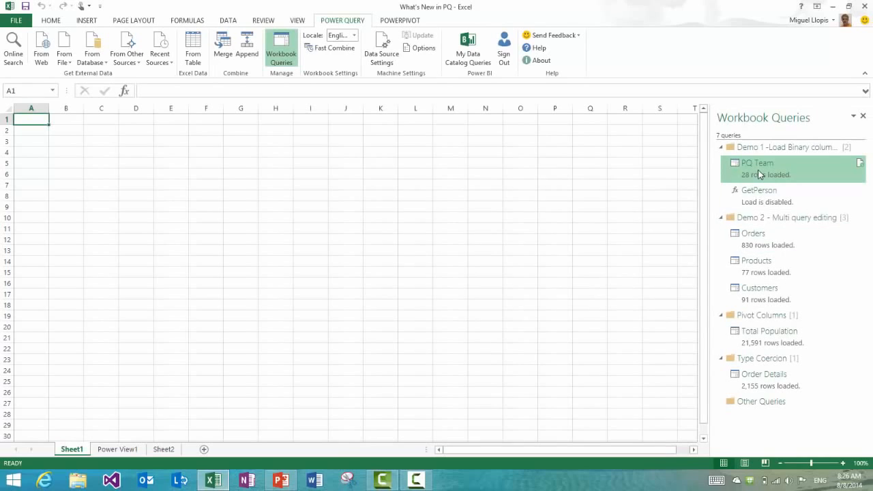
left_click(757, 163)
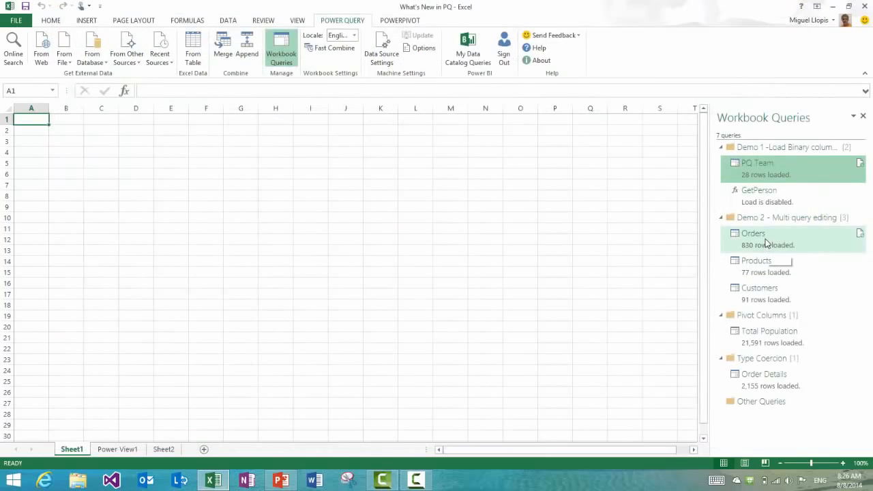
double_click(753, 233)
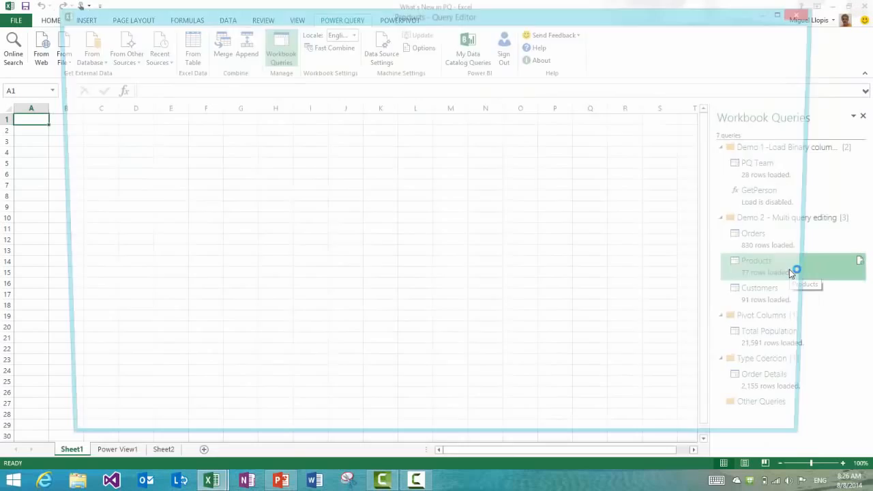
Drop SupplierID, CategoryID, QuantityPerUnit and UnitsInStock from Products, then open the Customers query.
double_click(756, 261)
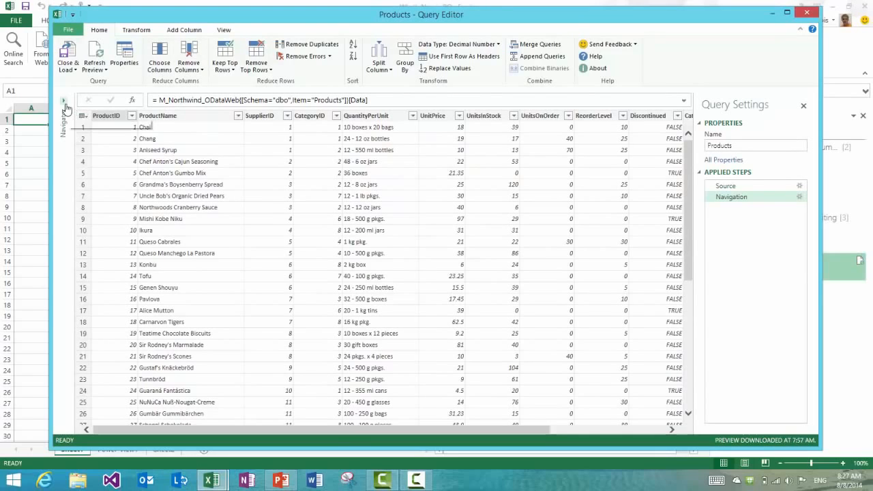
mouse_move(64, 109)
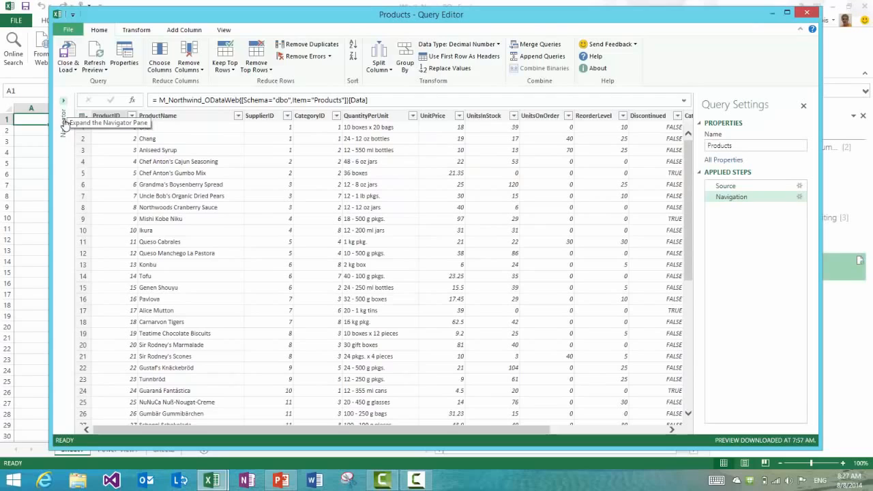
left_click(63, 100)
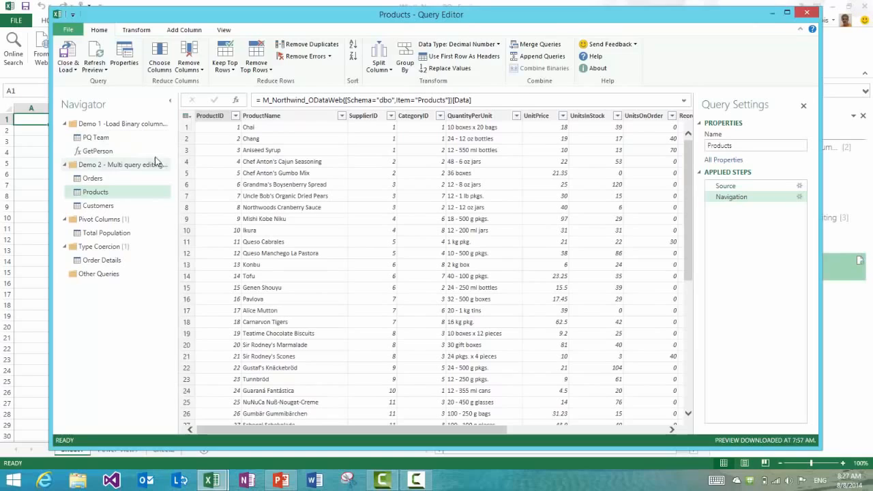
left_click(364, 115)
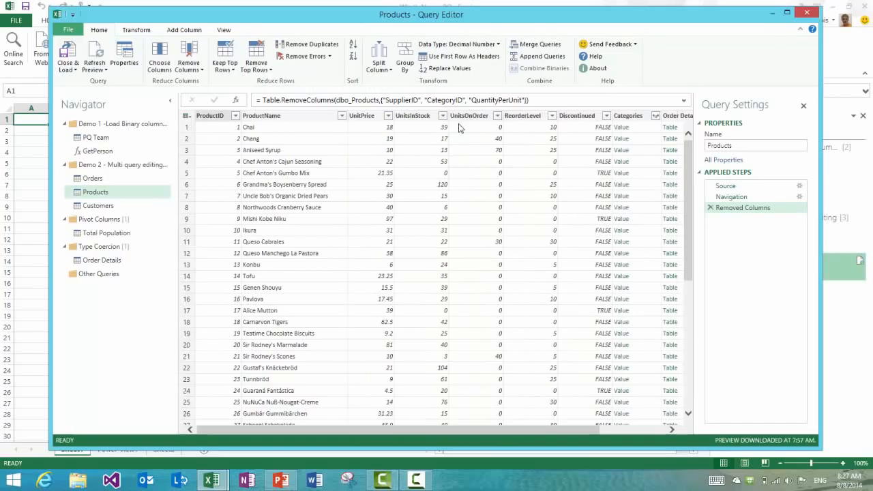
left_click(412, 115)
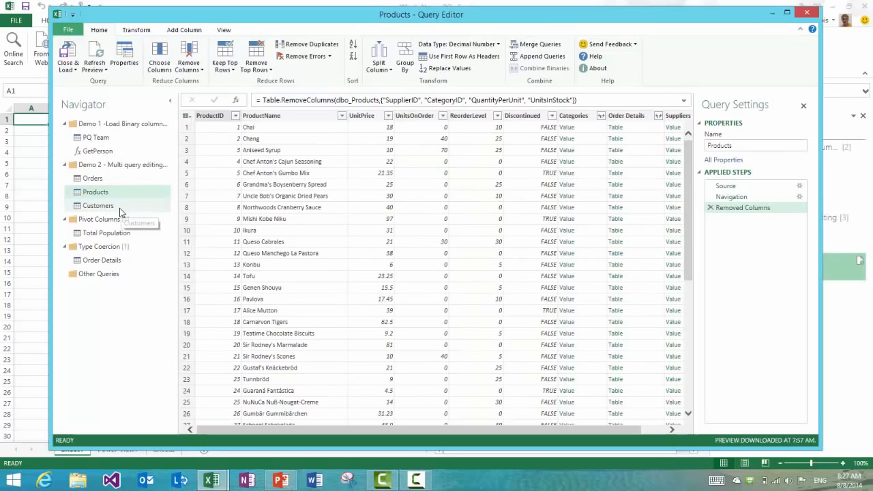
left_click(99, 205)
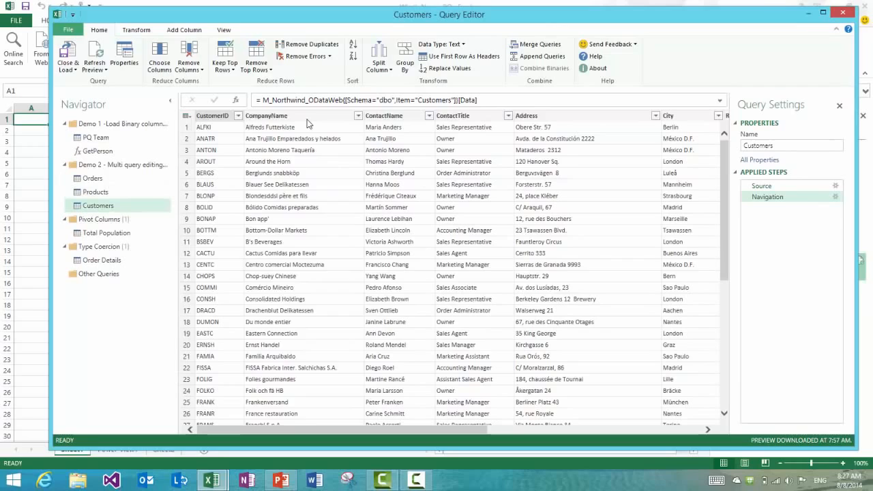
Convert Customers' CompanyName to UPPERCASE, then move through Total Population to the Orders query.
left_click(266, 115)
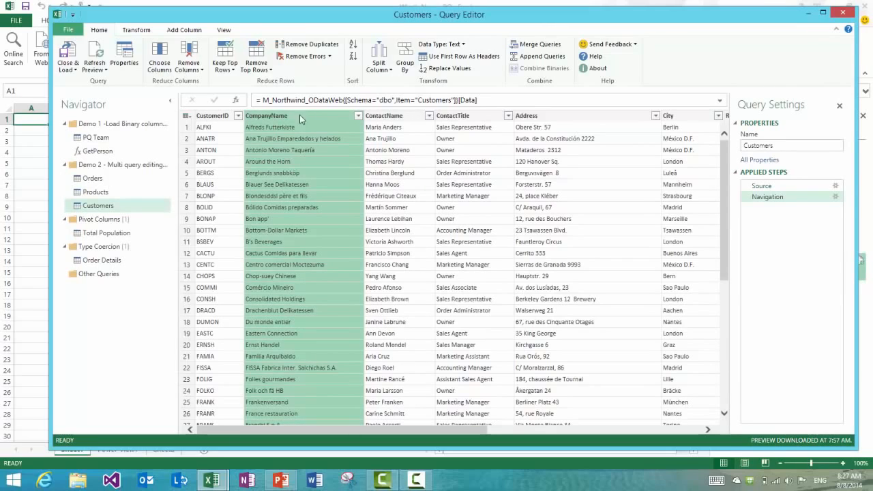
mouse_move(149, 39)
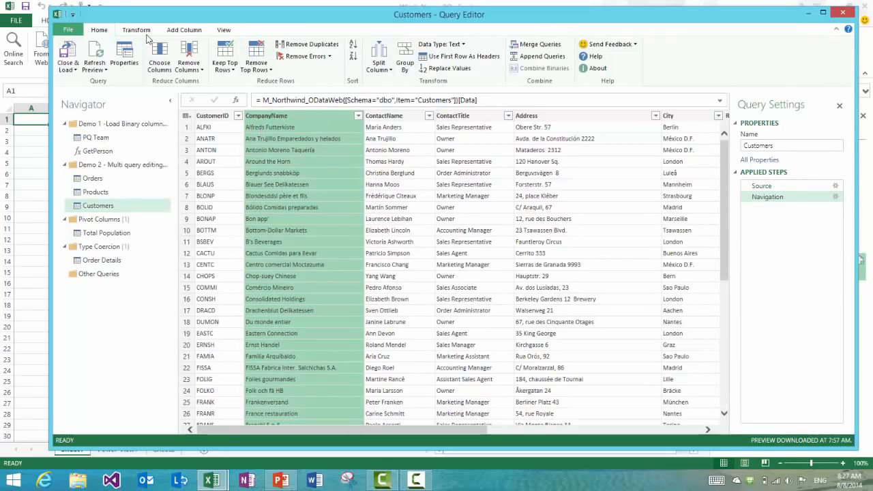
left_click(136, 30)
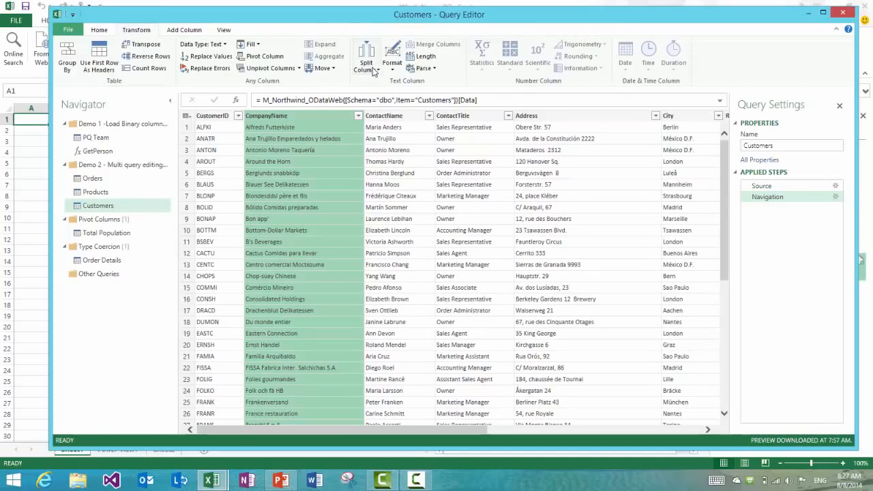
left_click(391, 57)
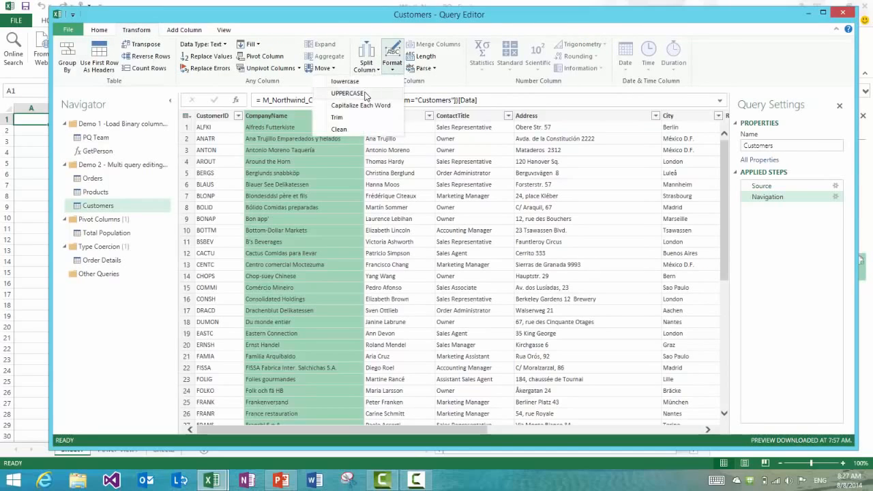
left_click(347, 93)
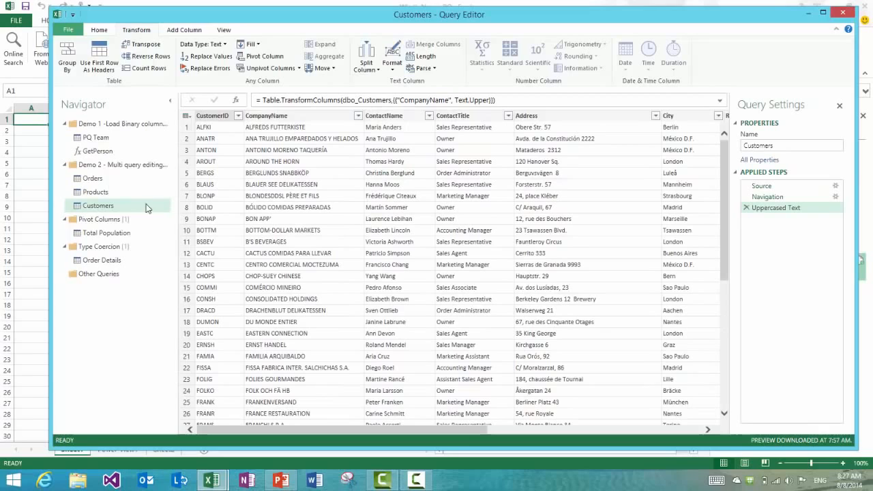
left_click(106, 233)
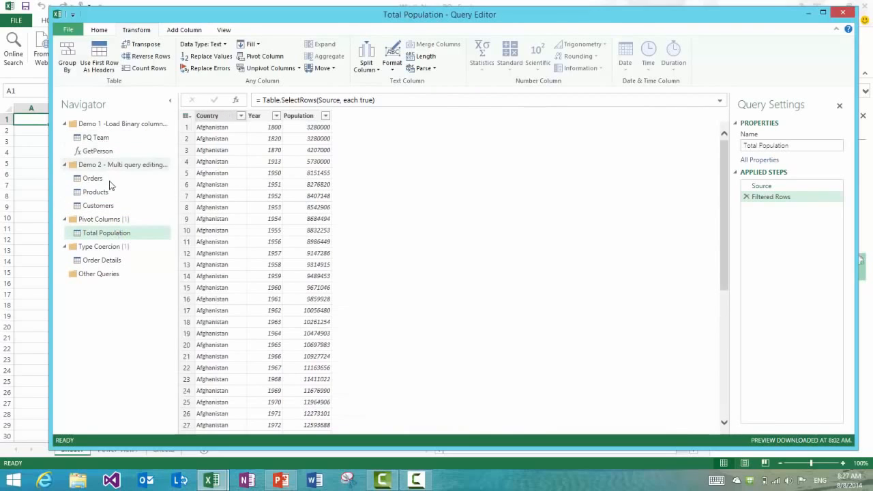
left_click(92, 178)
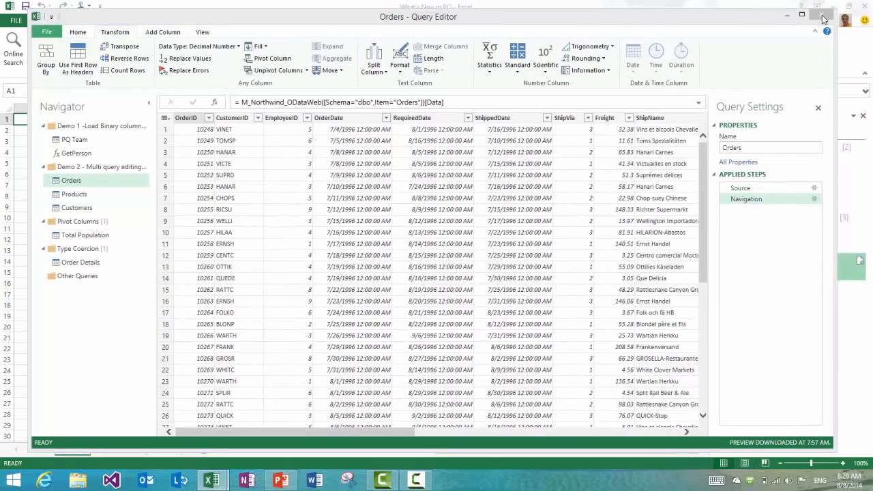
Close the Query Editor, choosing Discard for the unsaved query changes.
left_click(822, 16)
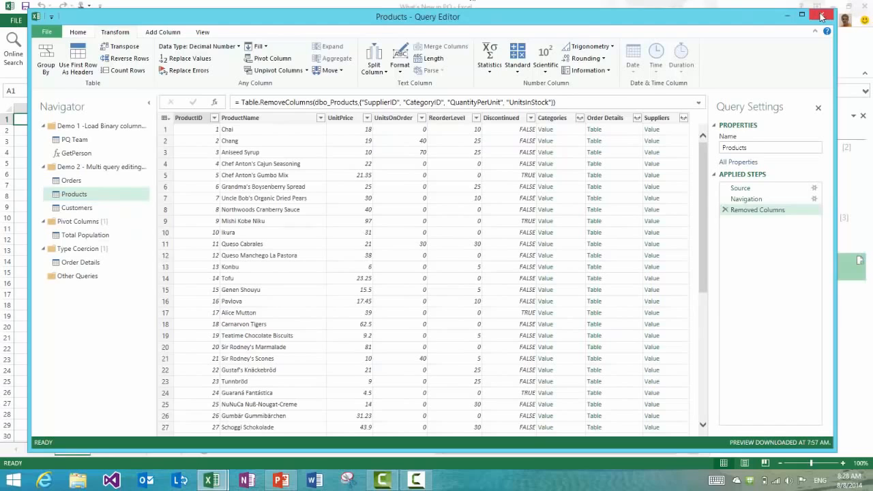
left_click(821, 16)
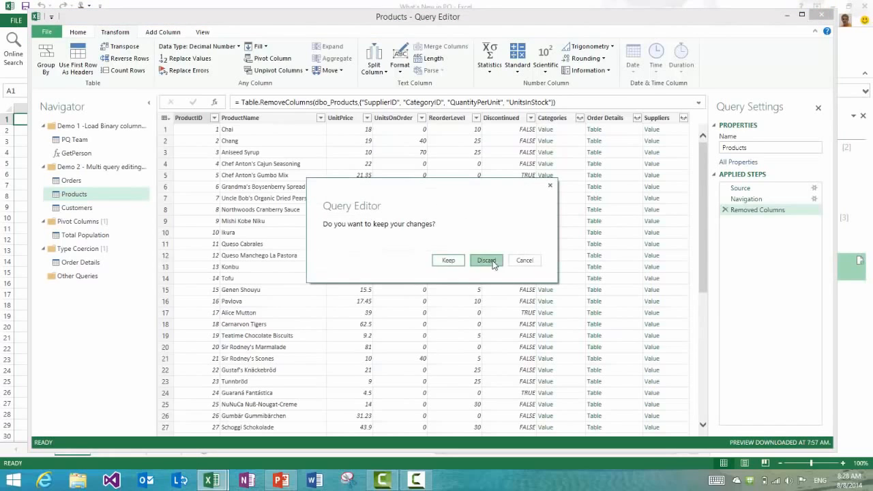
left_click(486, 260)
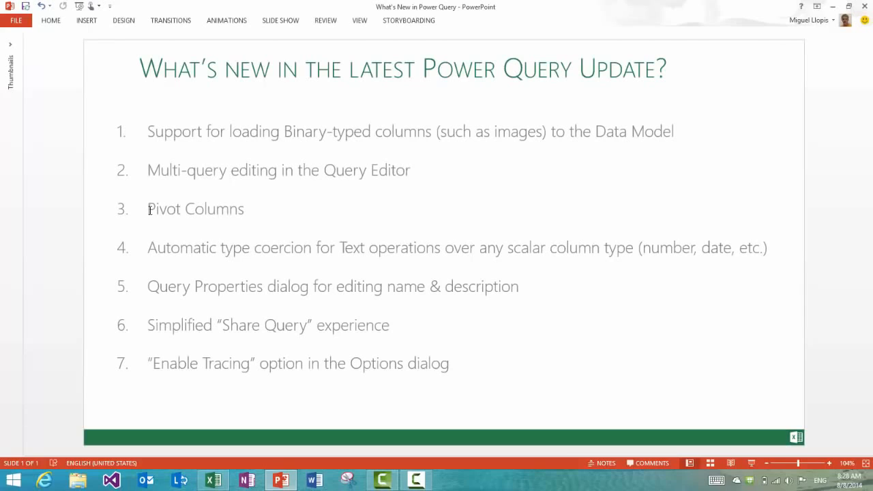
left_click_drag(148, 209, 766, 247)
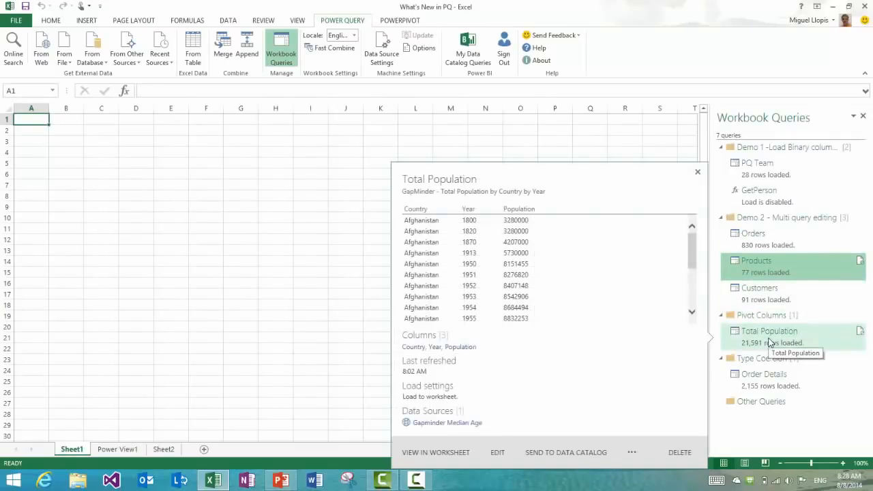
Open Total Population from Workbook Queries in the Query Editor.
left_click(497, 453)
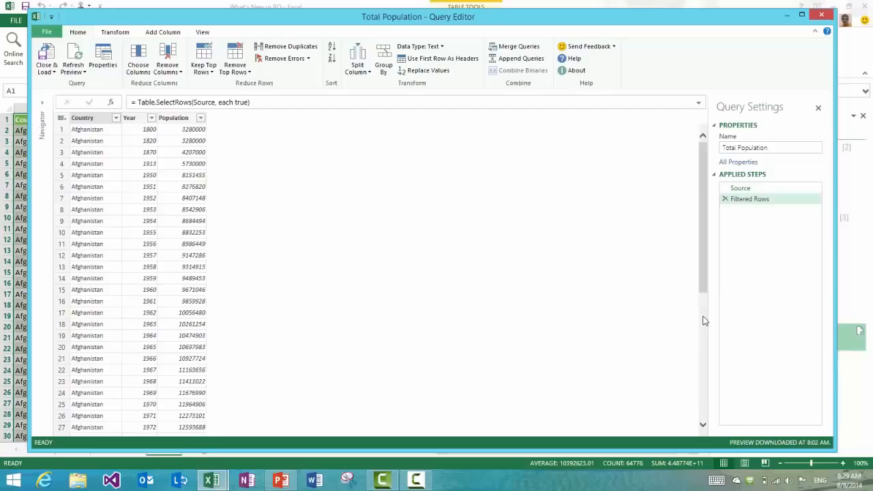
mouse_move(132, 165)
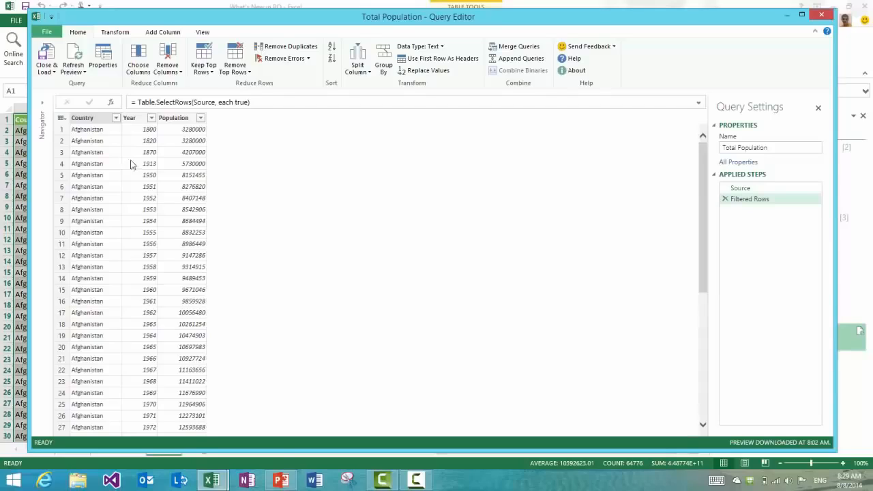
Pivot Total Population on Year, using Population as values with Sum aggregation.
left_click(130, 117)
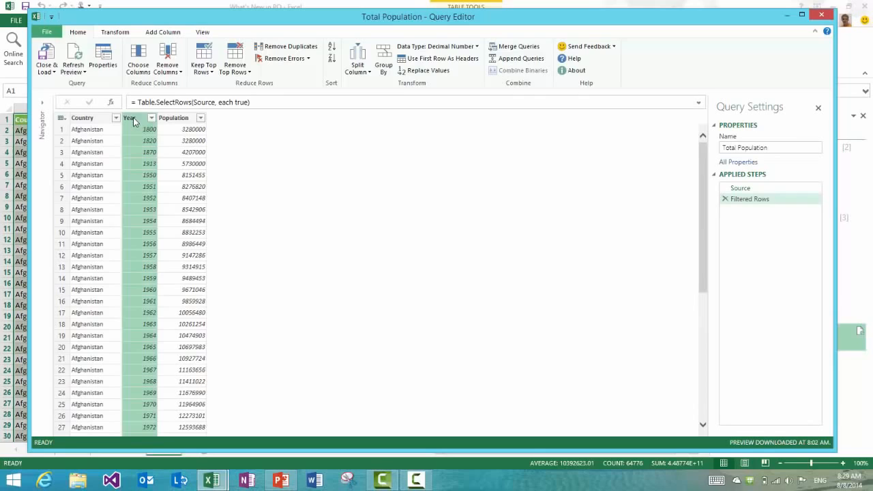
left_click(115, 32)
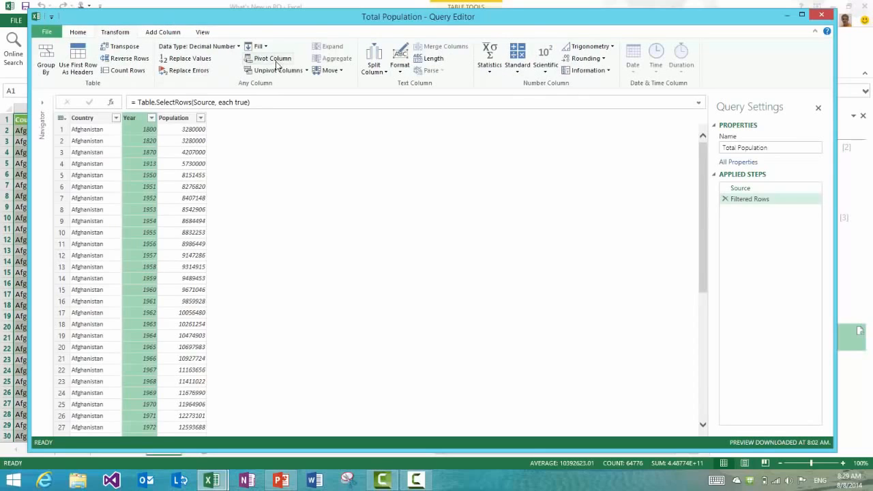
mouse_move(272, 58)
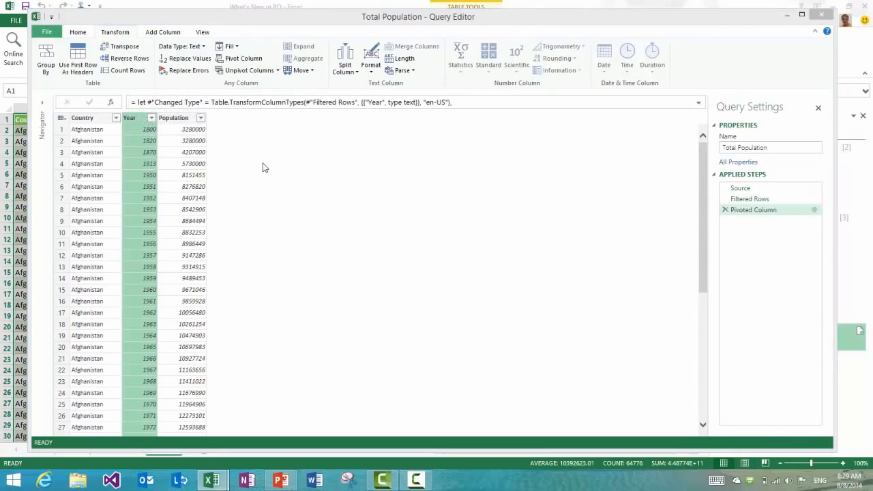
left_click(242, 58)
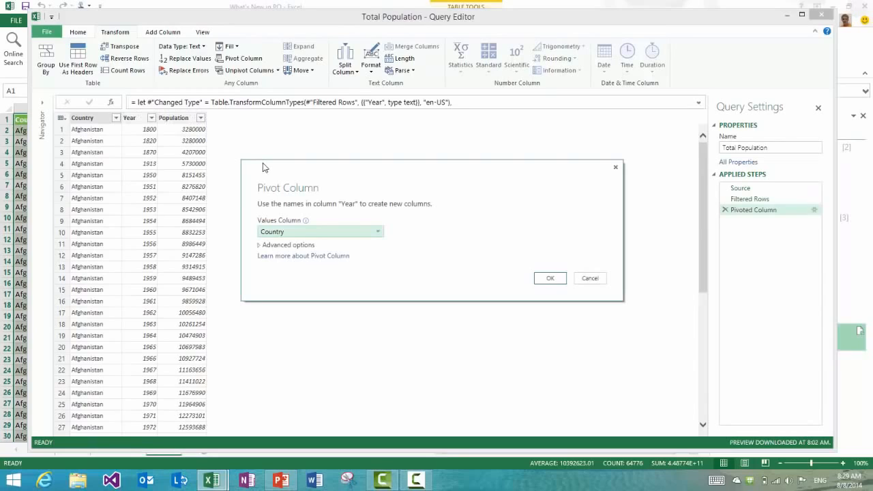
mouse_move(324, 200)
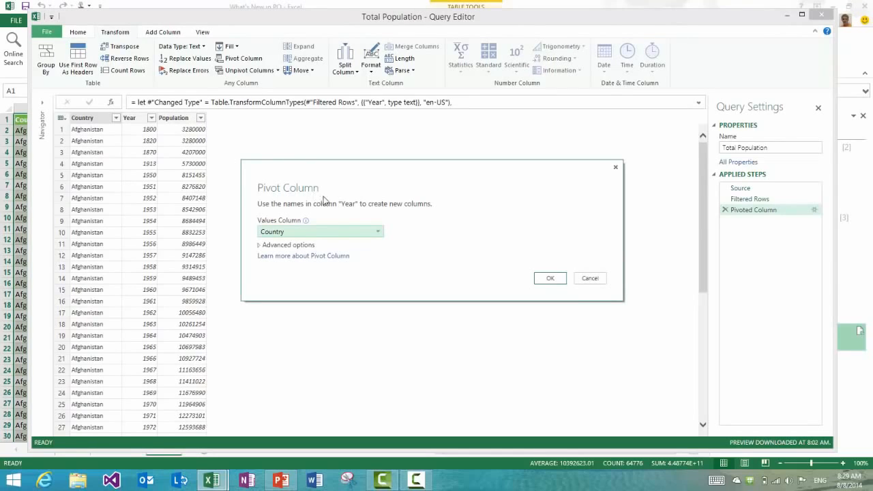
mouse_move(334, 237)
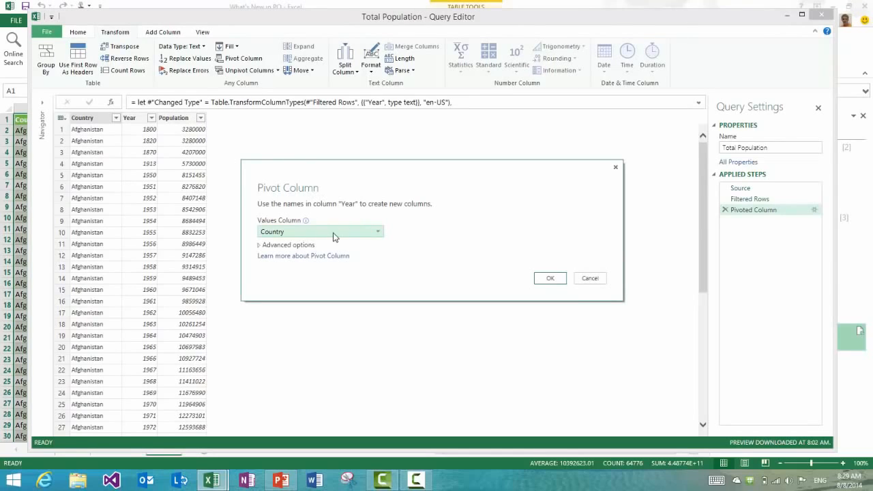
left_click(319, 230)
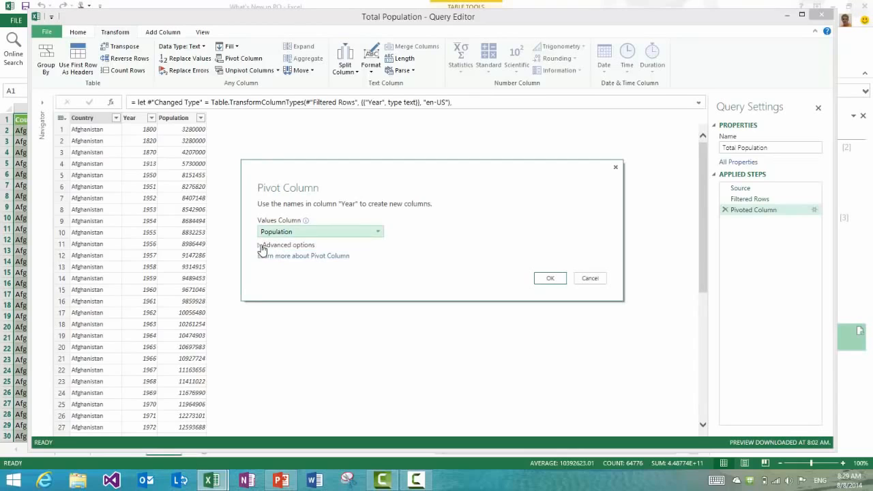
left_click(286, 245)
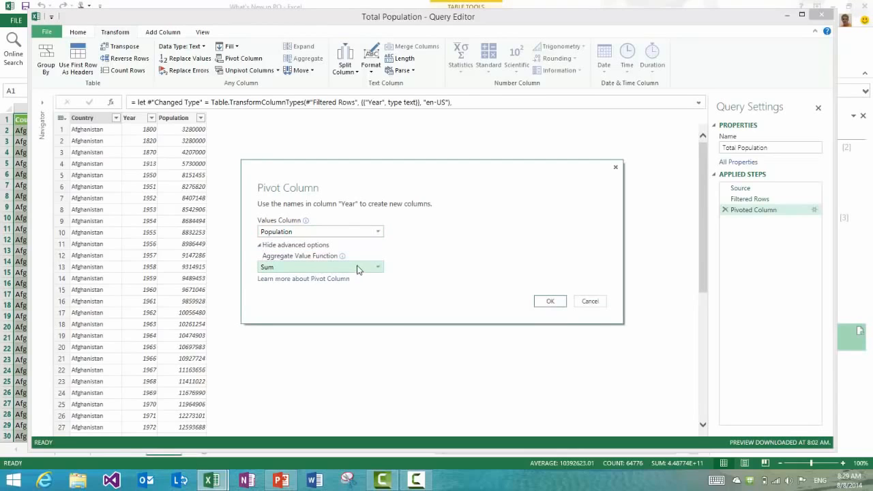
left_click(377, 266)
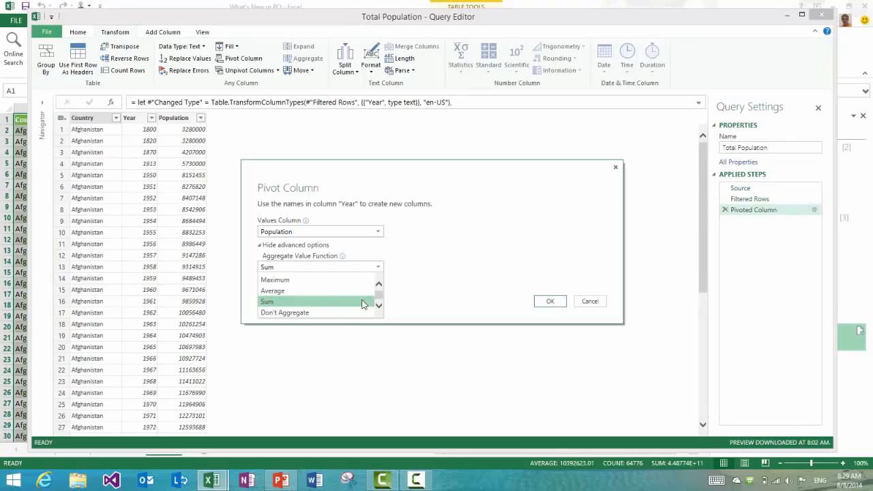
left_click(550, 301)
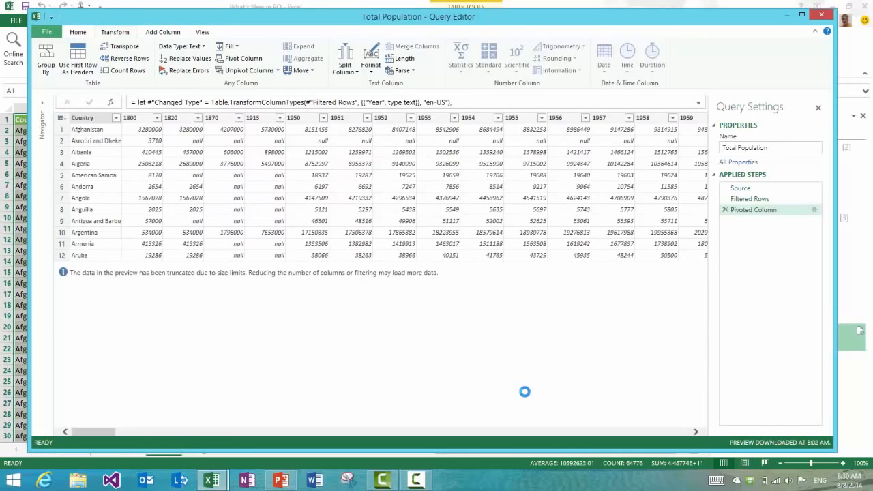
left_click(92, 117)
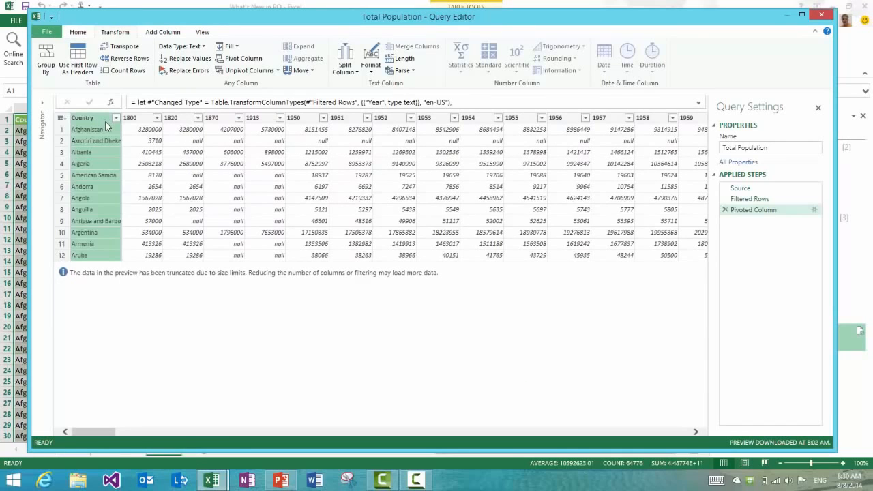
mouse_move(149, 177)
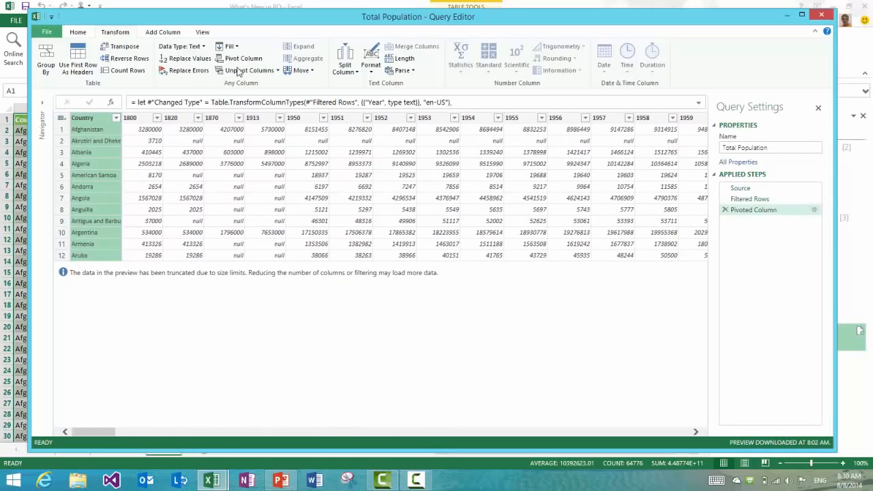
Unpivot all columns except Country, then preview the Filtered Rows, pivot and final steps.
left_click(272, 71)
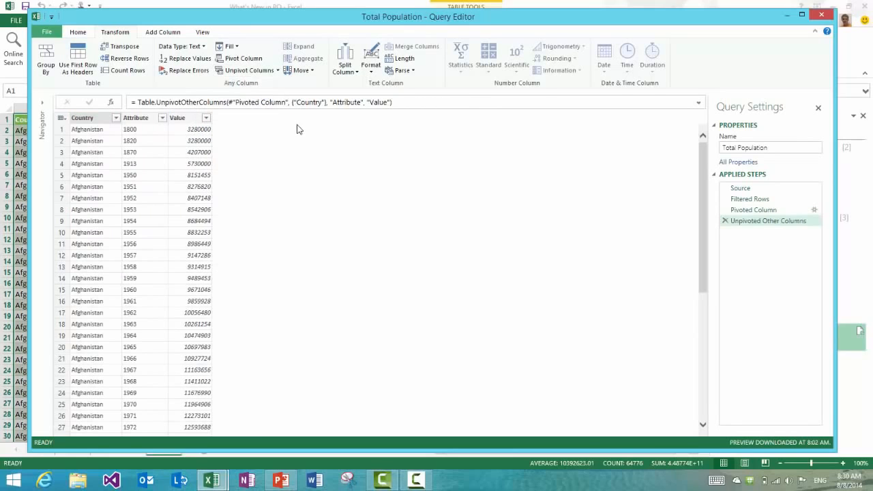
mouse_move(583, 125)
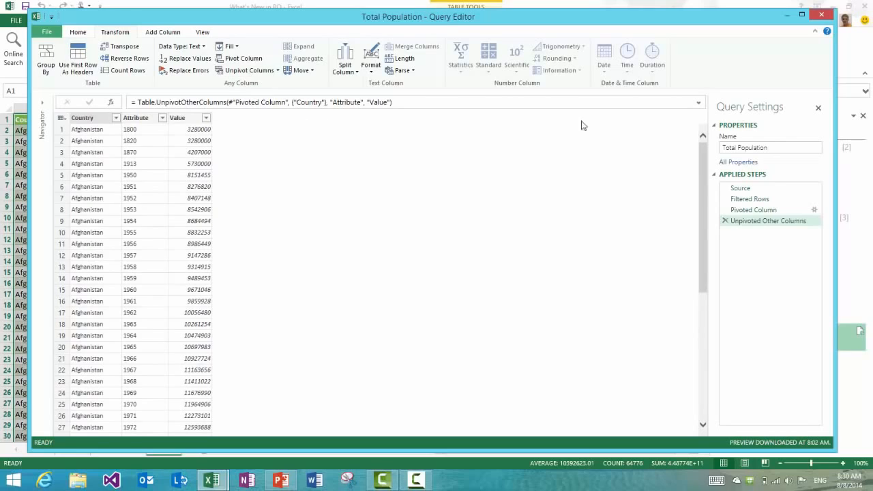
left_click(750, 198)
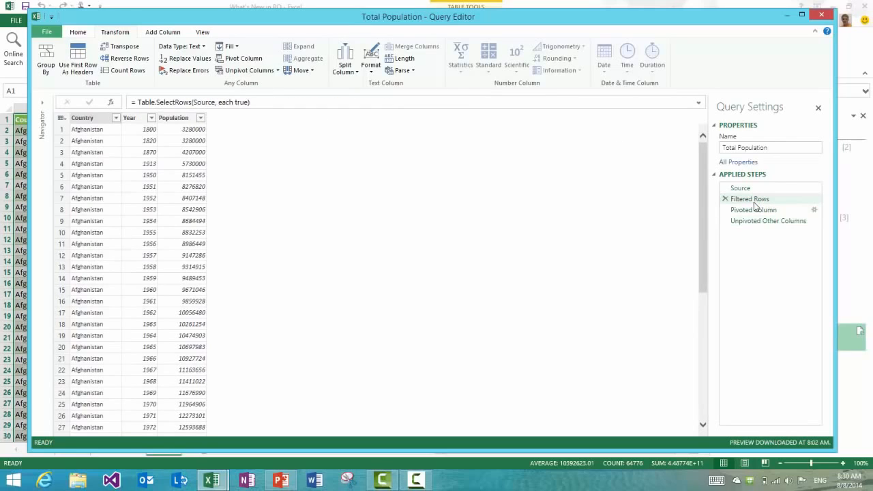
left_click(754, 209)
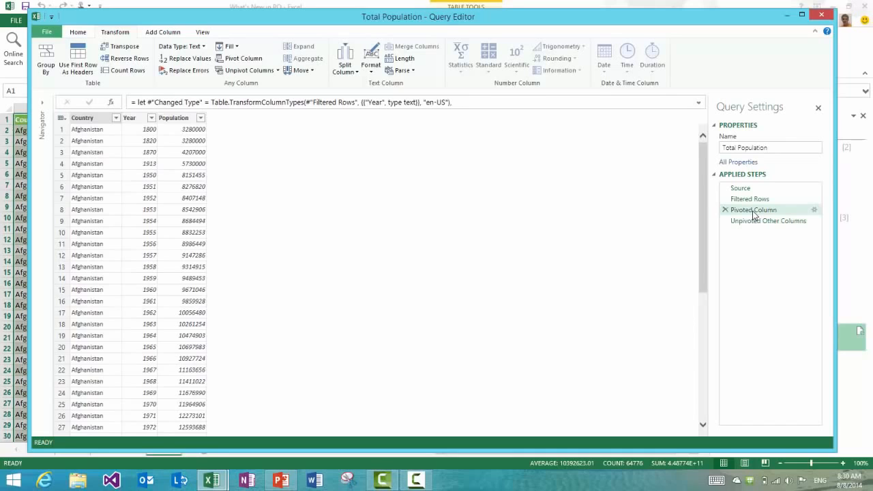
left_click(768, 220)
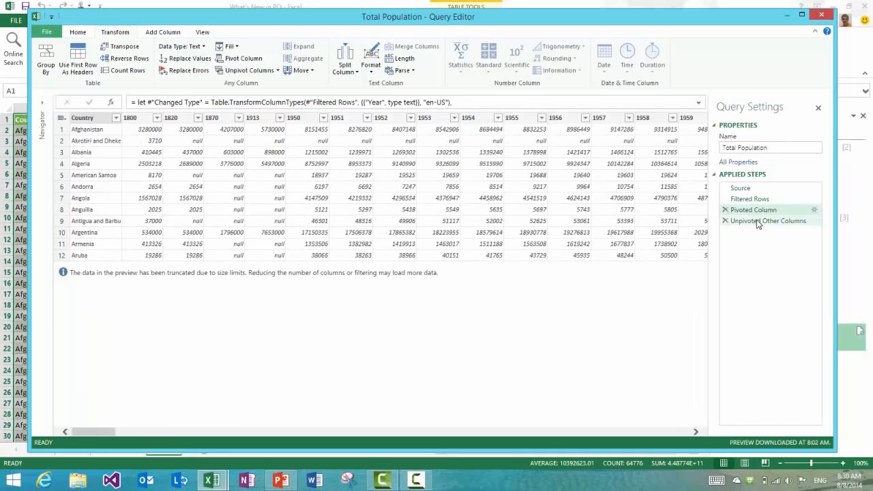
left_click(771, 221)
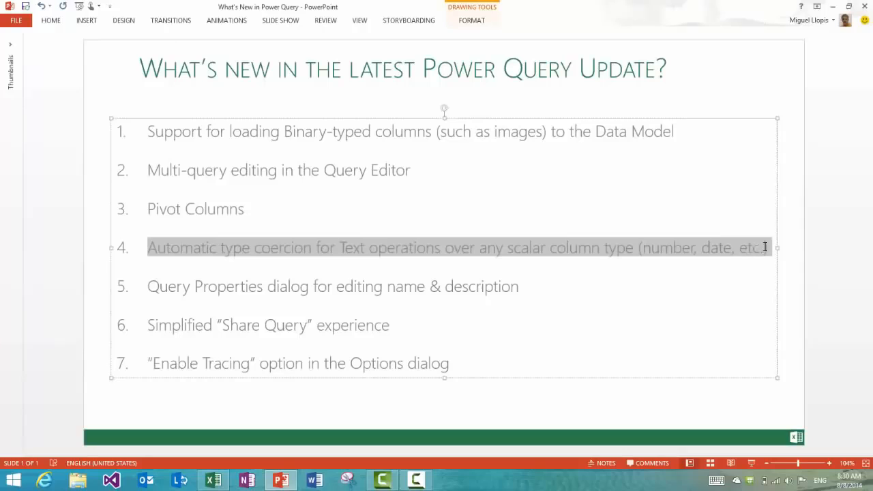
Highlight item 4, automatic type coercion, on the What's new slide.
left_click(100, 257)
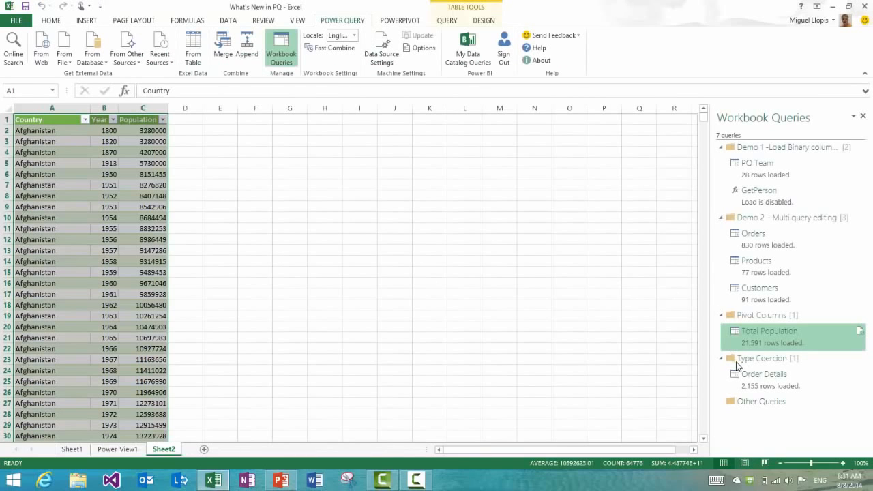
mouse_move(760, 380)
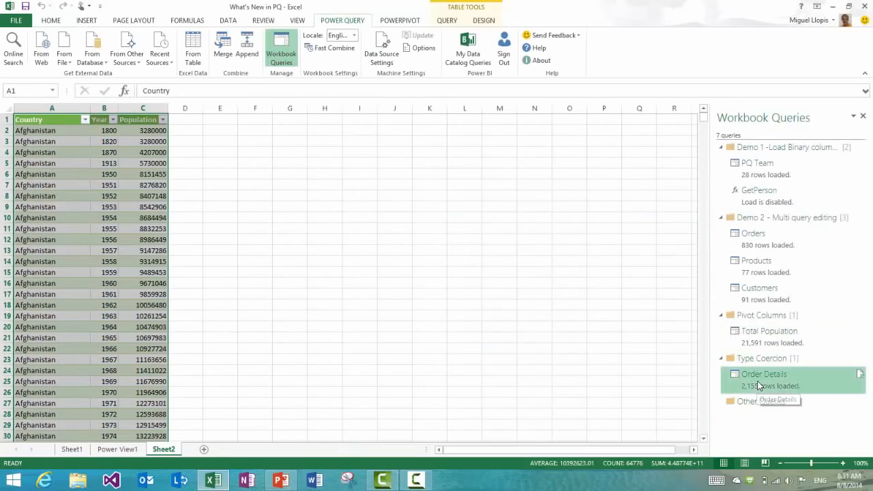
Open the Order Details query and select its OrderID and ProductID columns.
double_click(763, 374)
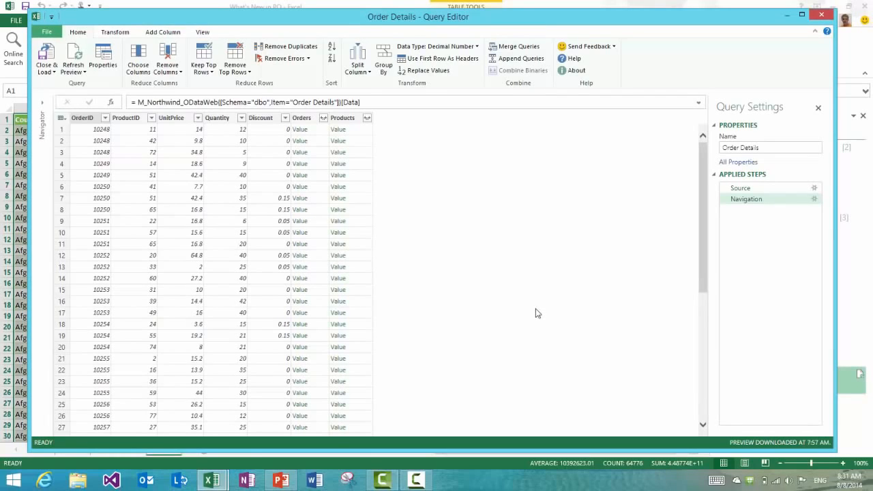
left_click(82, 117)
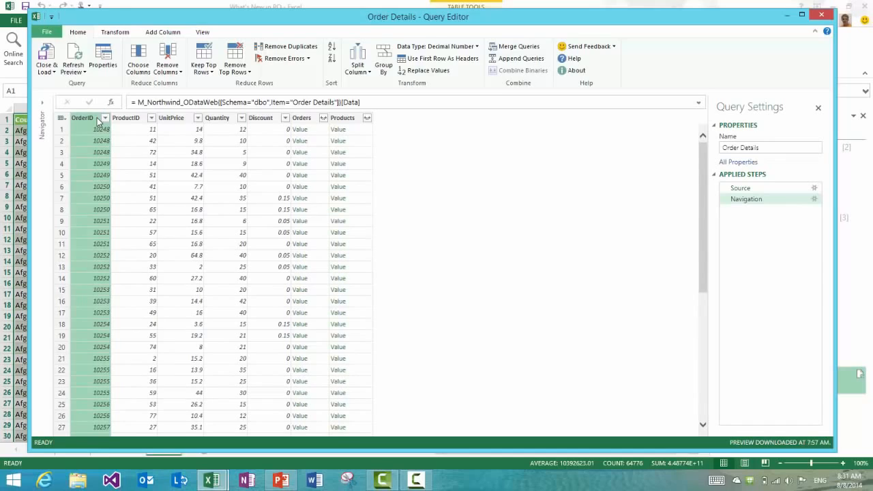
left_click(127, 117)
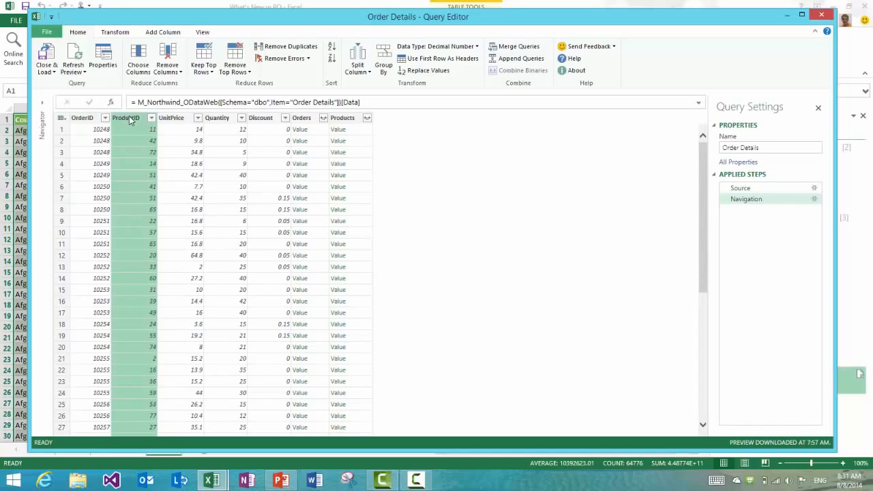
left_click(82, 117)
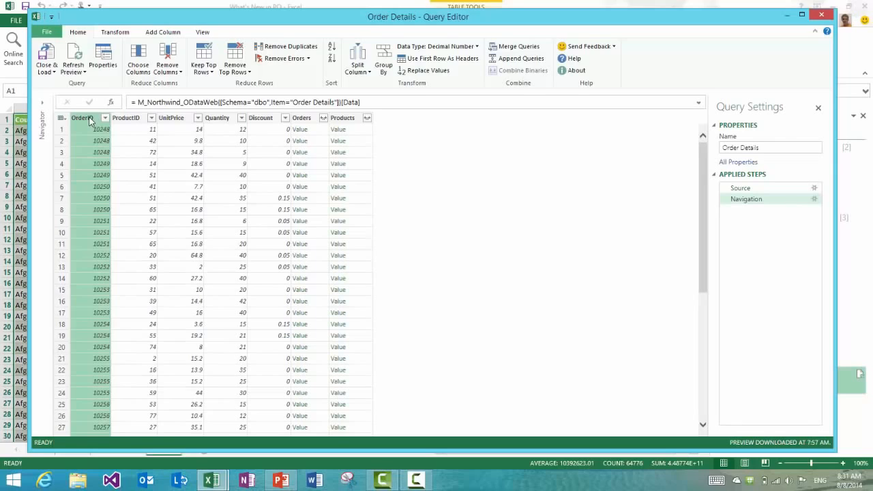
left_click(126, 117)
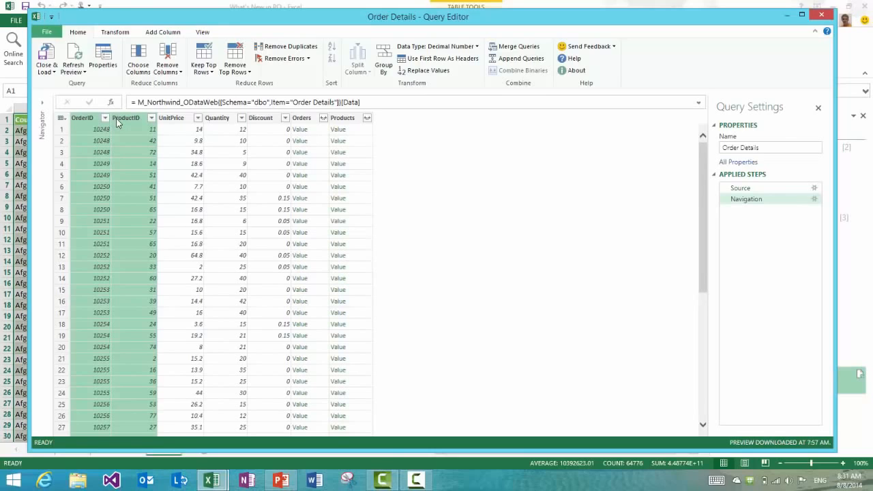
left_click(115, 33)
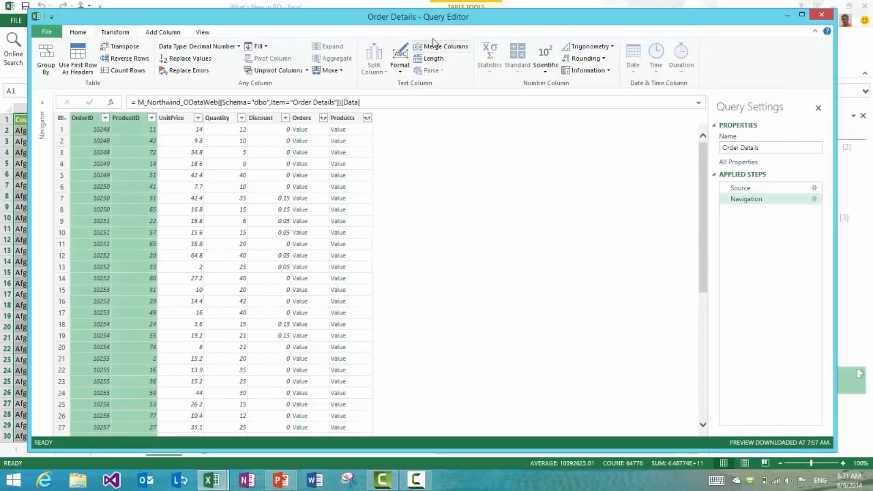
mouse_move(402, 51)
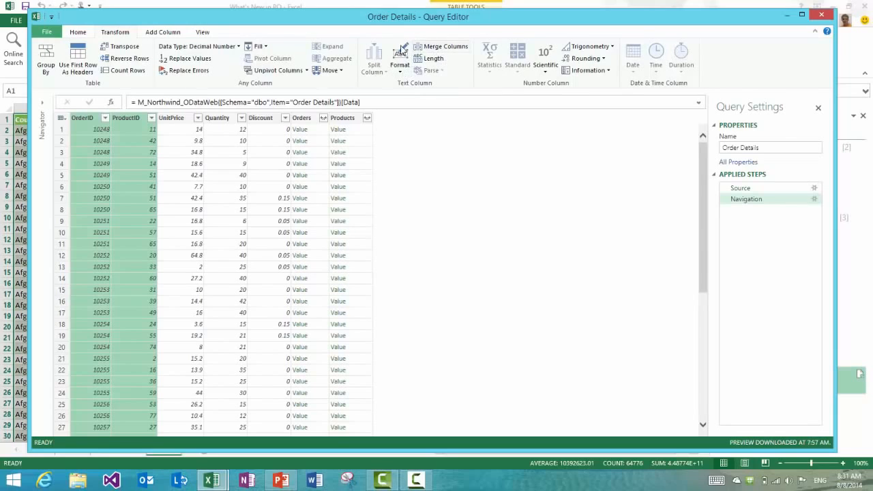
mouse_move(441, 47)
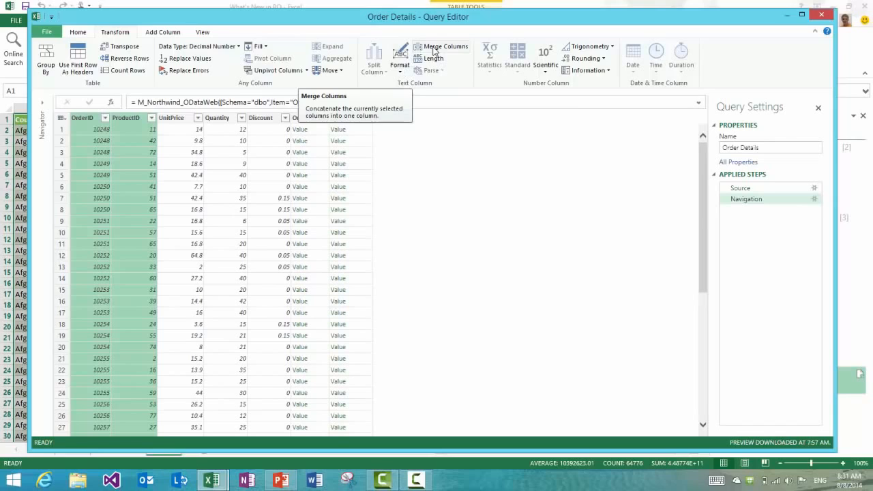
Merge OrderID and ProductID in place using a custom '-' separator, e.g. 10248-11.
left_click(442, 47)
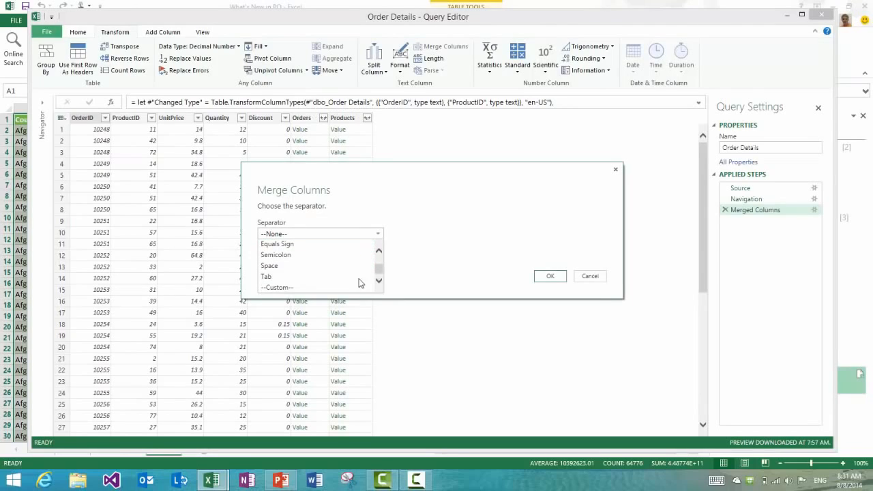
left_click(276, 287)
type("-")
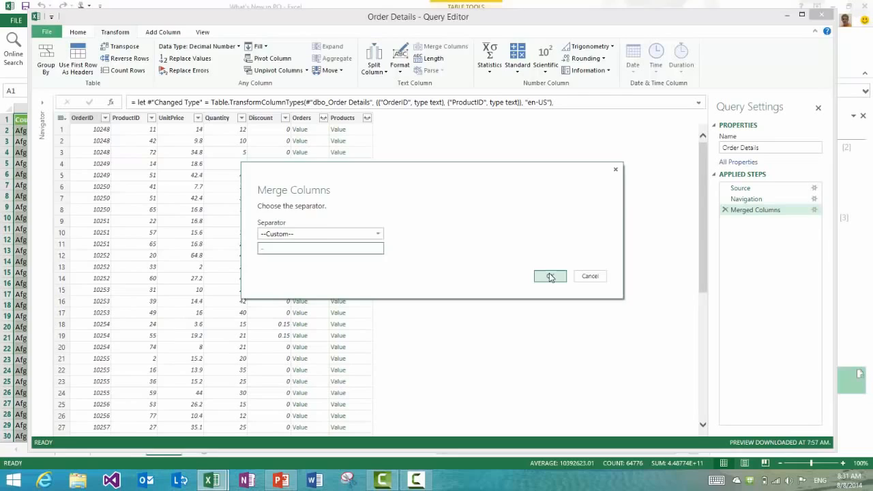
left_click(550, 276)
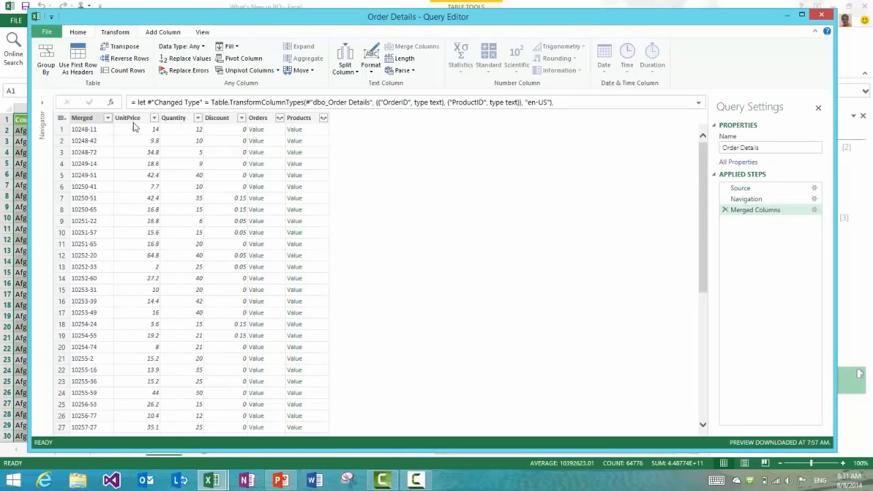
left_click(82, 117)
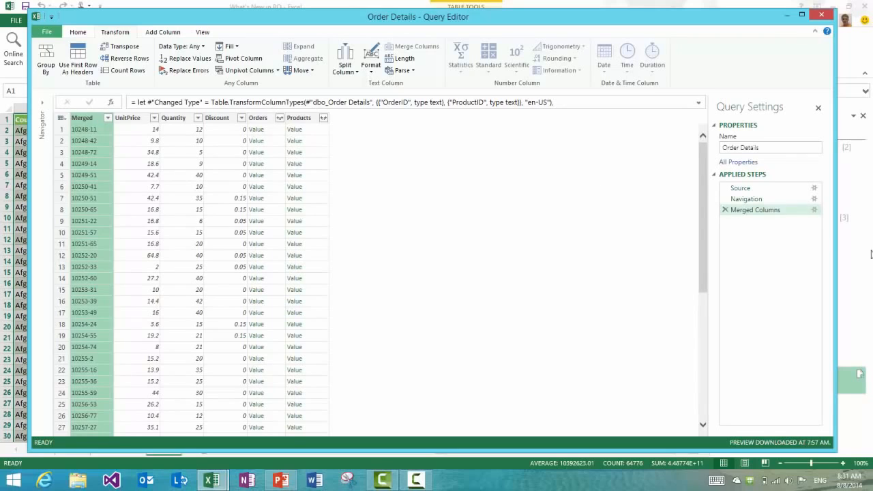
left_click(697, 102)
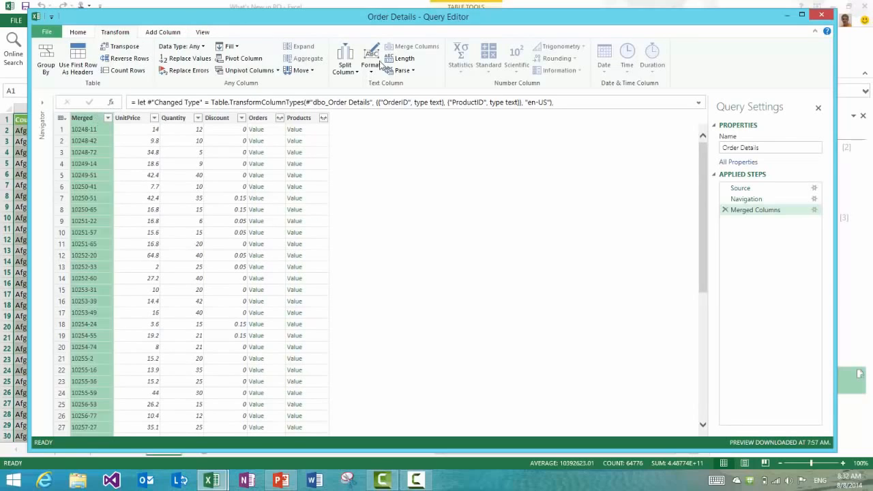
mouse_move(176, 126)
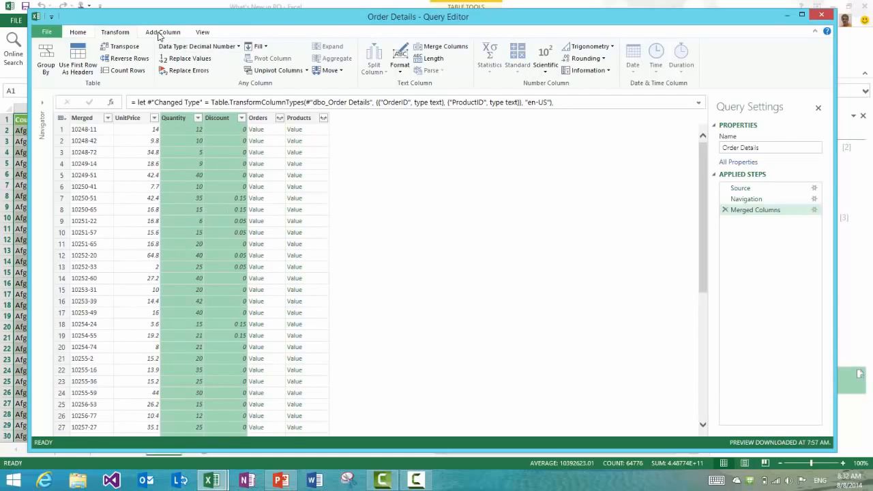
Add a merged column joining Quantity and Discount with a comma, and inspect its formula.
left_click(162, 32)
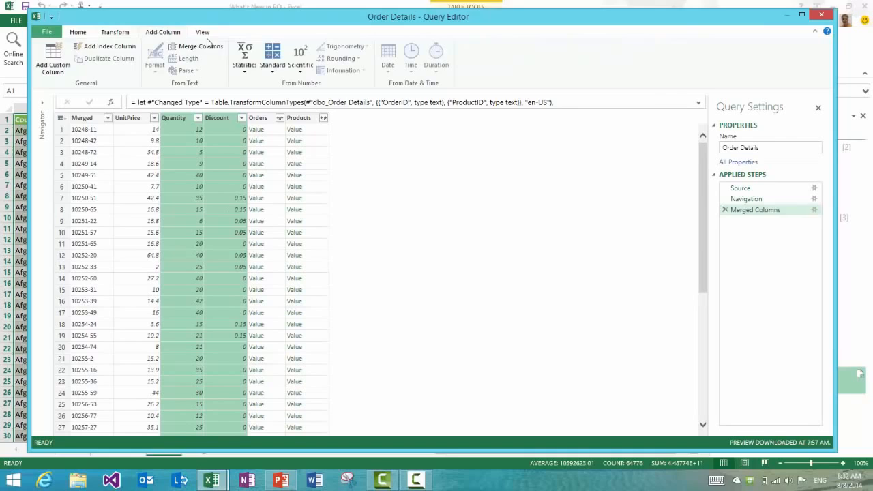
left_click(199, 46)
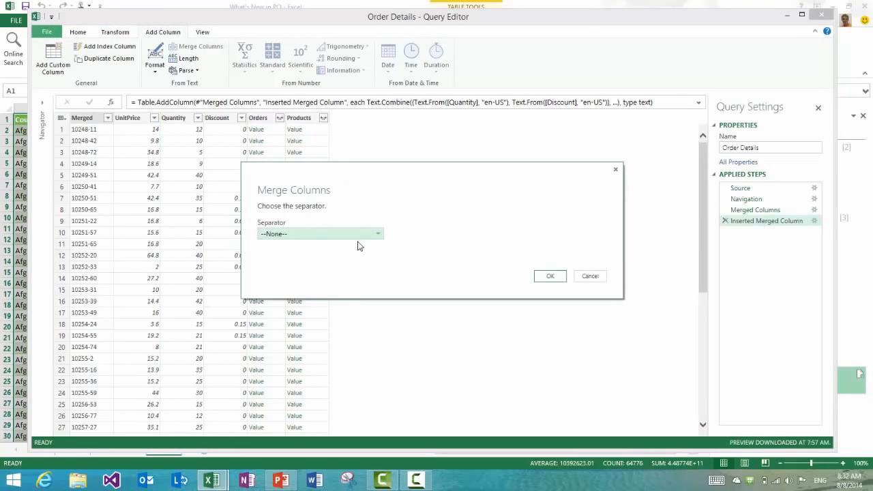
left_click(320, 234)
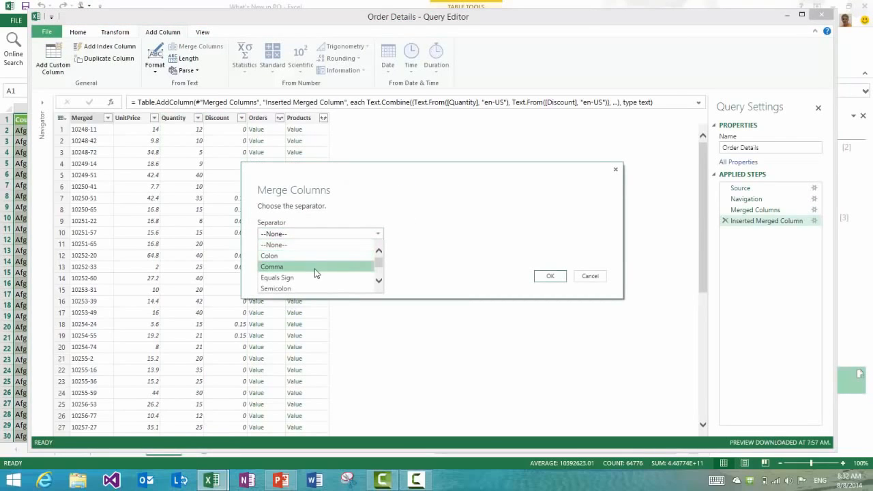
left_click(549, 275)
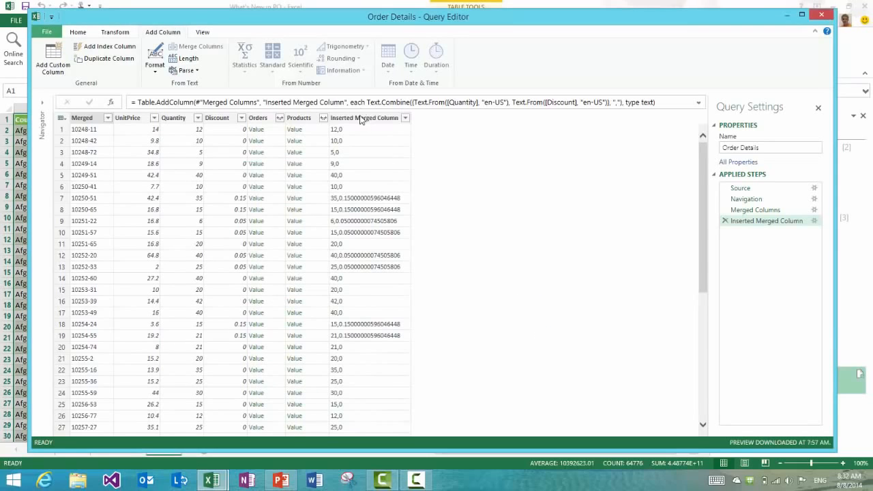
left_click(364, 117)
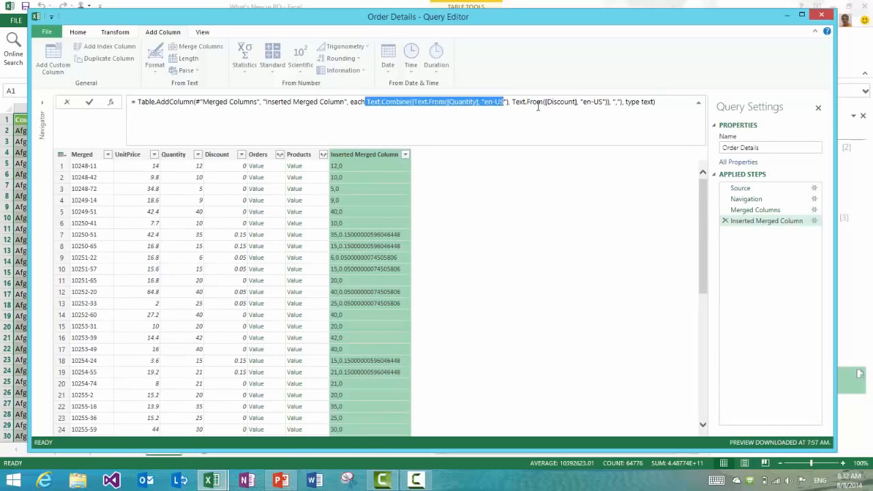
left_click(579, 197)
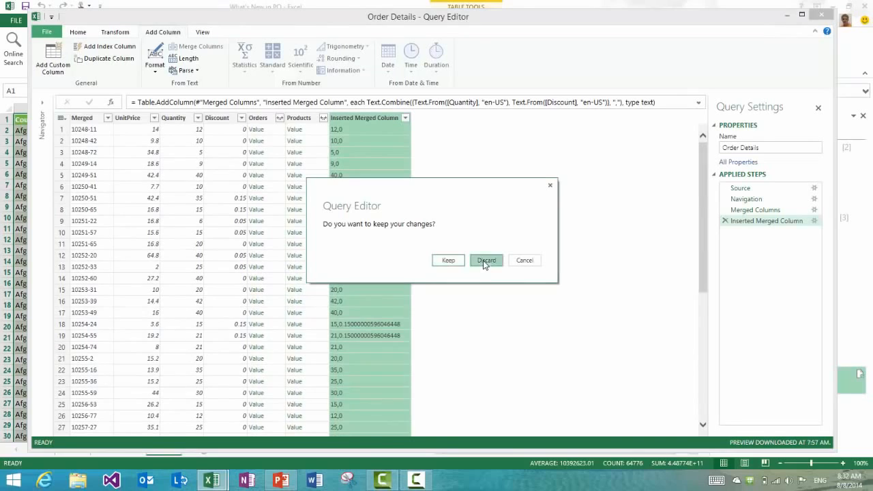
Discard the unsaved Order Details query edits and return to the workbook queries.
left_click(485, 260)
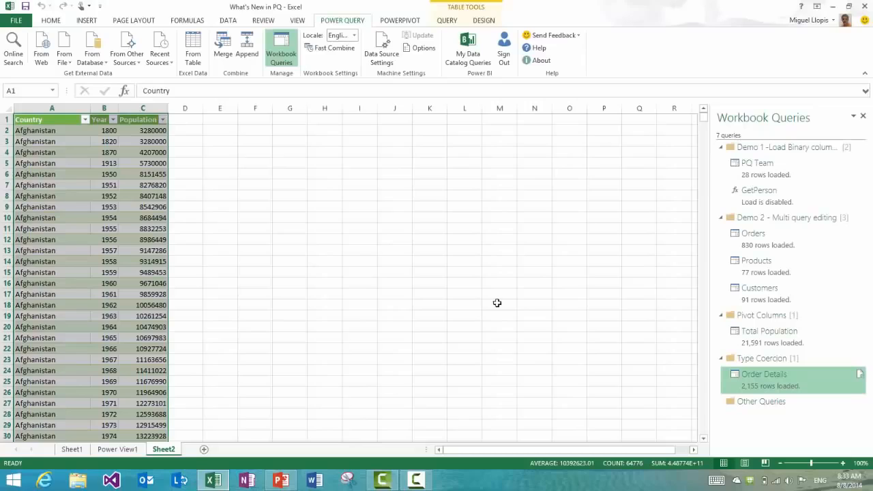
left_click(280, 480)
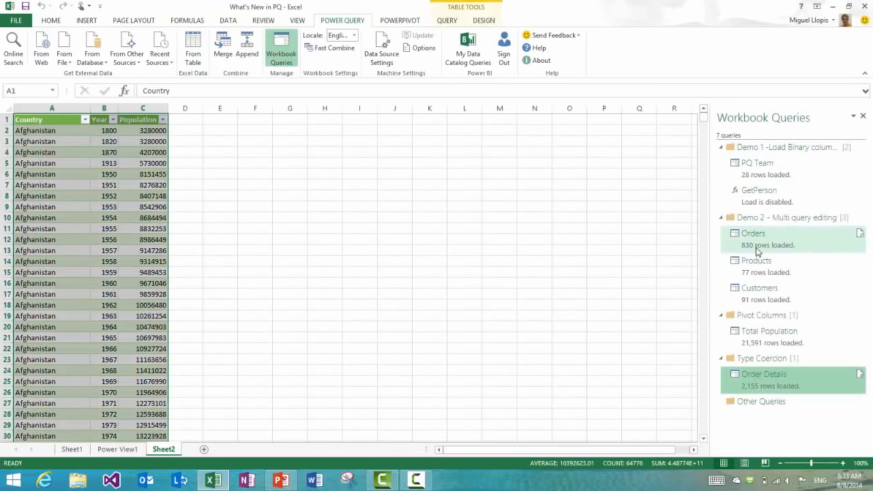
Set the Orders query description to 'This is my orders query.' and recheck it in Properties.
double_click(752, 233)
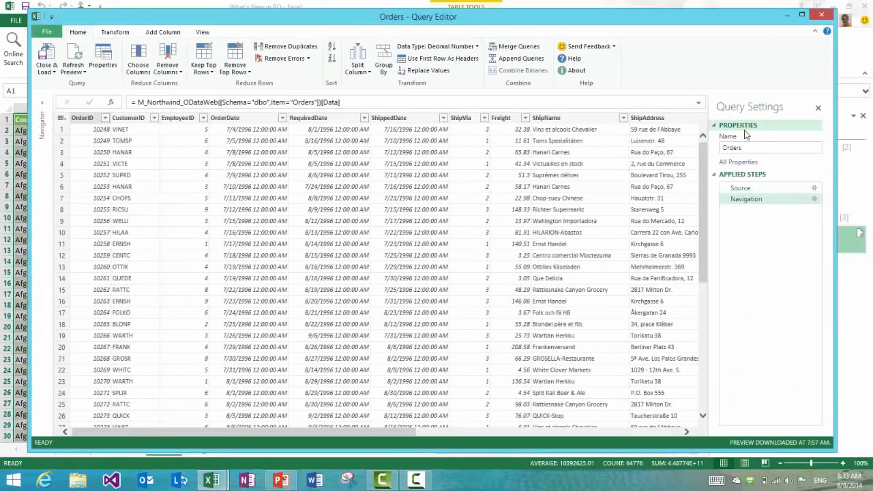
left_click(769, 148)
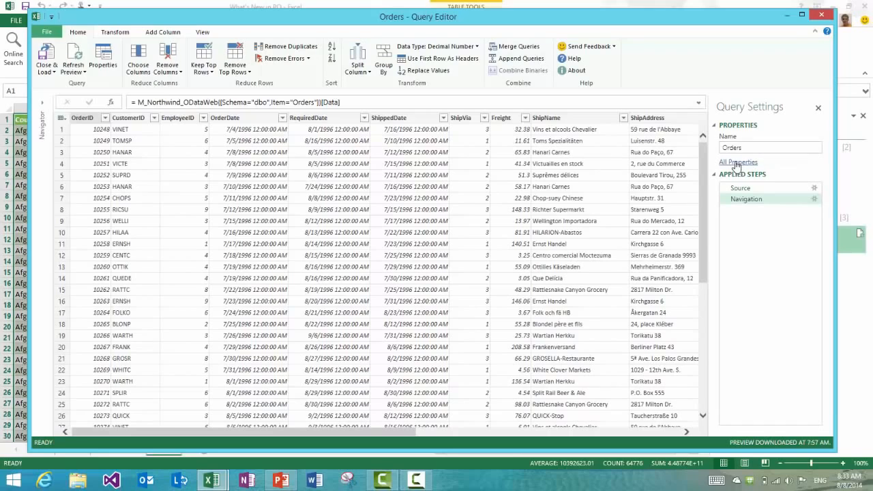
left_click(737, 162)
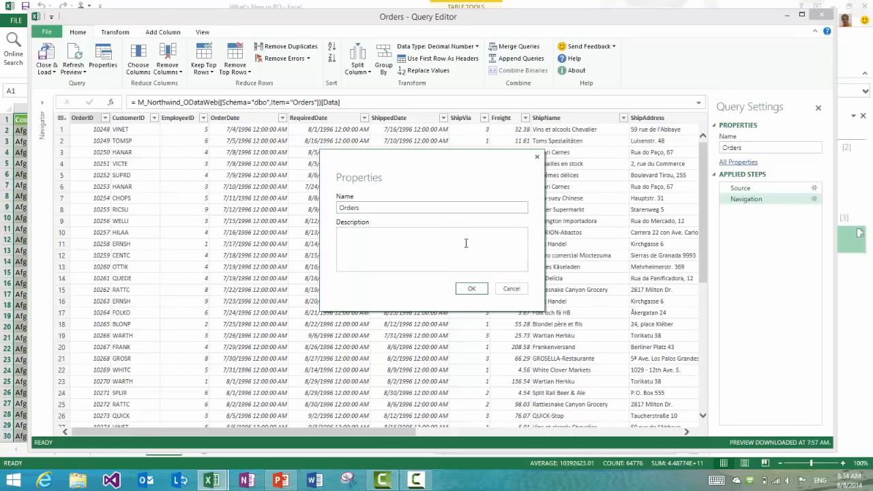
type("This is my orders que")
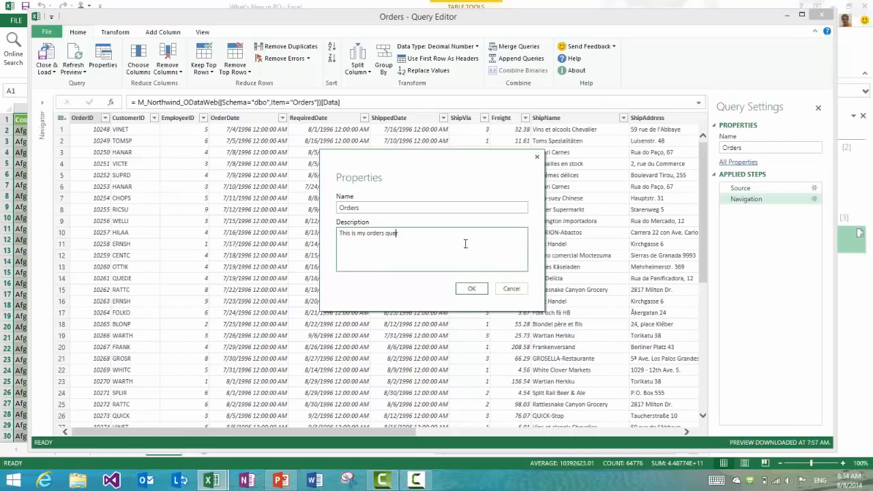
left_click(471, 289)
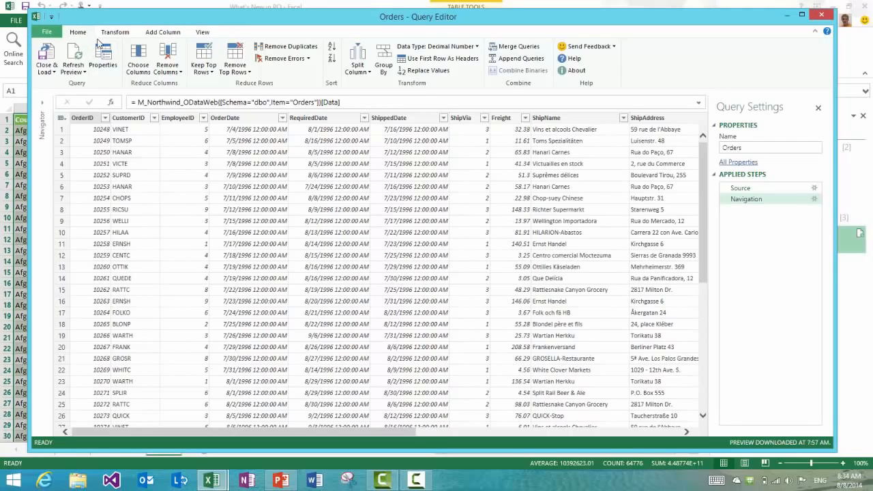
left_click(103, 60)
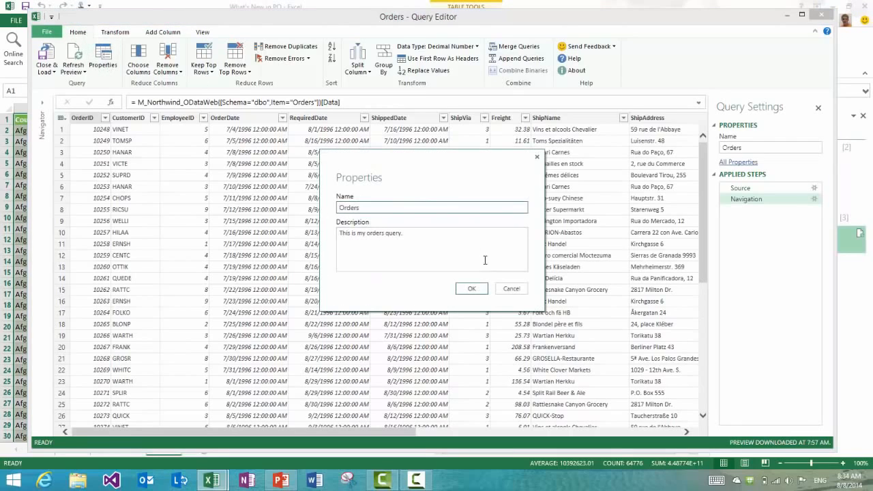
left_click(470, 288)
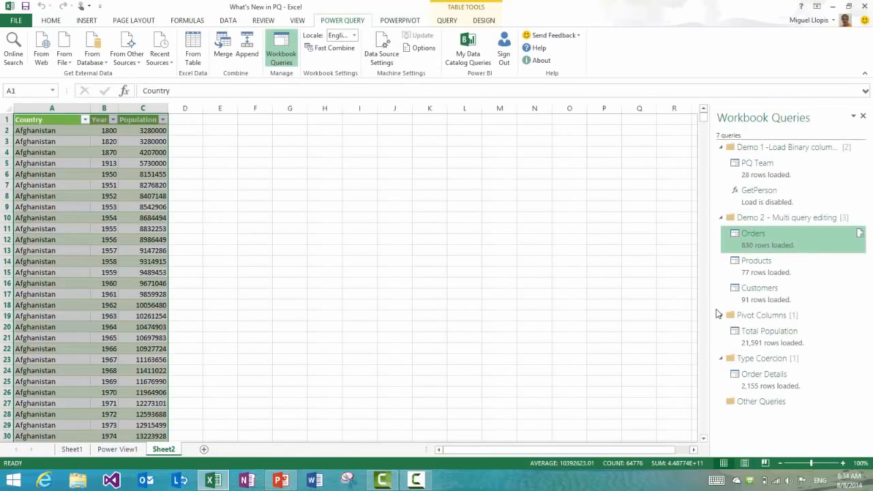
mouse_move(680, 274)
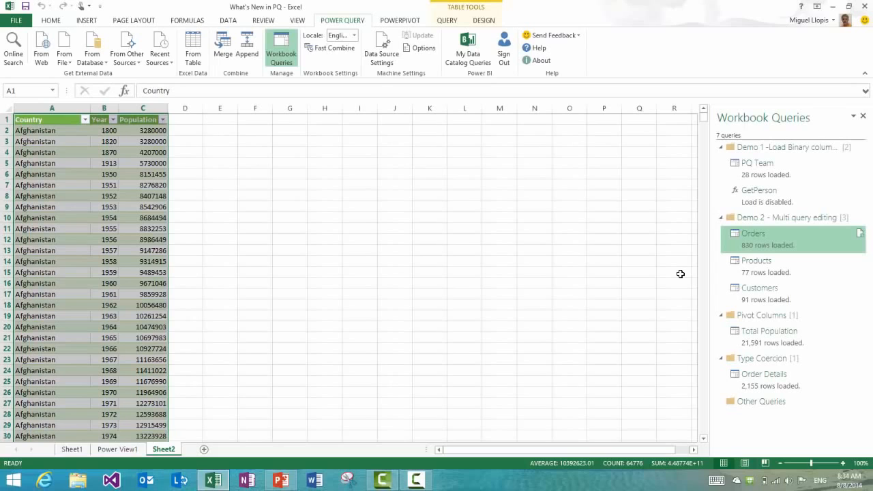
Rename the Total Population query to 'Total Population by Country' in Query Properties.
left_click(753, 233)
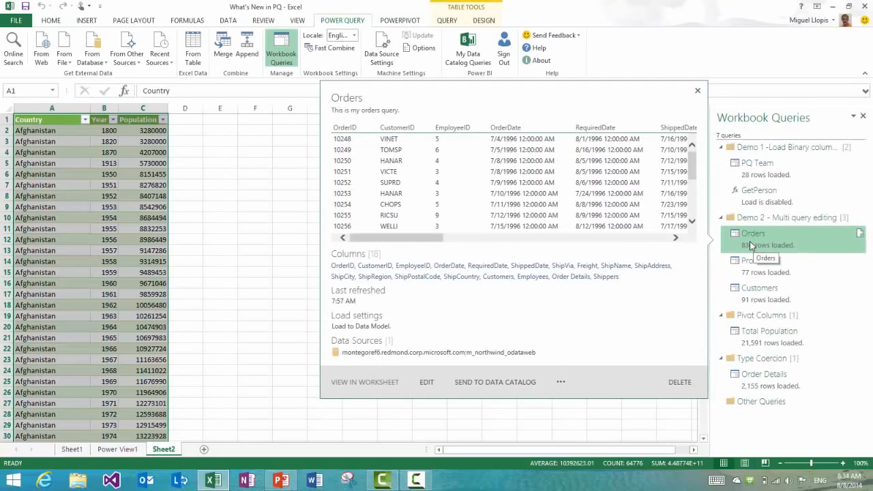
right_click(753, 232)
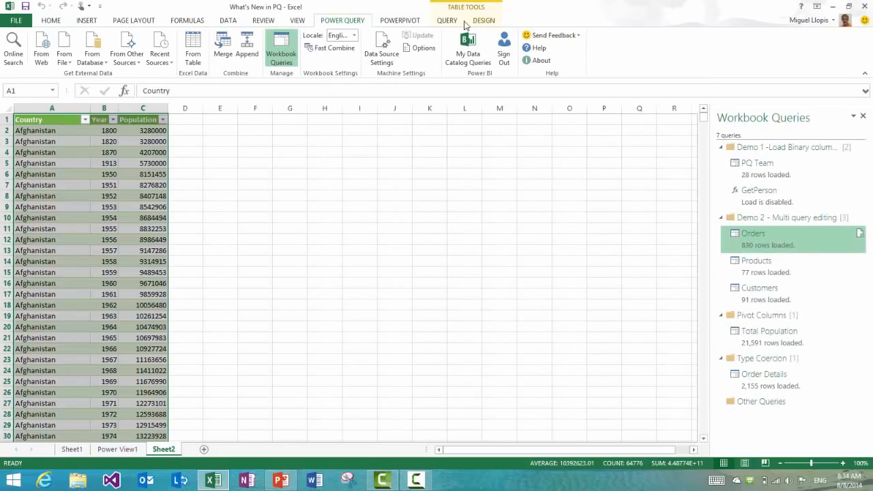
left_click(447, 19)
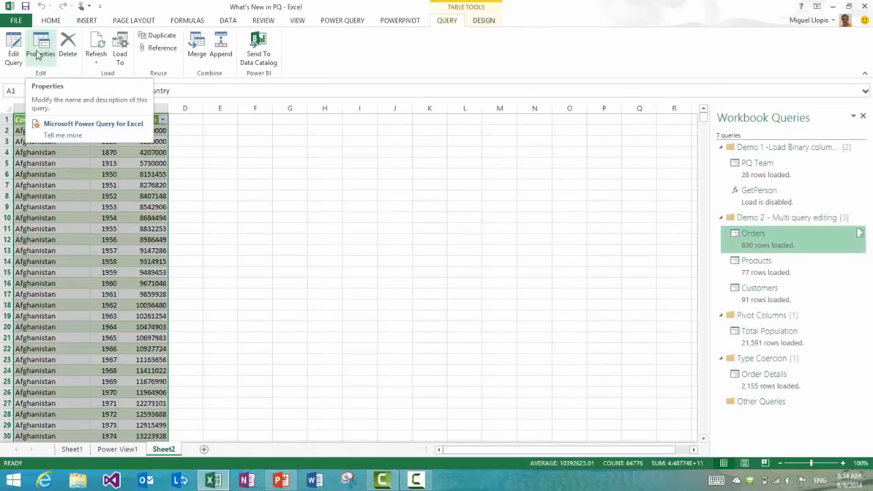
left_click(40, 47)
type("Total Population by Country")
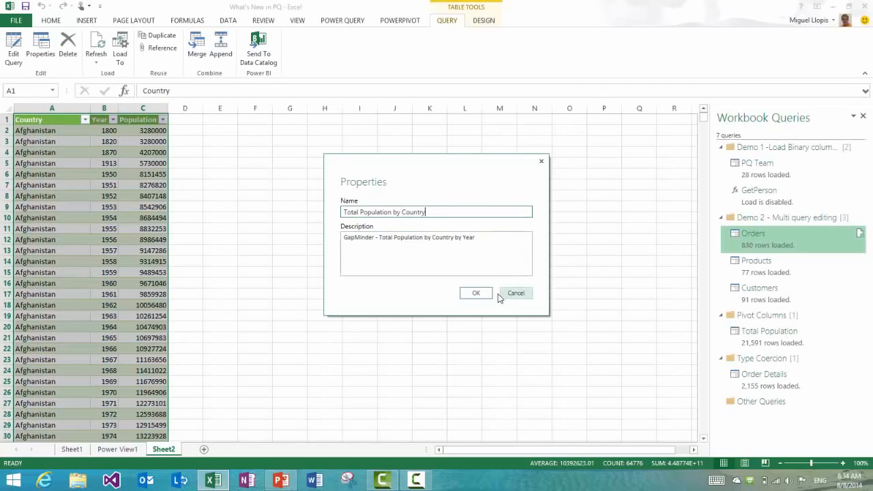
left_click(475, 293)
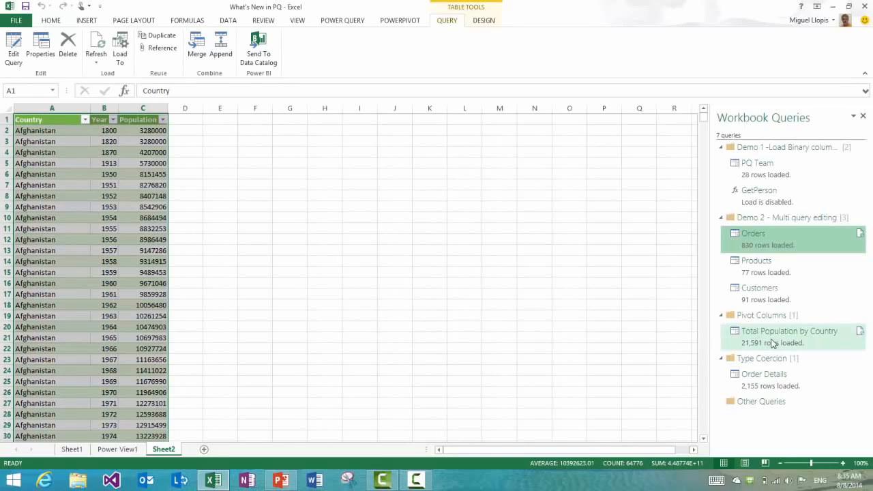
mouse_move(789, 331)
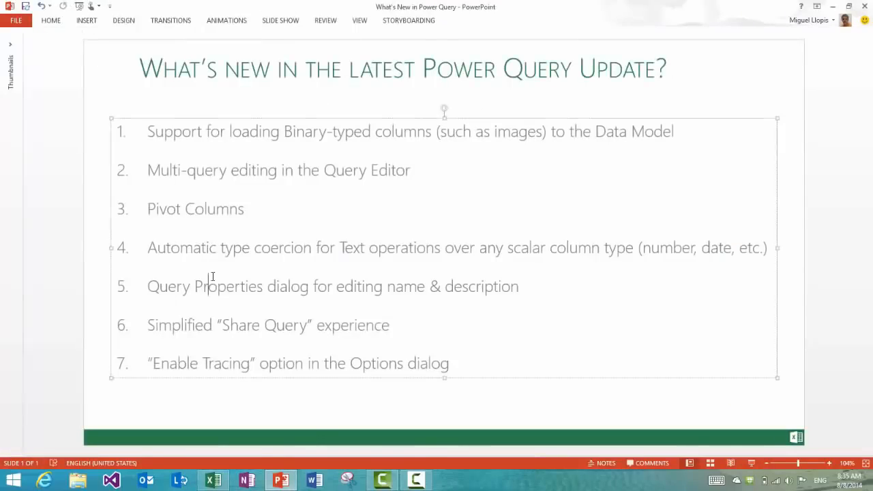
Select the 'Query Properties' feature line on the PowerPoint slide.
triple_click(268, 324)
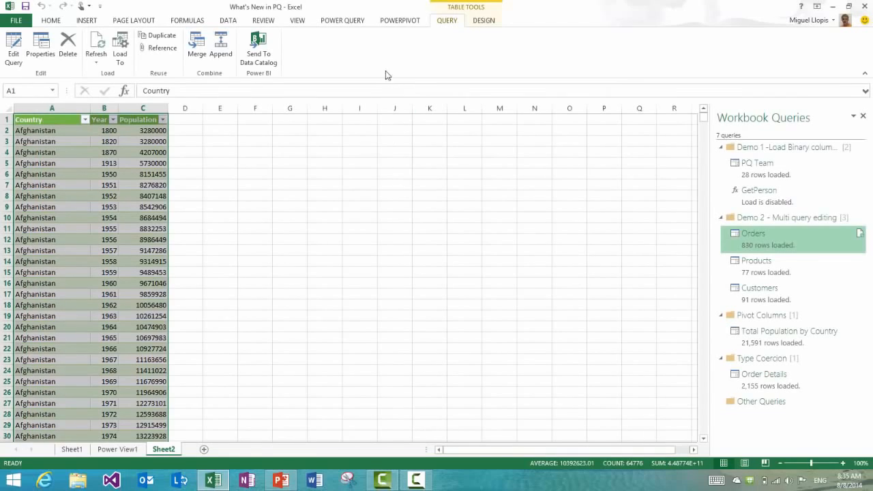
mouse_move(382, 67)
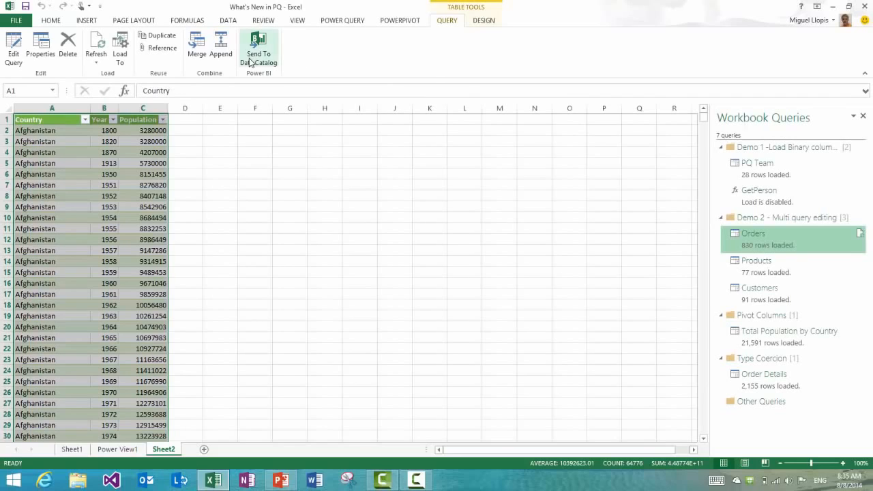
left_click(258, 47)
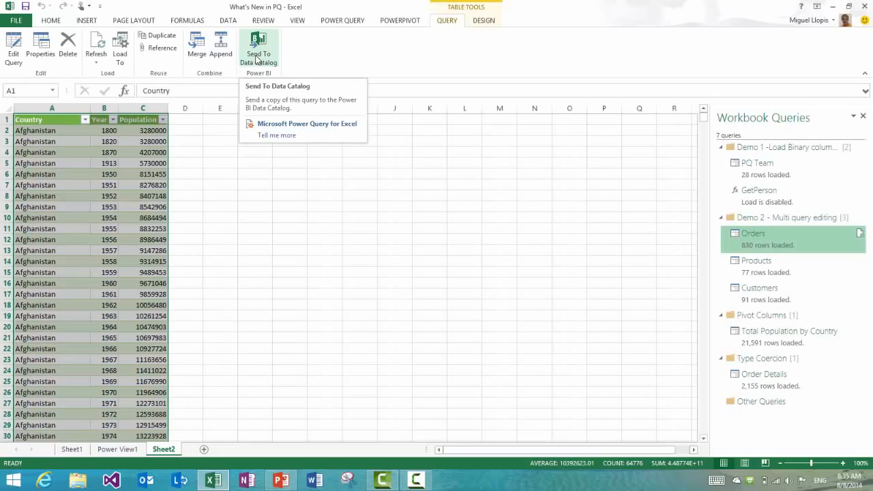
mouse_move(255, 60)
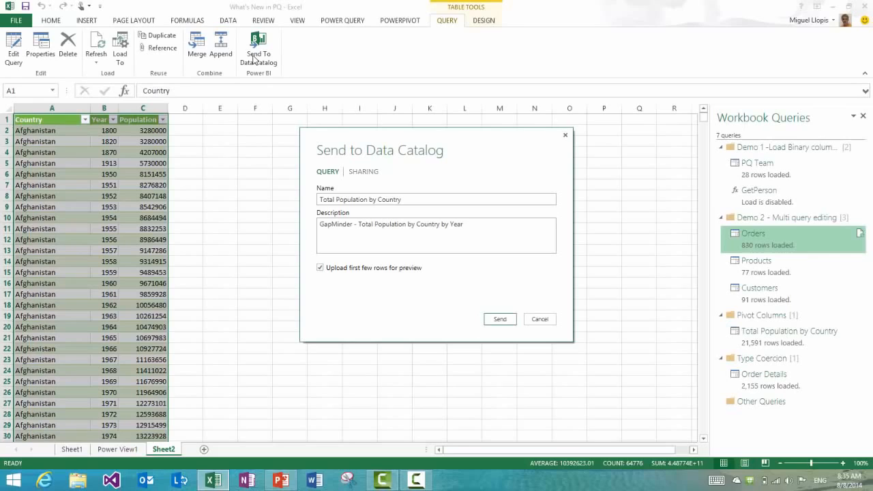
mouse_move(295, 200)
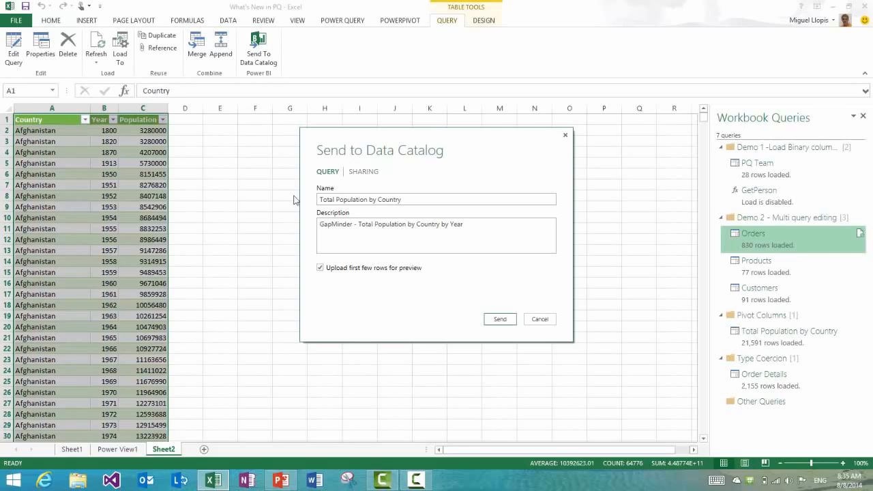
left_click(359, 199)
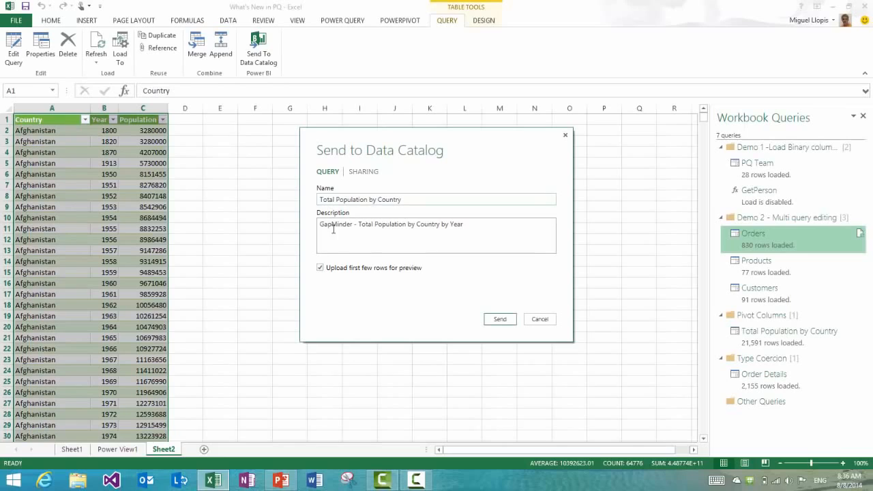
left_click(320, 267)
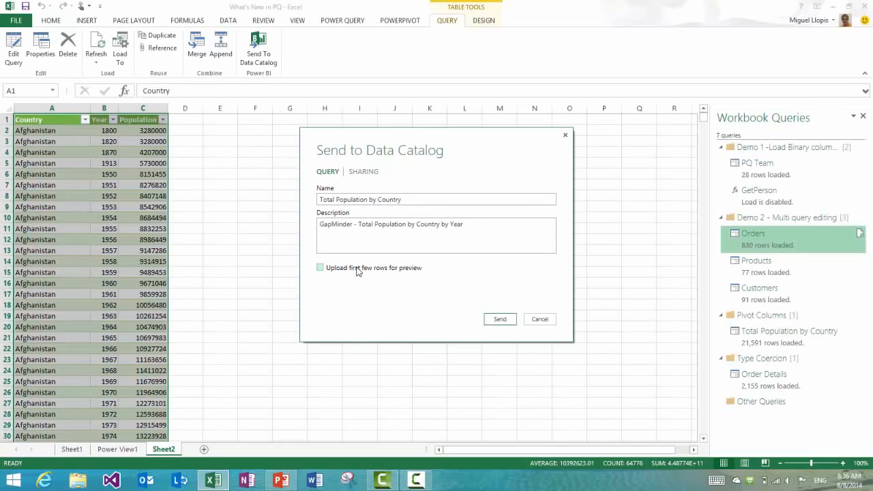
left_click(320, 267)
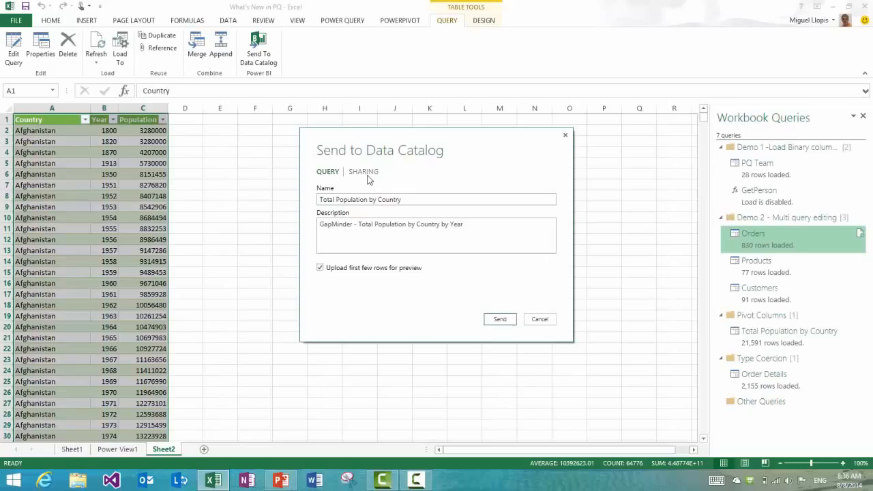
left_click(363, 171)
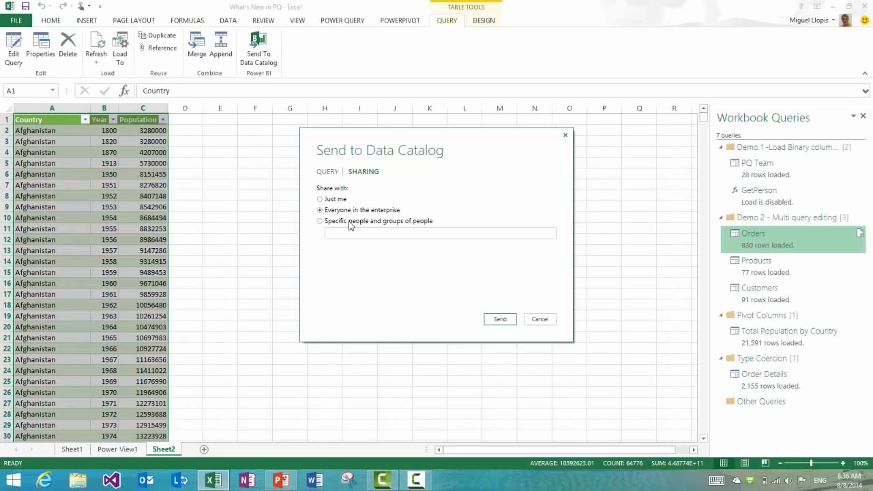
left_click(319, 220)
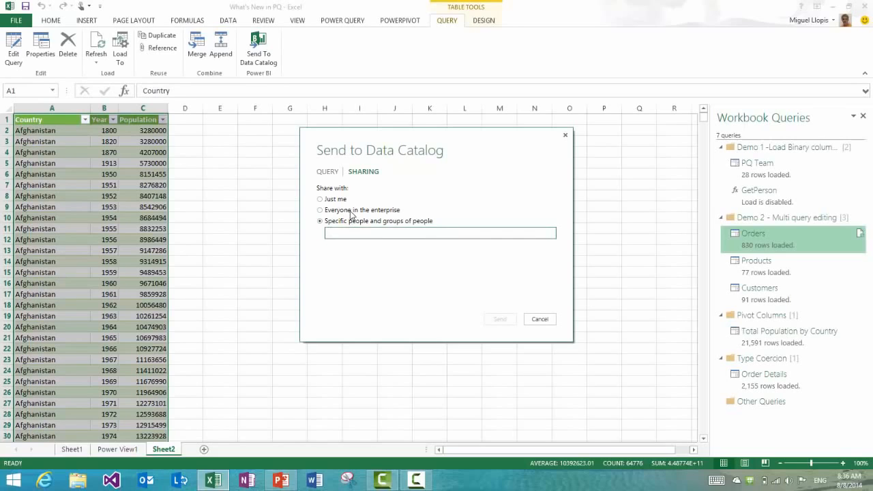
left_click(539, 318)
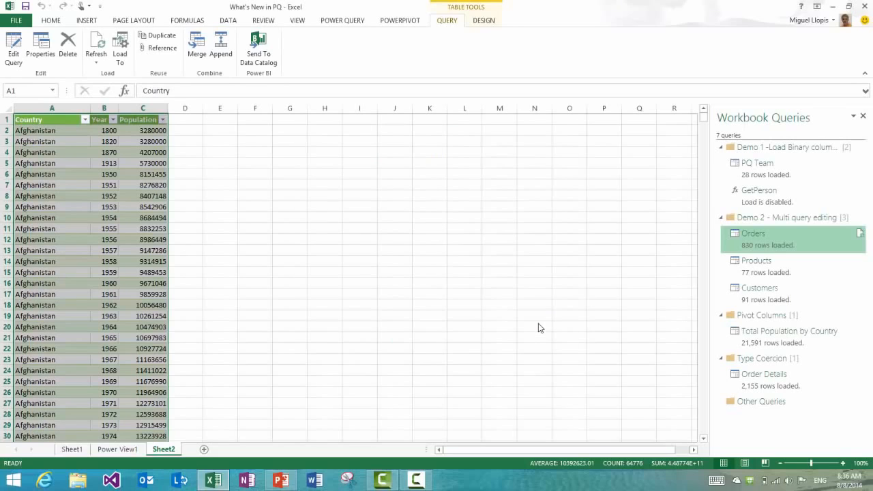
mouse_move(417, 28)
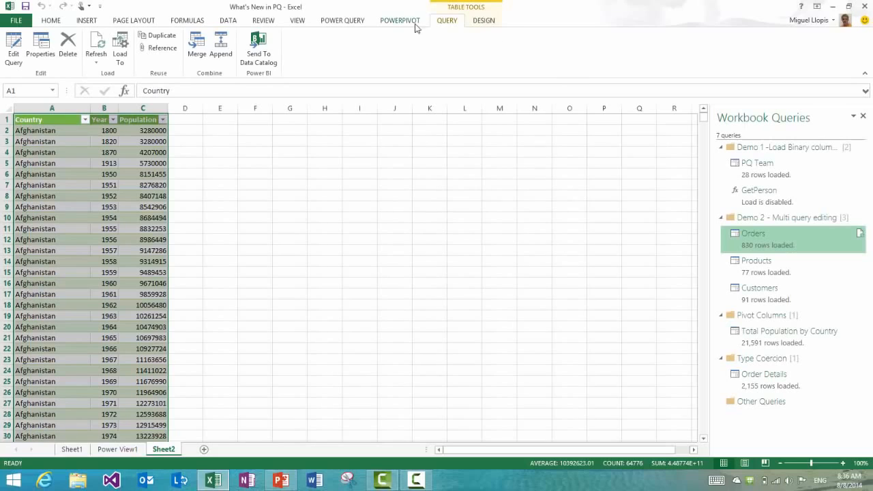
Show the POWER QUERY ribbon with its data catalog and sign-out commands.
left_click(342, 20)
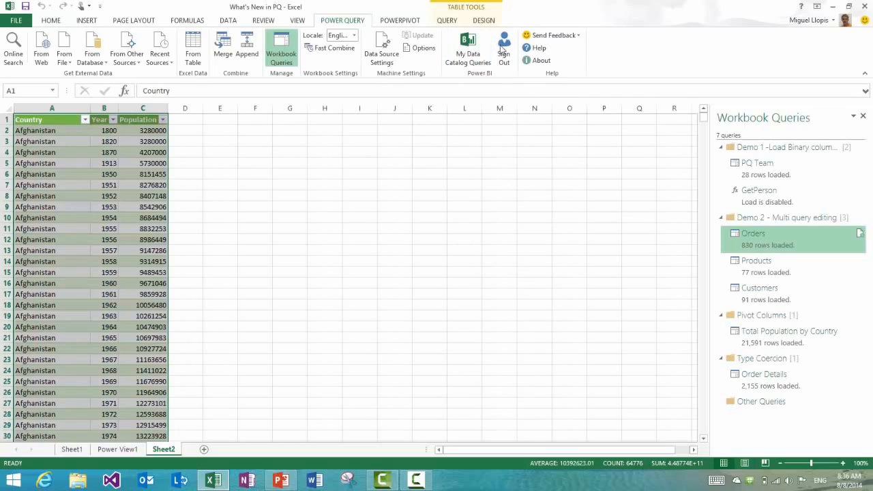
mouse_move(315, 87)
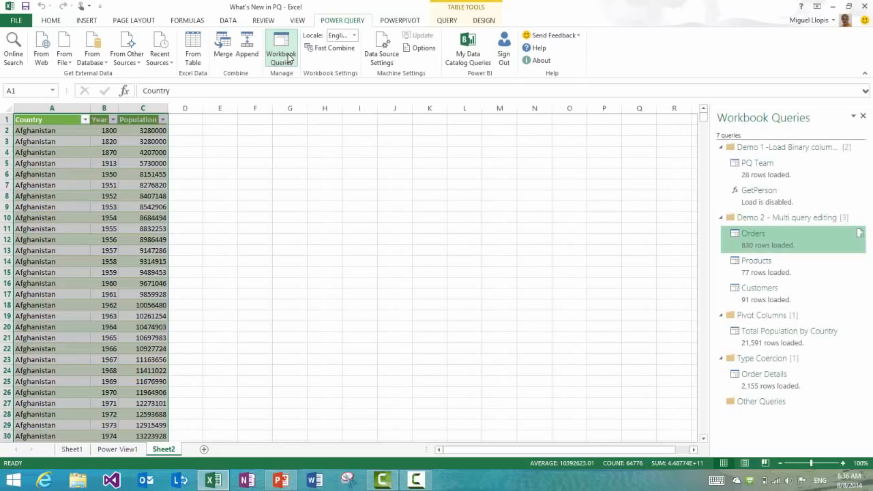
mouse_move(331, 68)
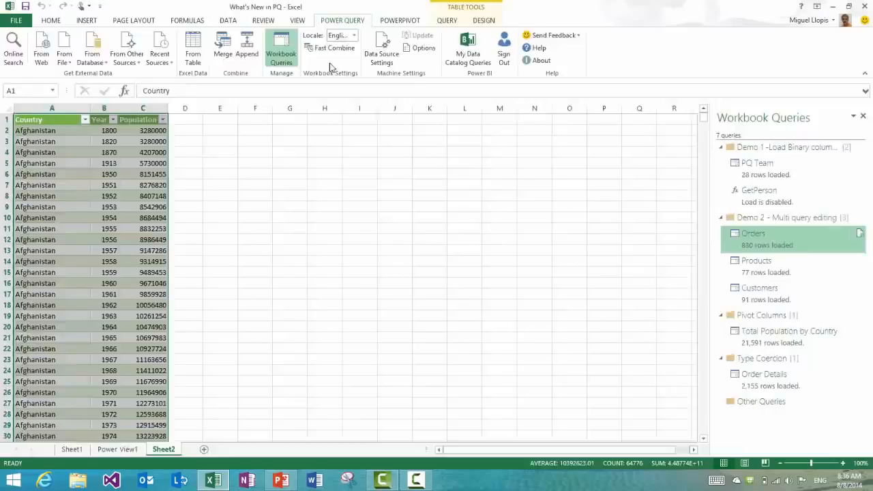
left_click(281, 479)
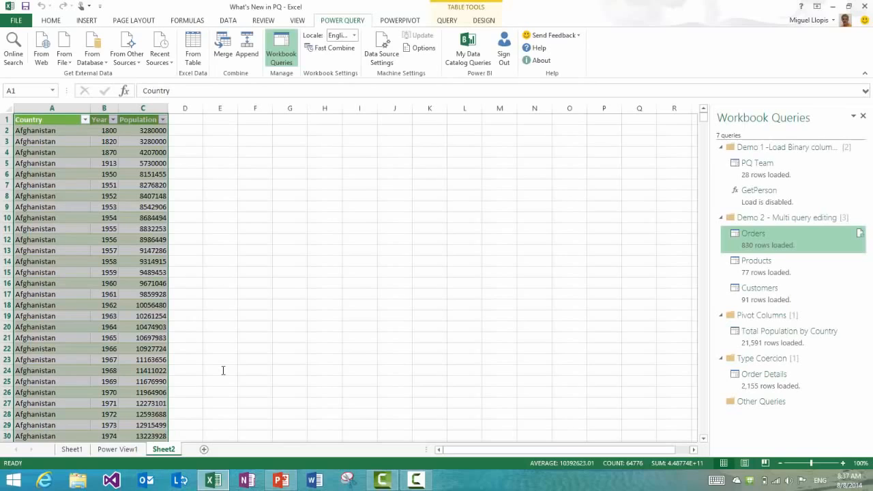
mouse_move(223, 357)
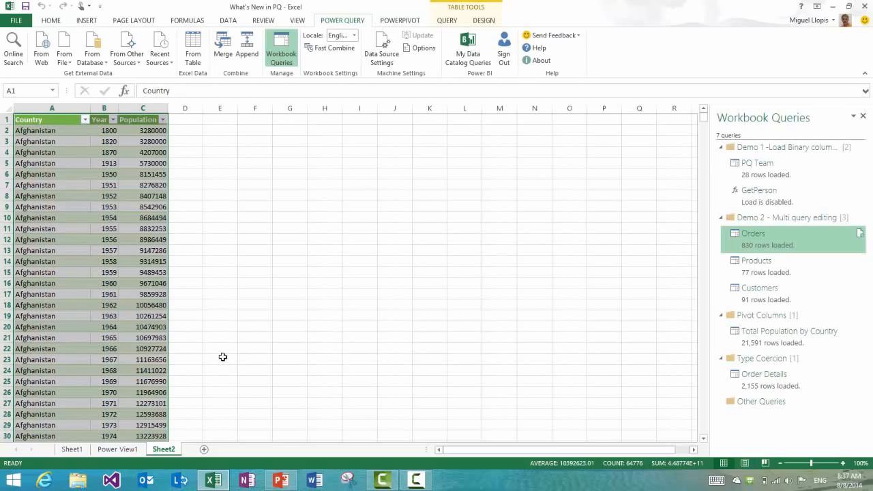
mouse_move(412, 54)
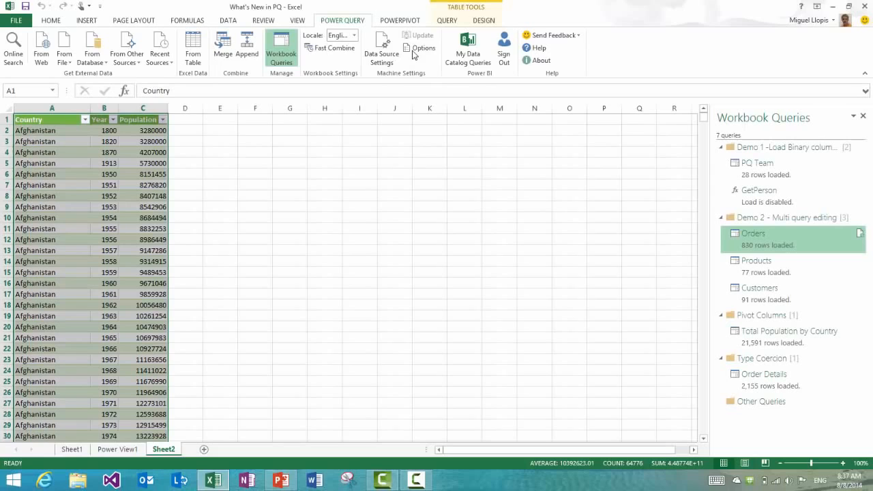
Tick 'Enable Power Query tracing' in Power Query Options and apply it.
left_click(423, 47)
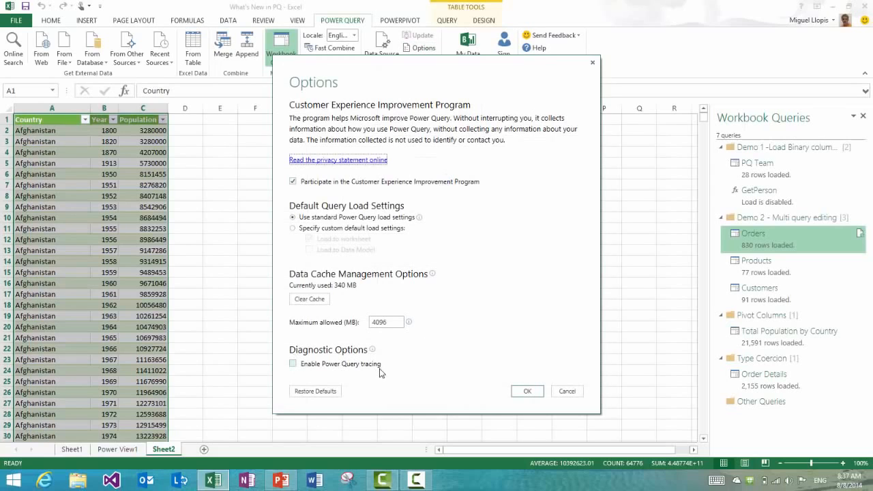
left_click(293, 363)
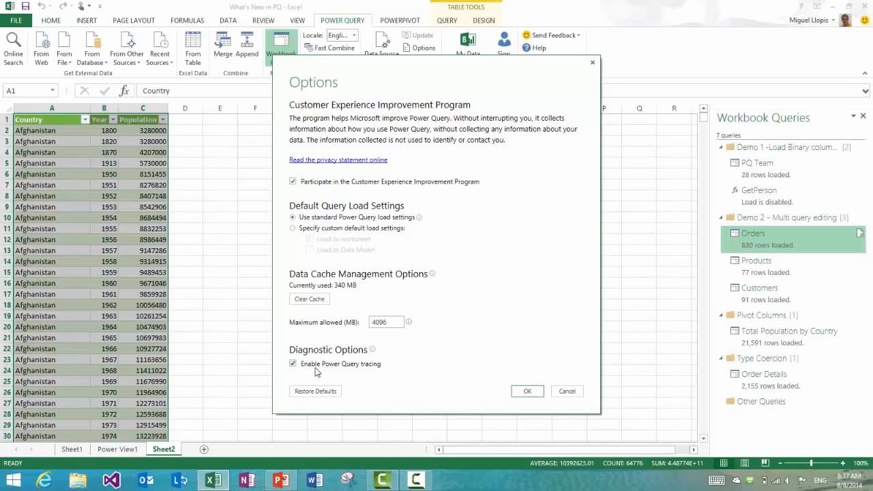
mouse_move(382, 376)
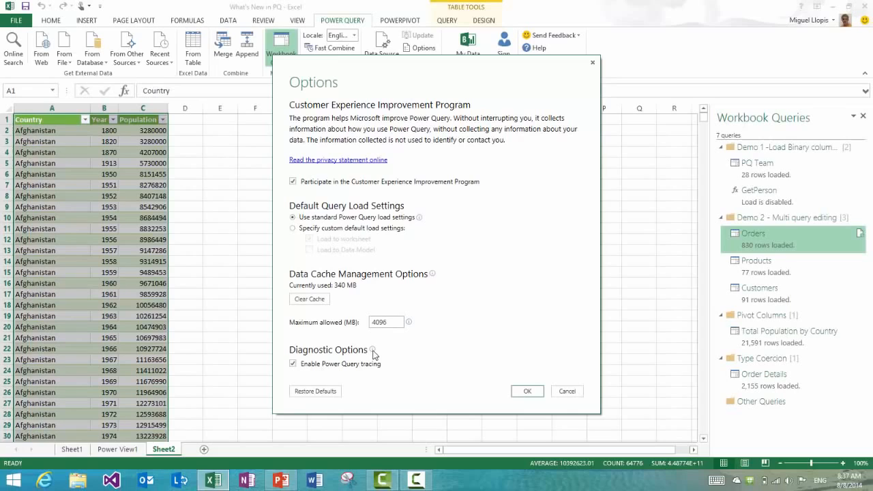
mouse_move(373, 350)
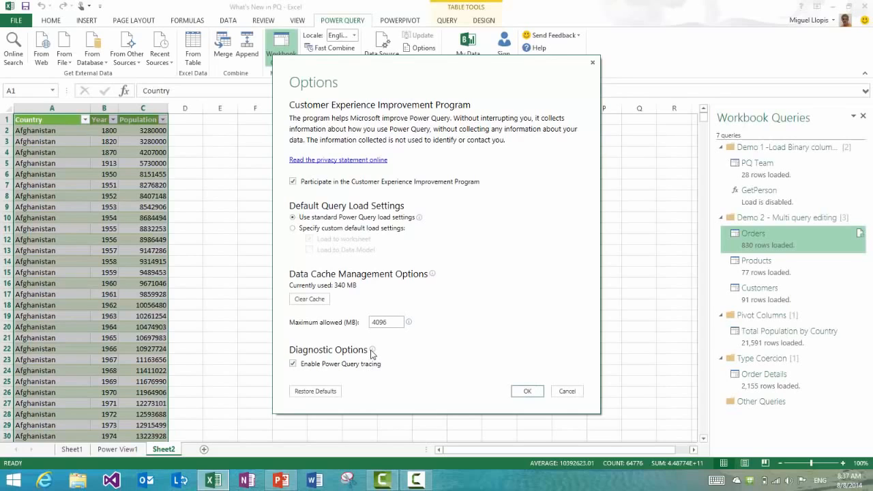
left_click(525, 391)
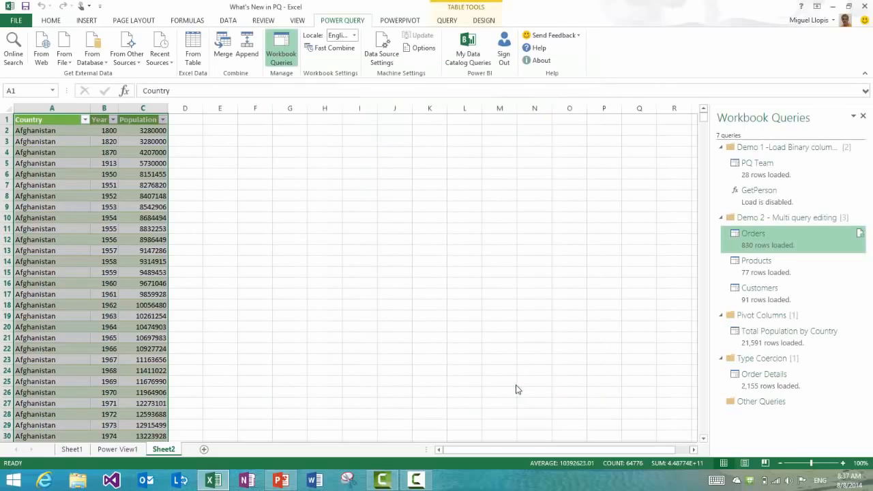
mouse_move(842, 244)
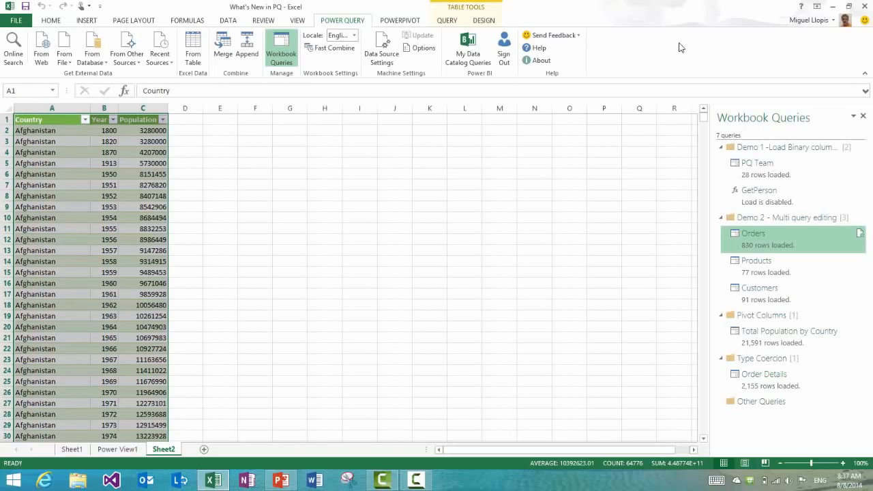
mouse_move(75, 481)
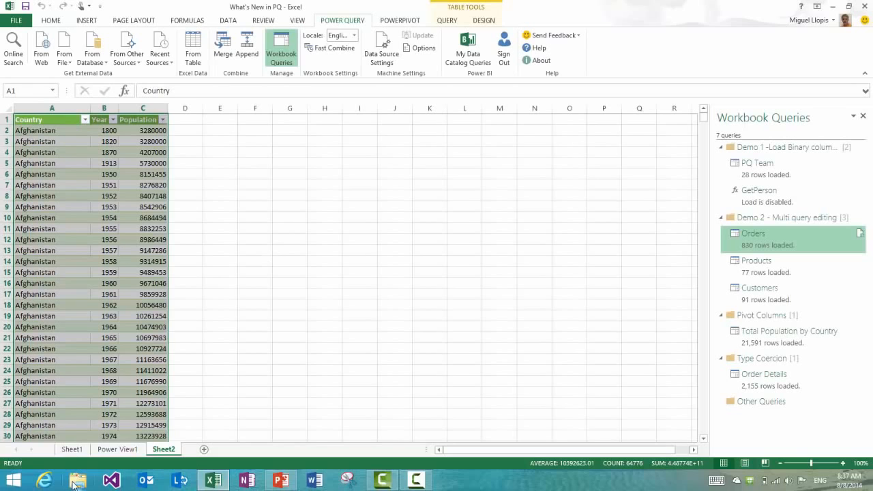
Open the largest trace log from the Power Query Traces folder in Notepad.
left_click(77, 479)
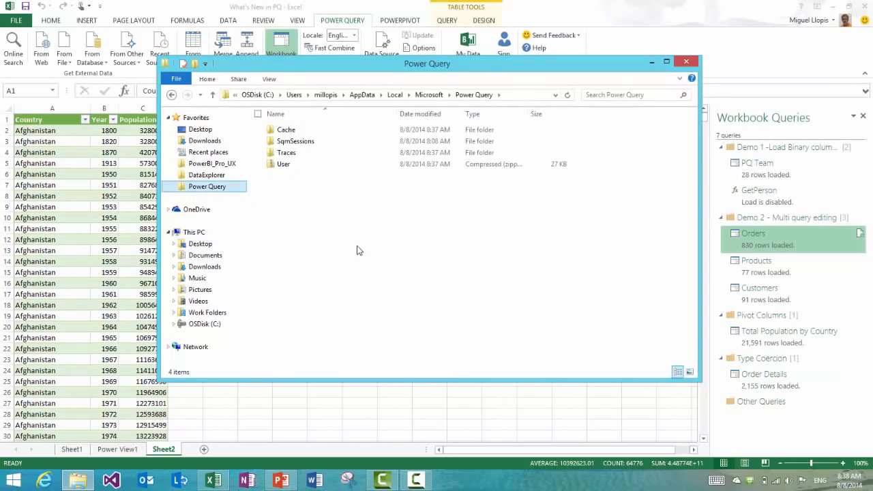
left_click(375, 95)
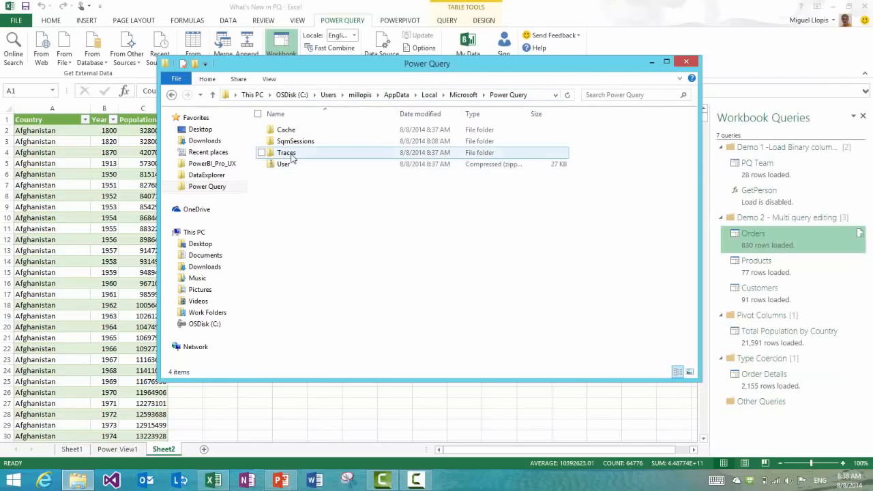
mouse_move(433, 159)
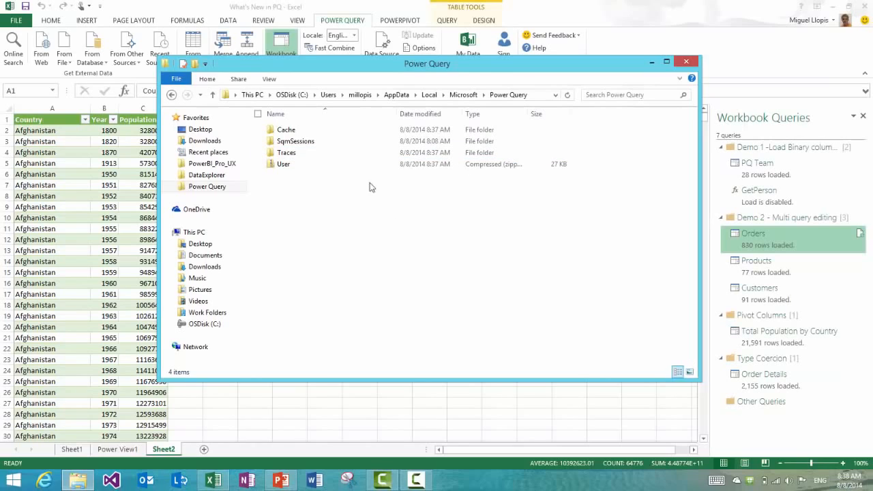
double_click(285, 152)
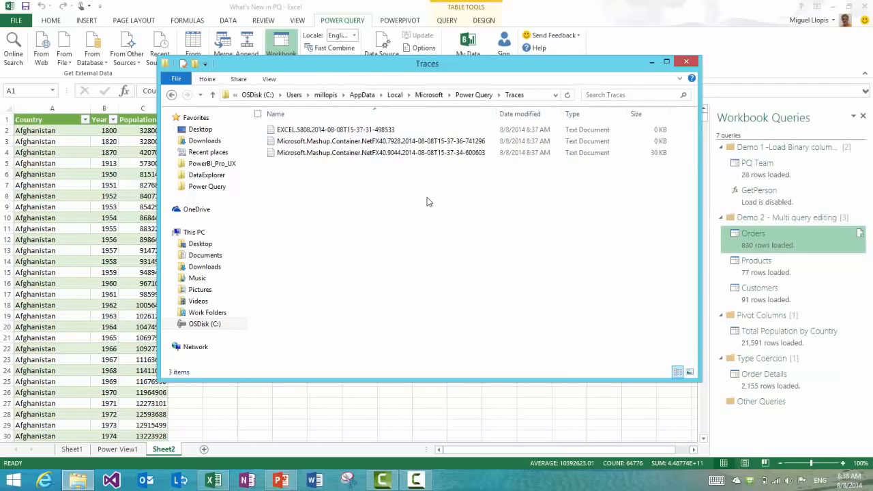
double_click(380, 152)
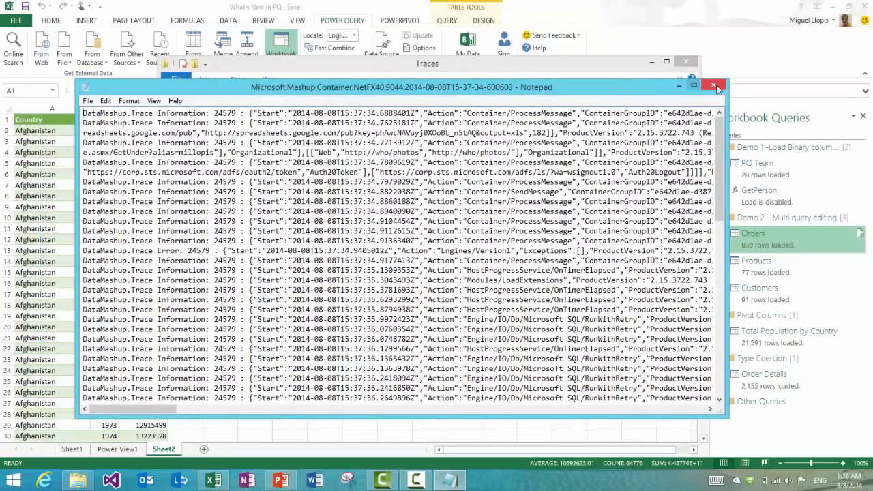
Close Notepad and File Explorer, returning to the PowerPoint slides.
left_click(714, 87)
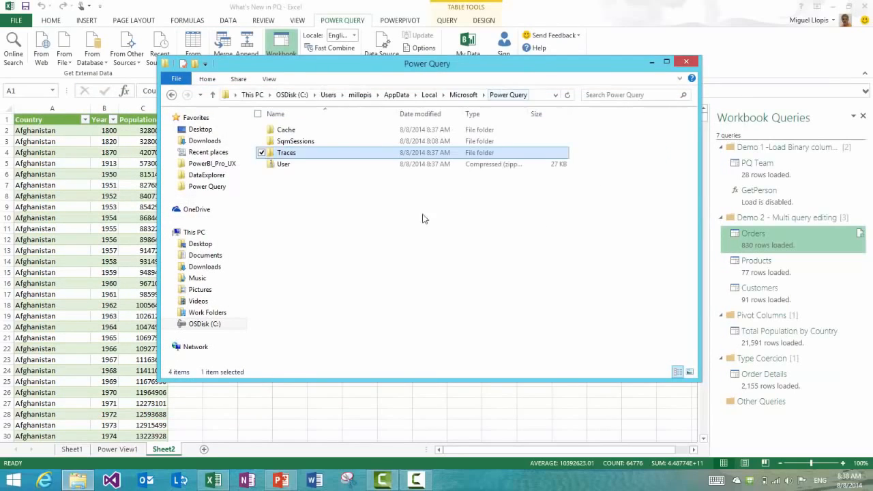
right_click(286, 152)
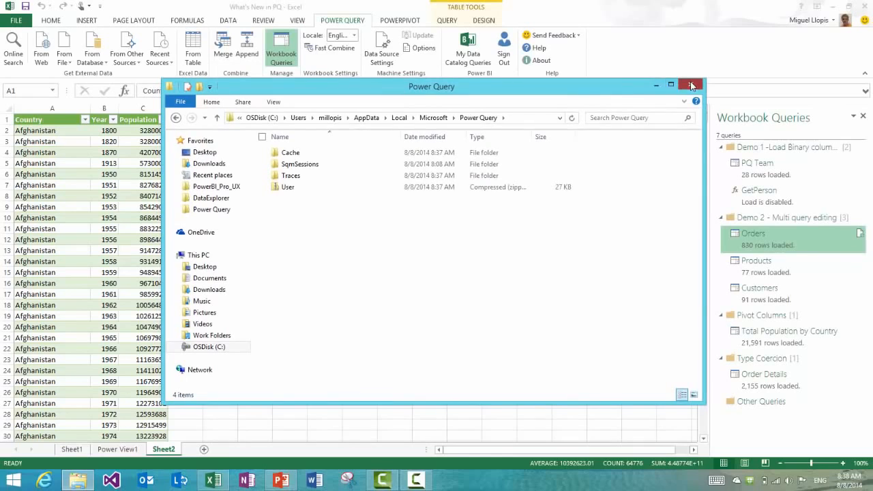
left_click(691, 86)
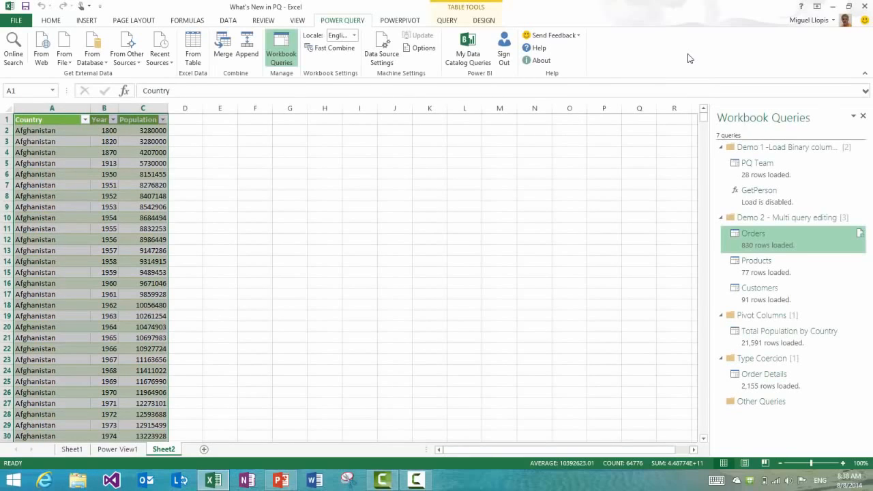
left_click(280, 480)
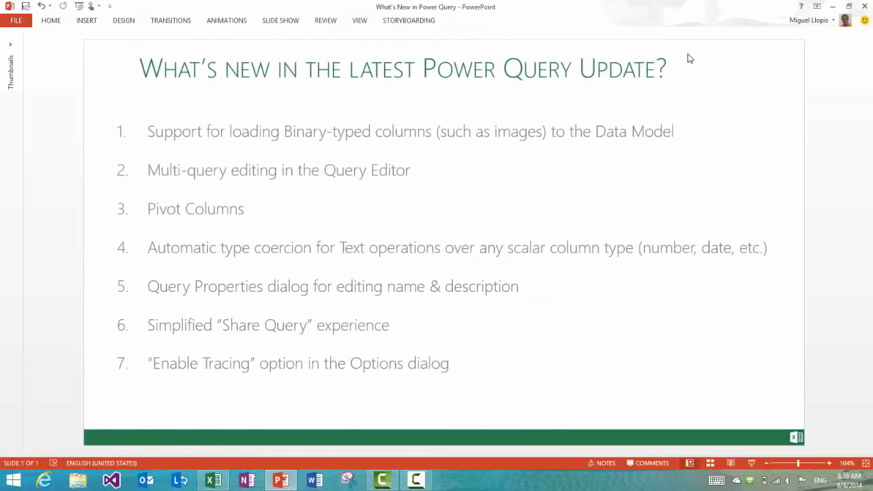